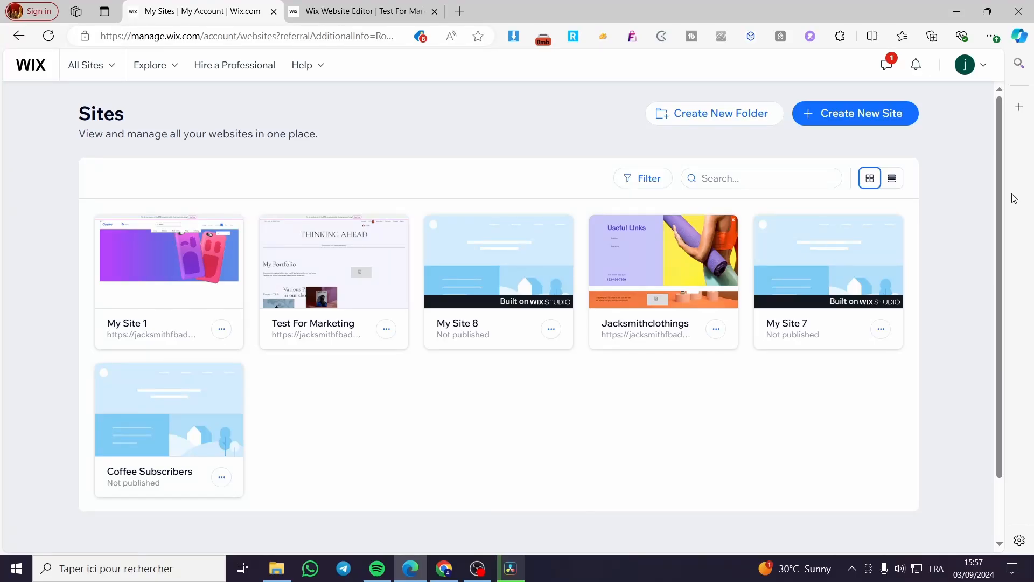
mouse_move(908, 236)
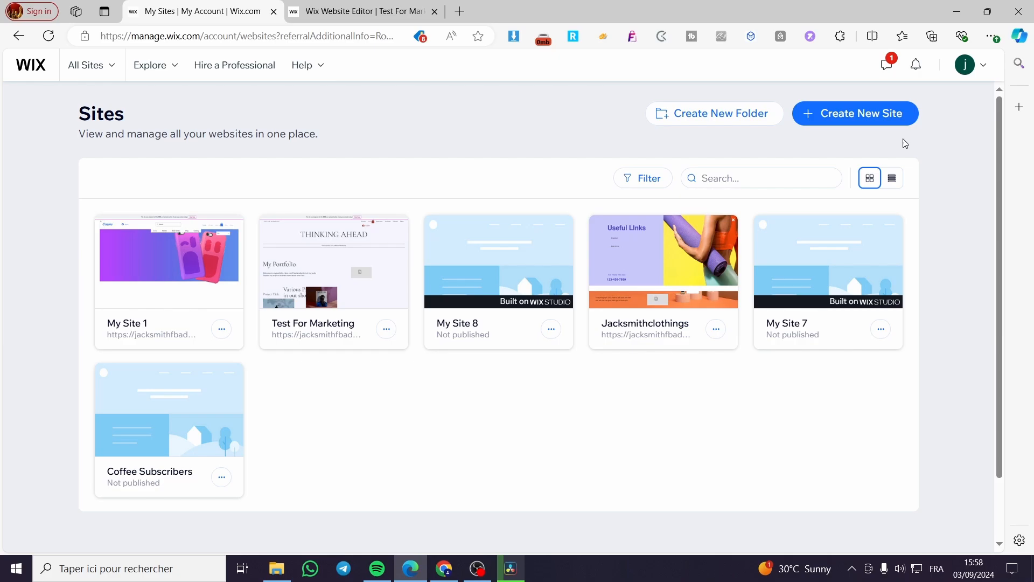
mouse_move(912, 161)
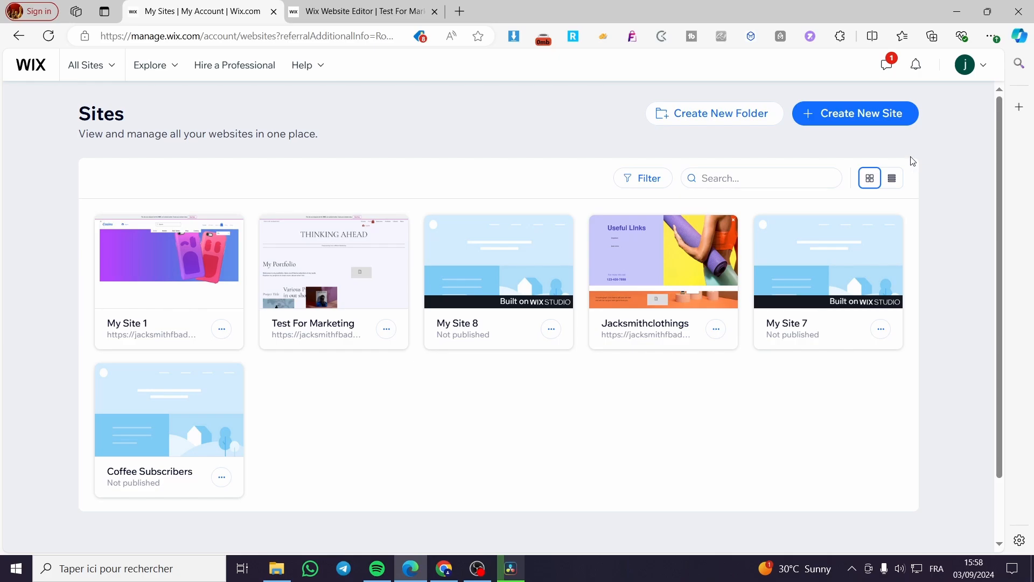
mouse_move(887, 65)
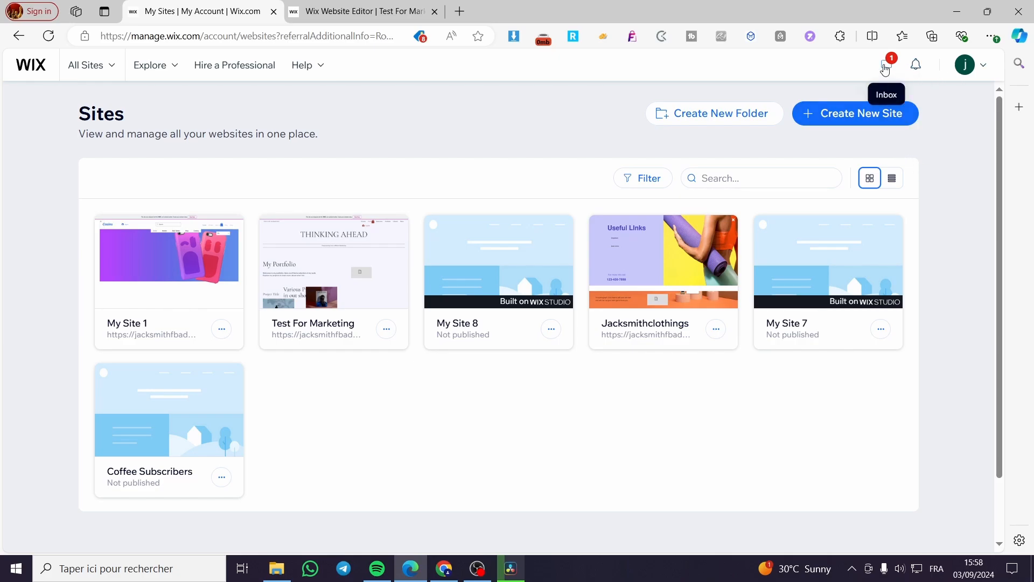
mouse_move(250, 154)
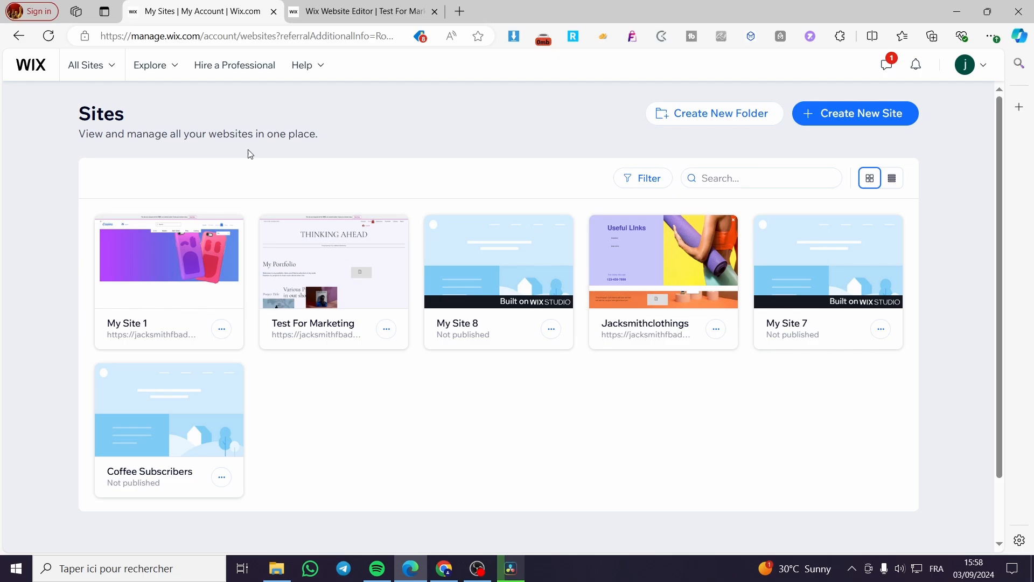
mouse_move(896, 215)
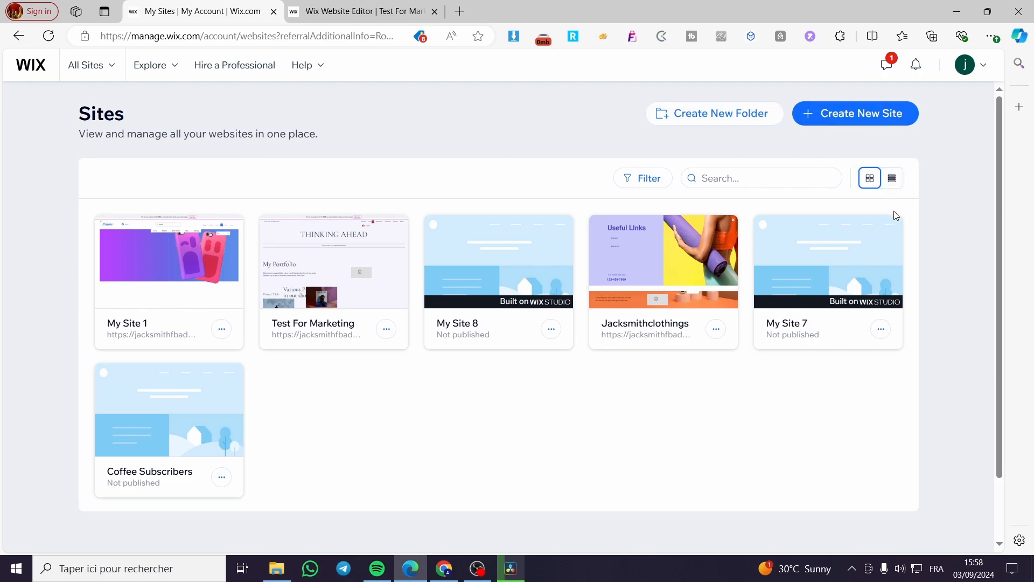
mouse_move(919, 474)
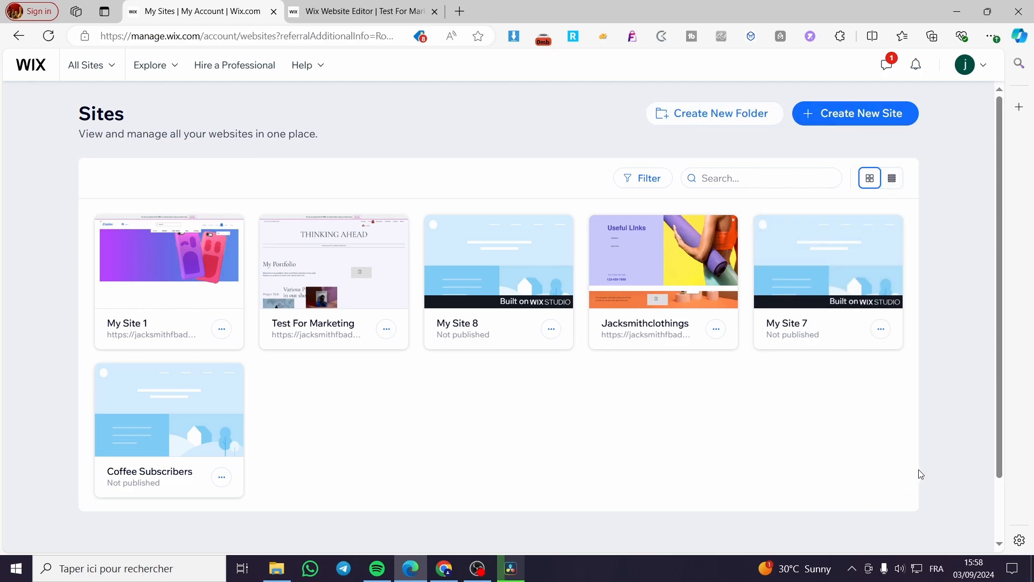
mouse_move(168, 262)
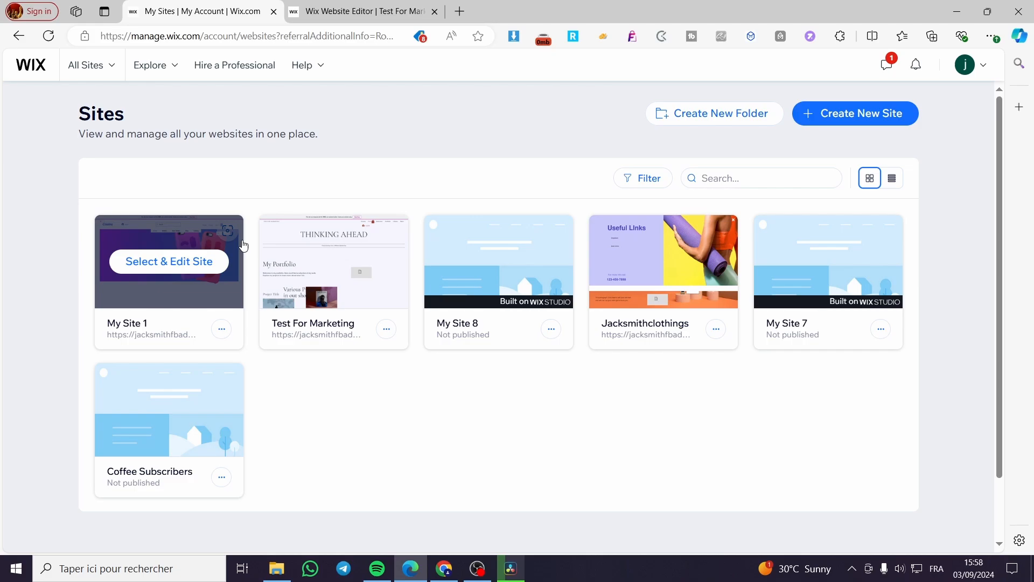
mouse_move(126, 120)
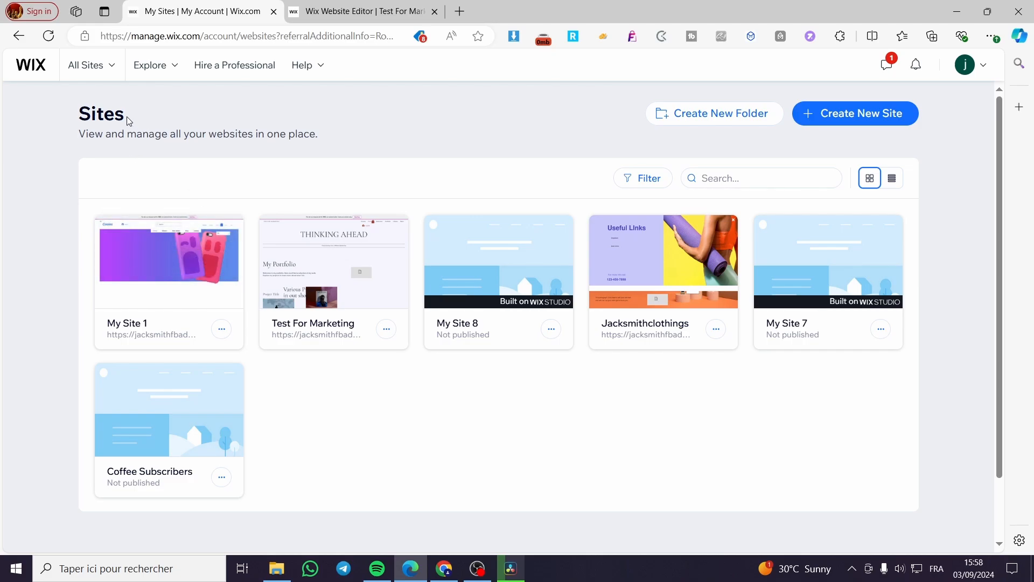
mouse_move(594, 135)
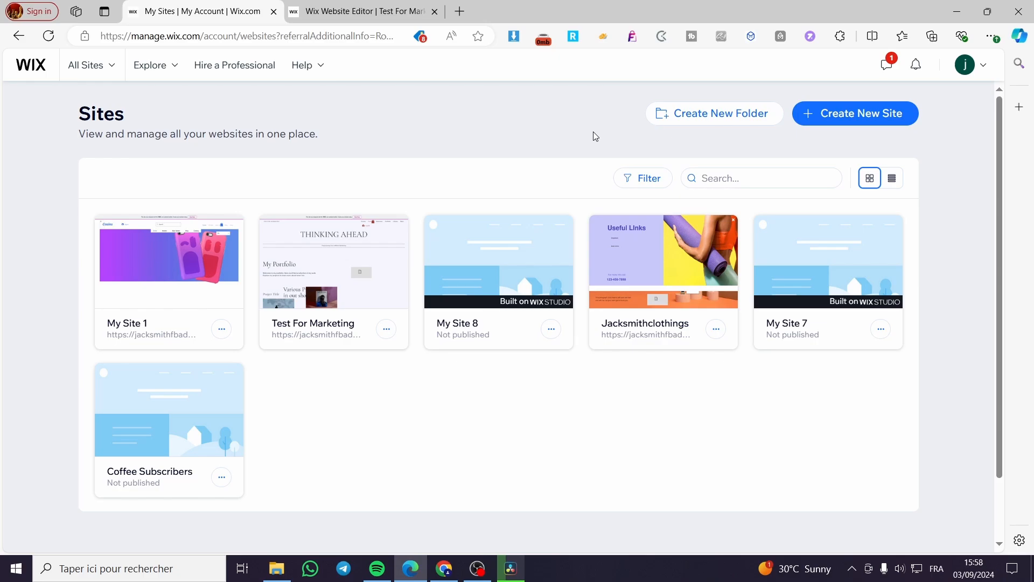
mouse_move(932, 221)
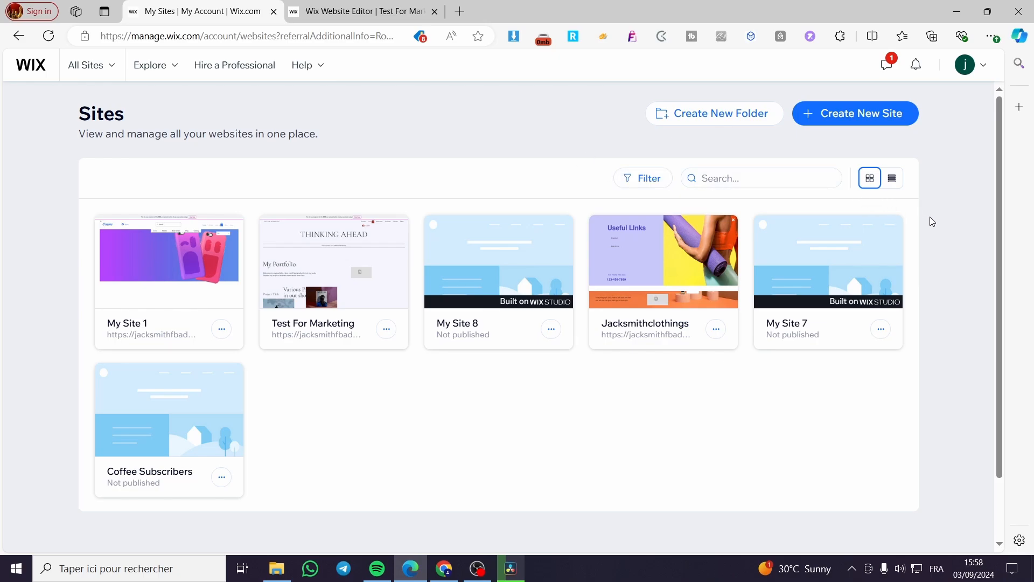
mouse_move(168, 262)
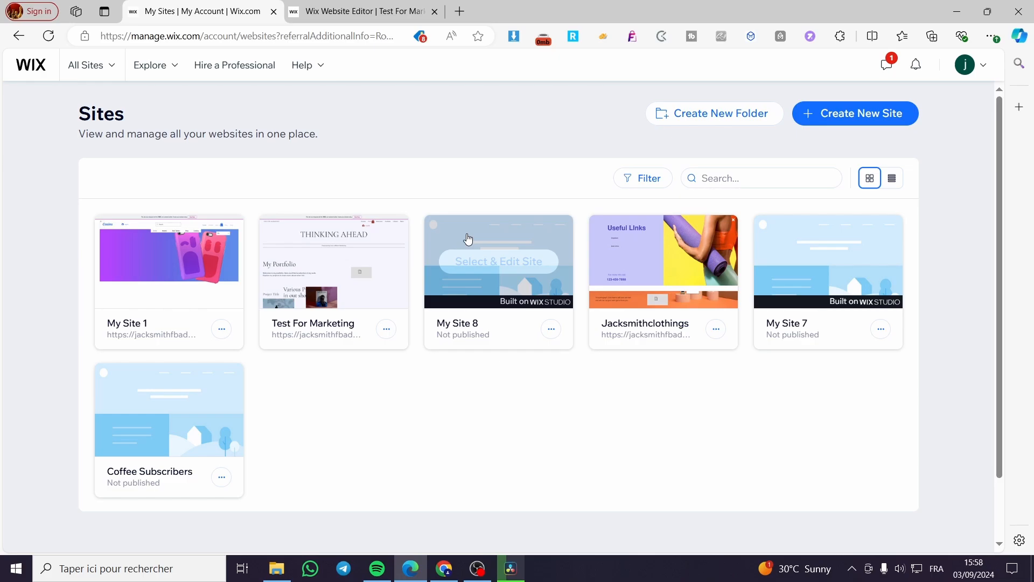
mouse_move(836, 130)
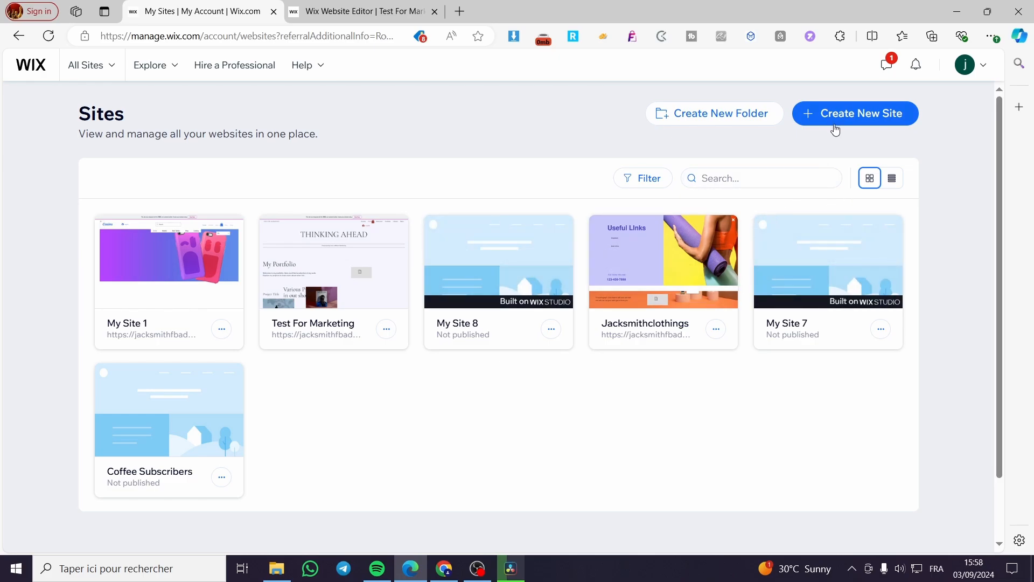
- Open the Test For Marketing dashboard, visit its Settings page, then return to Home
click(853, 112)
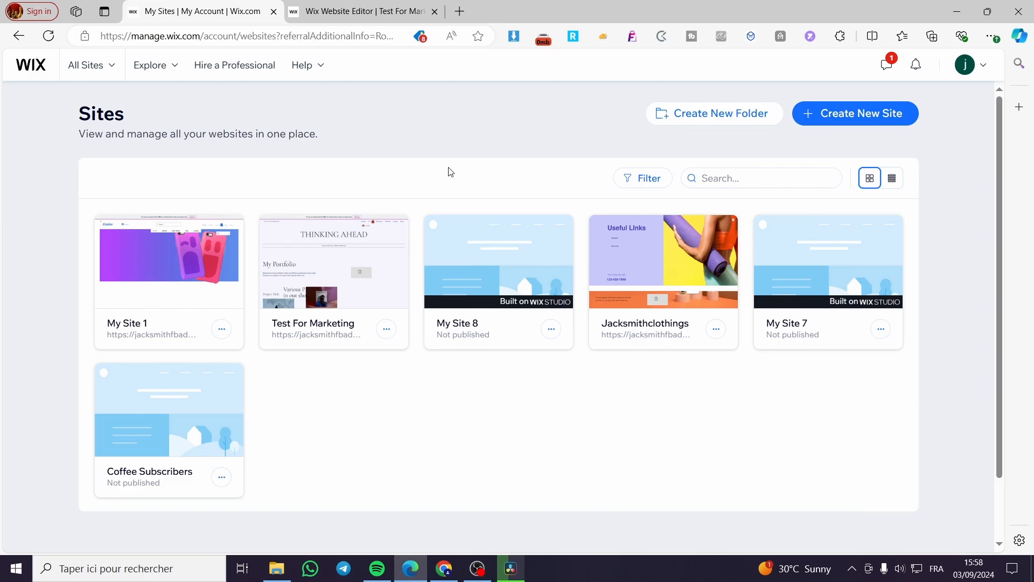
mouse_move(188, 121)
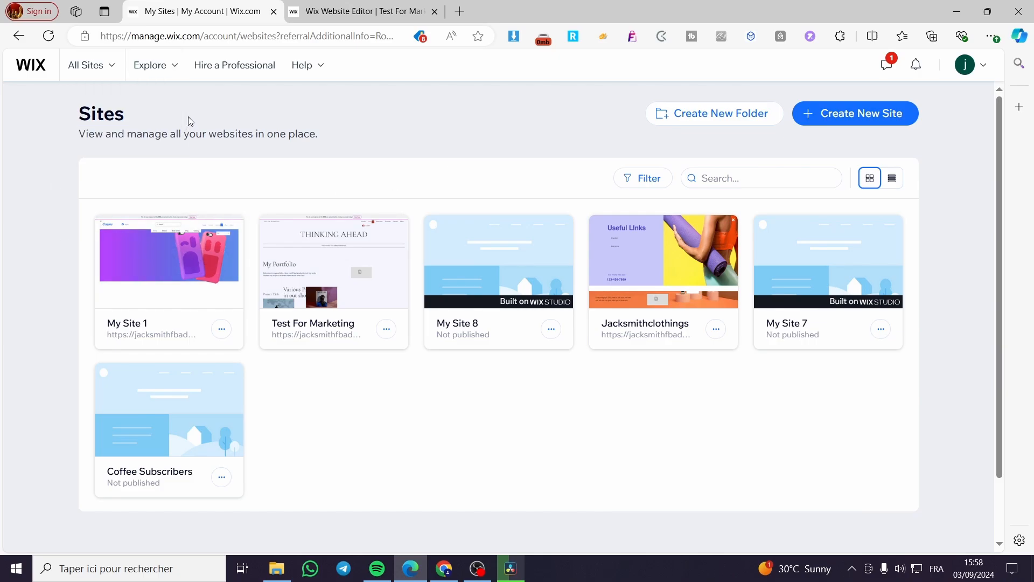
mouse_move(168, 261)
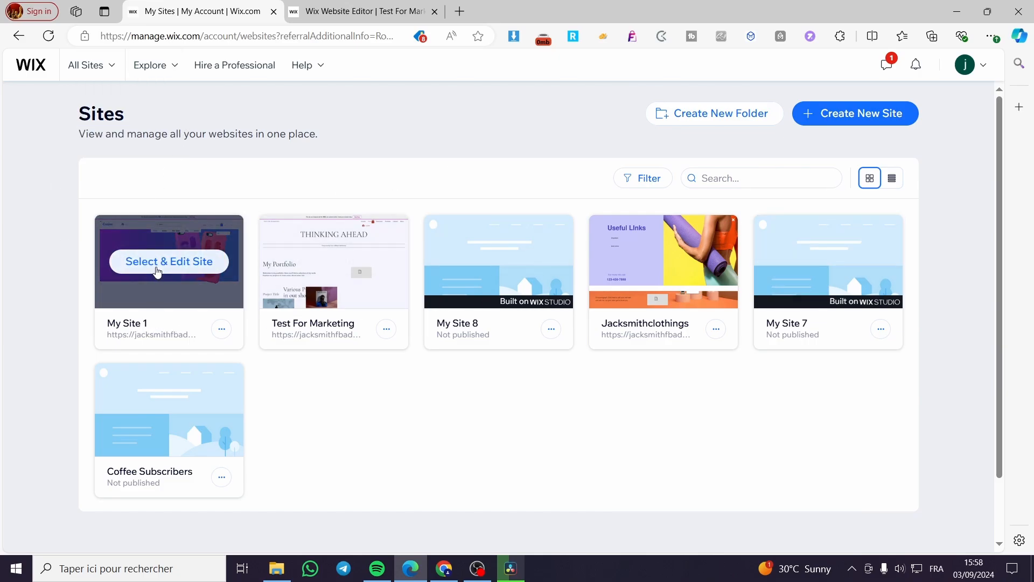
mouse_move(207, 256)
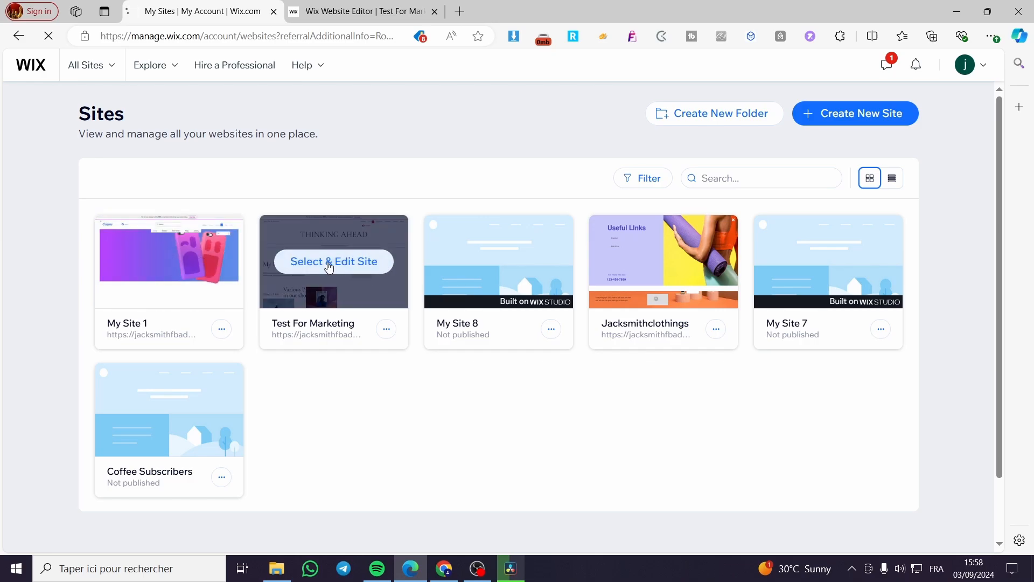
mouse_move(338, 286)
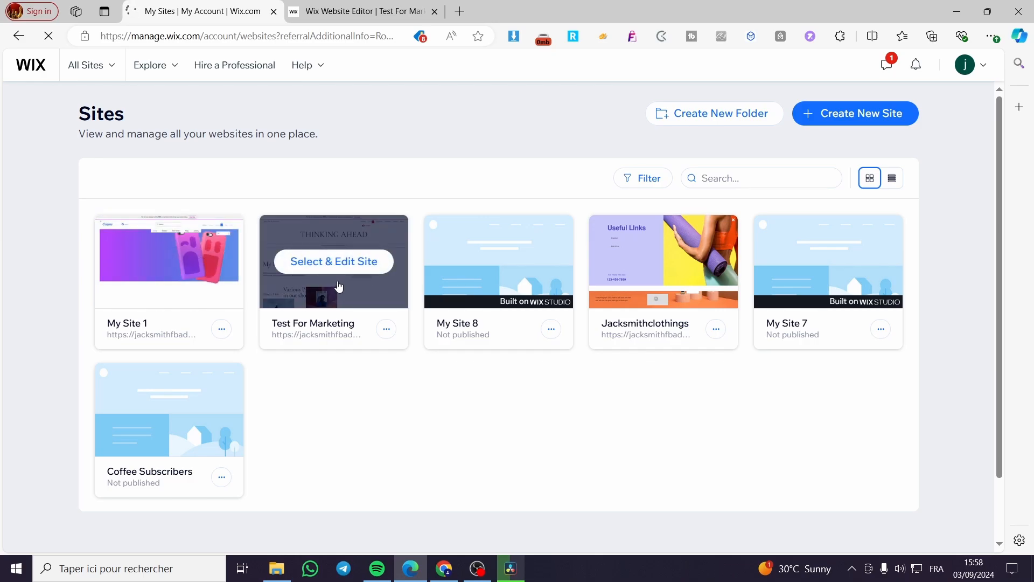
click(333, 261)
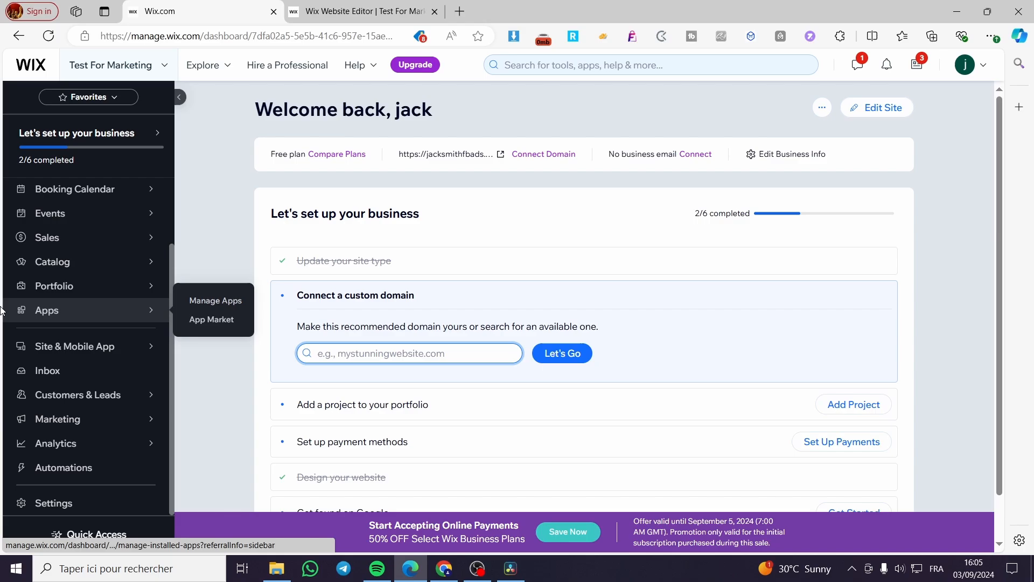
mouse_move(80, 238)
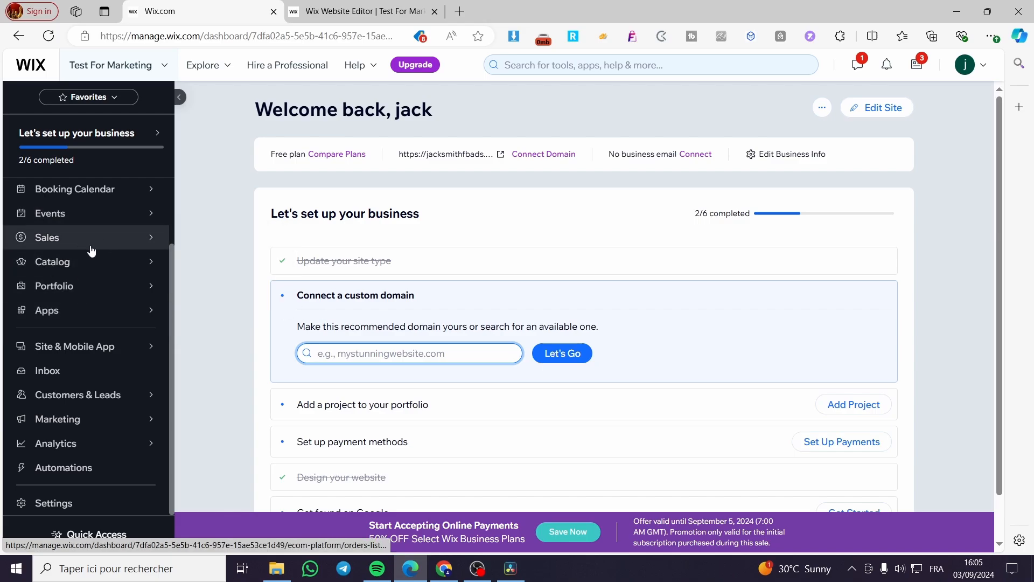
mouse_move(77, 394)
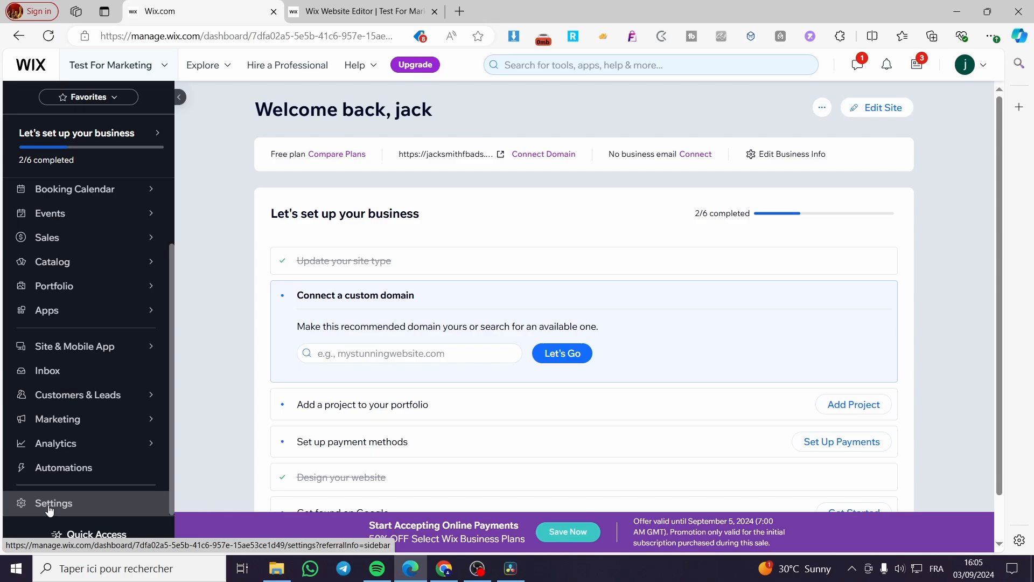
click(53, 503)
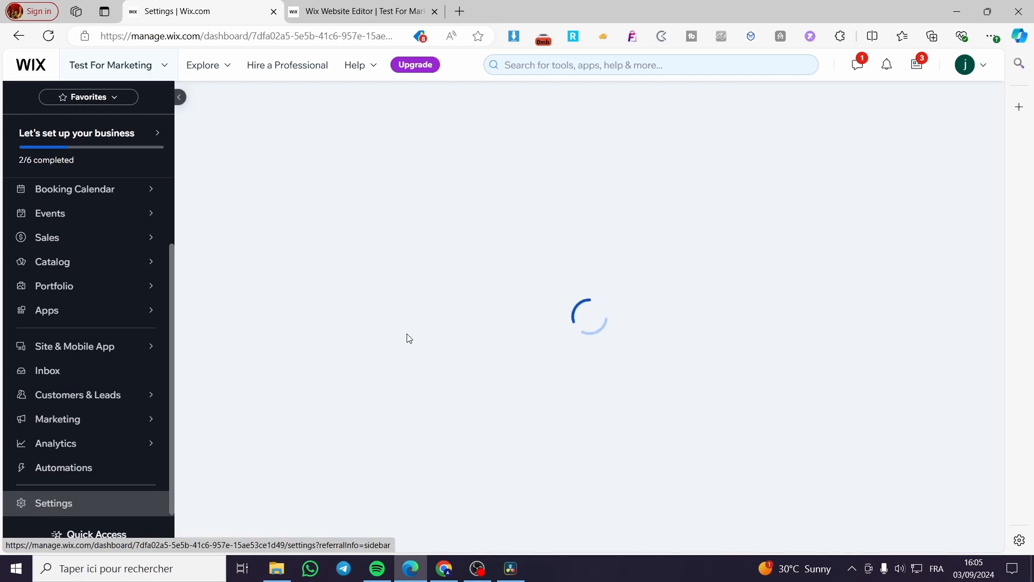
click(53, 503)
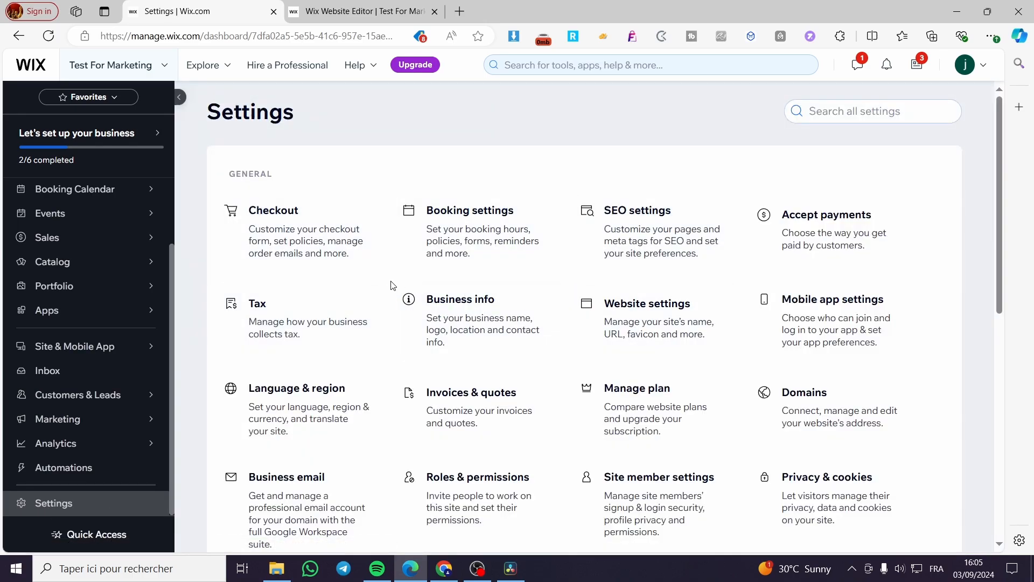
mouse_move(354, 324)
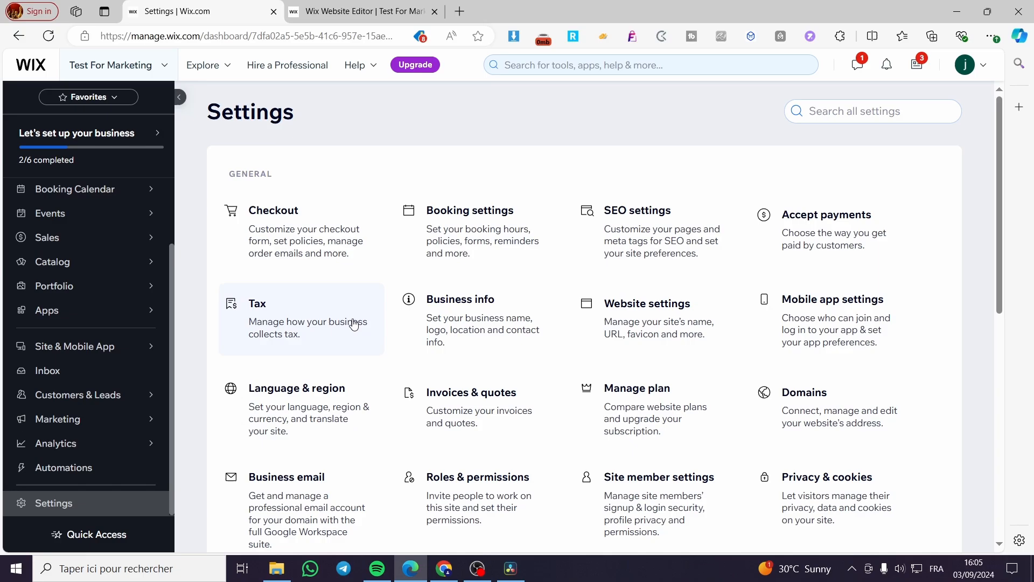
mouse_move(741, 320)
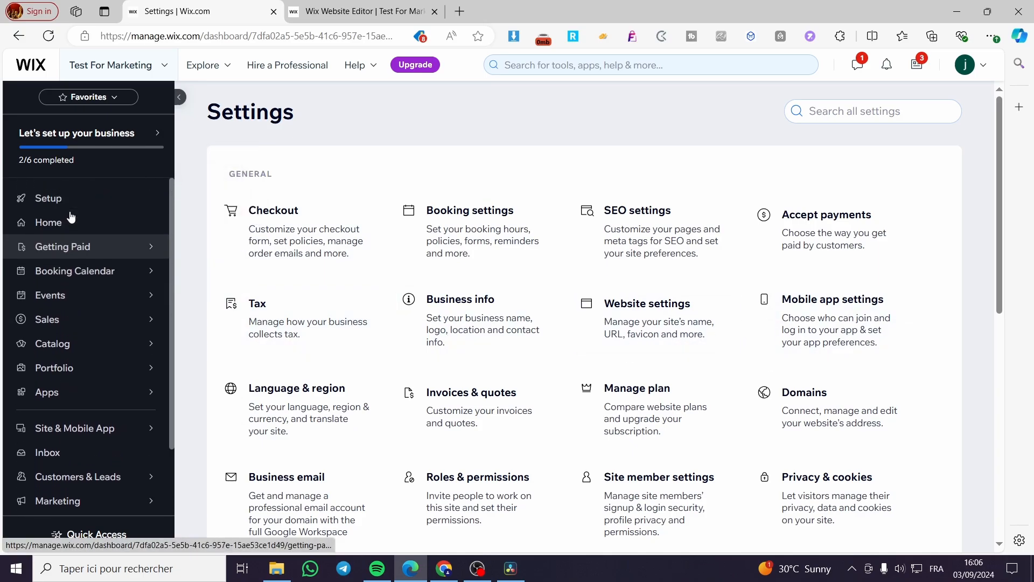
click(47, 222)
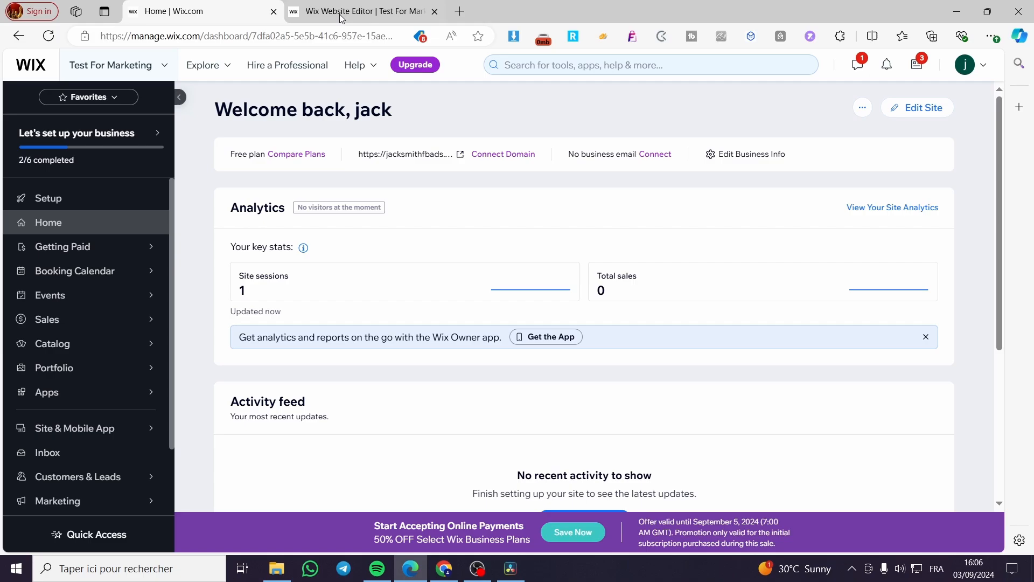
- Switch to the Wix Website Editor tab and scroll through the Portfolio page
click(363, 11)
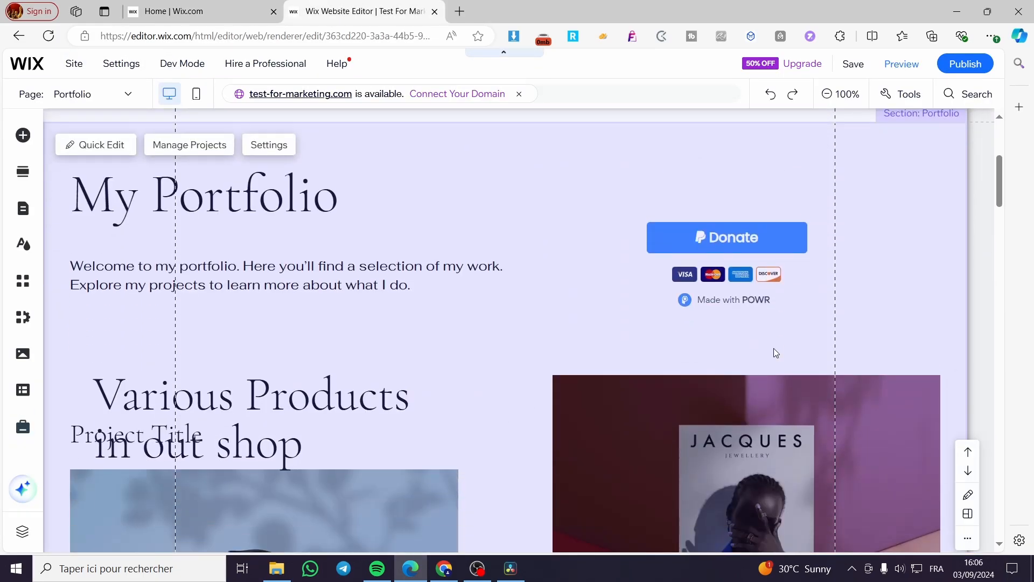
scroll(down, 3)
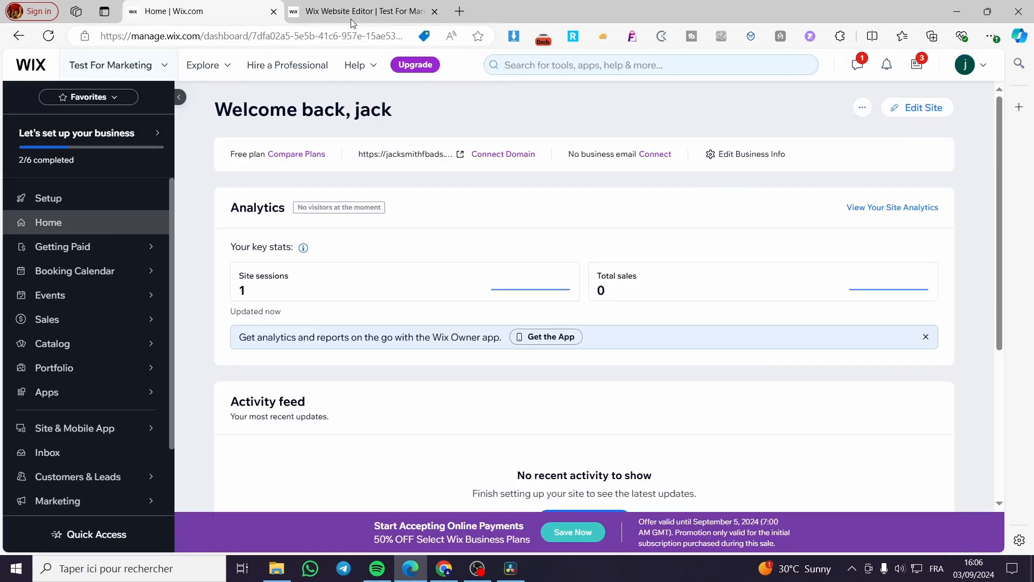
click(361, 11)
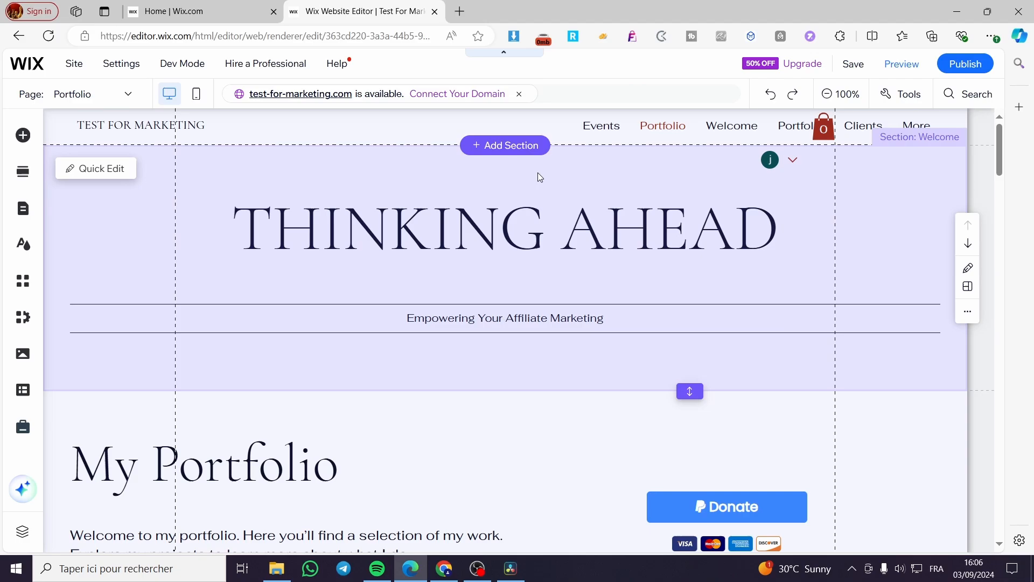
mouse_move(535, 179)
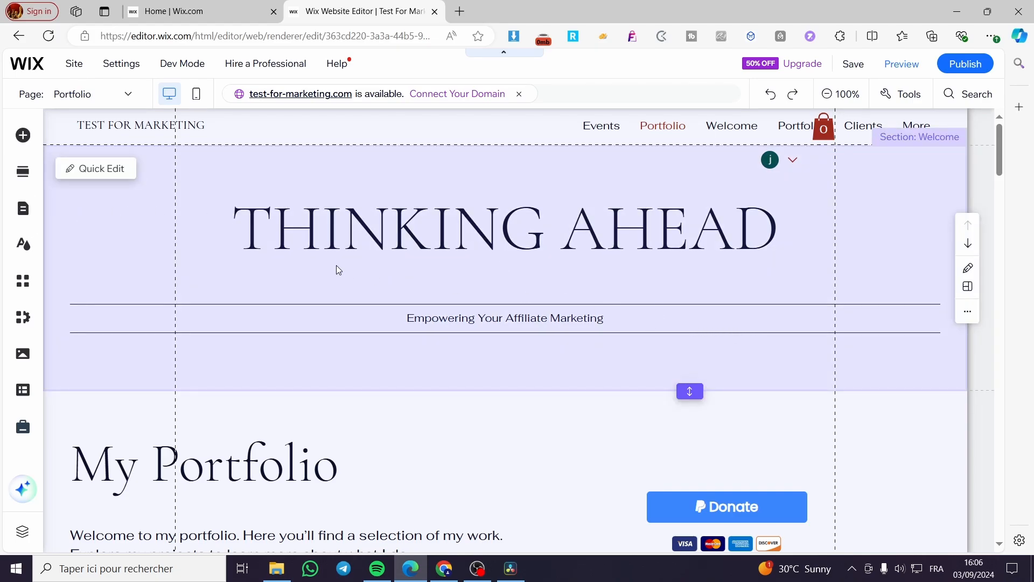
scroll(down, 3)
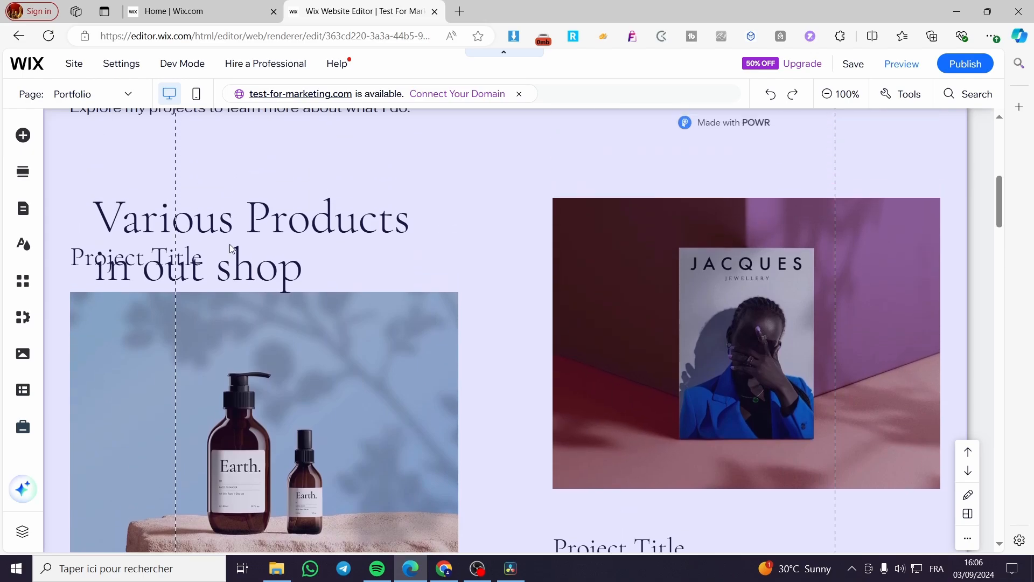
scroll(down, 3)
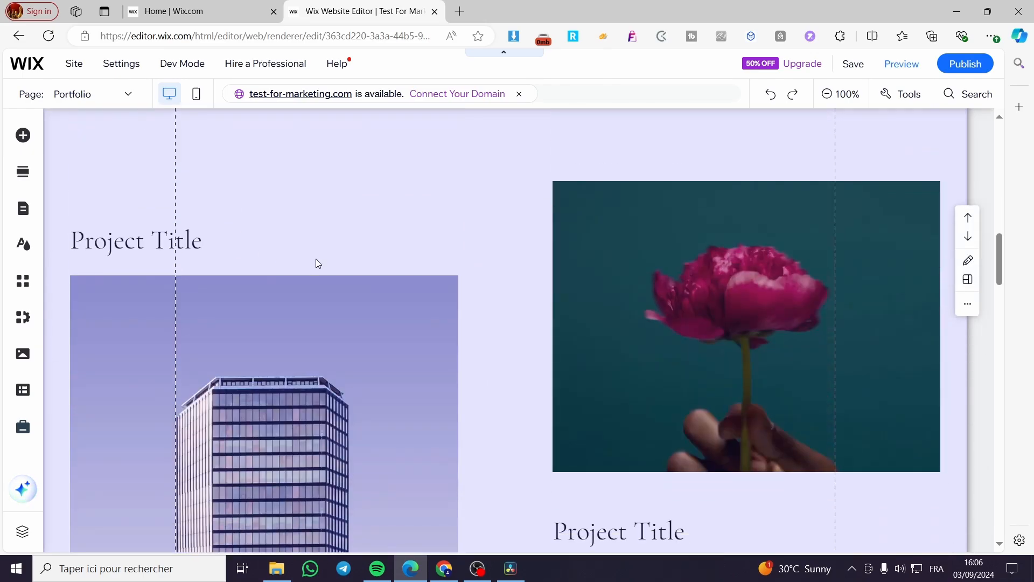
scroll(down, 3)
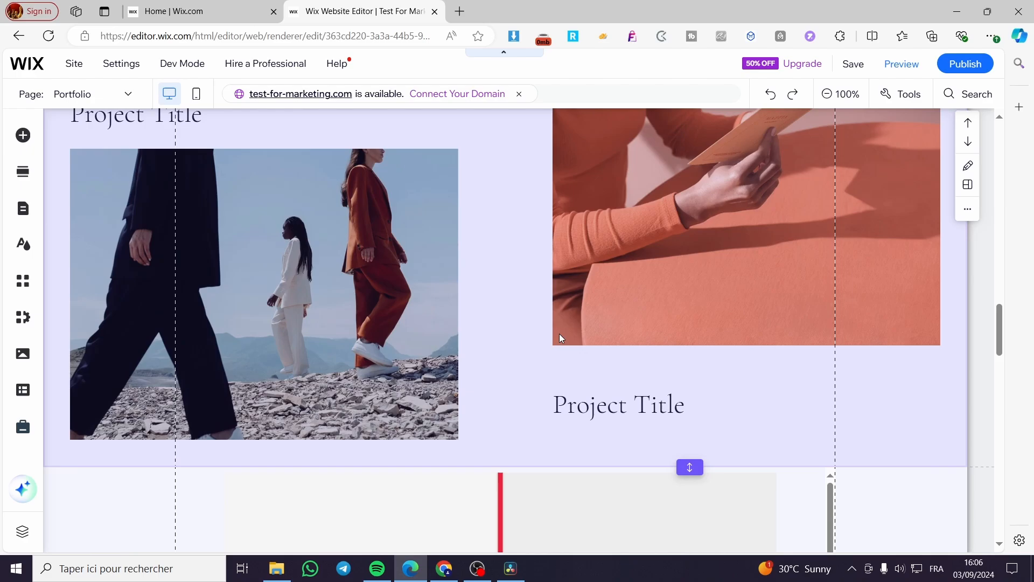
mouse_move(595, 354)
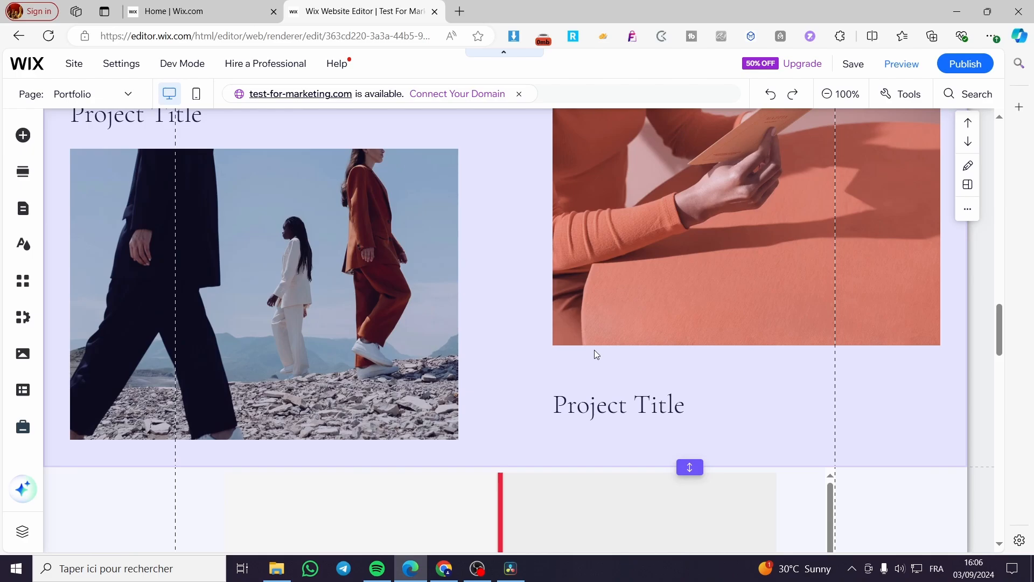
scroll(down, 3)
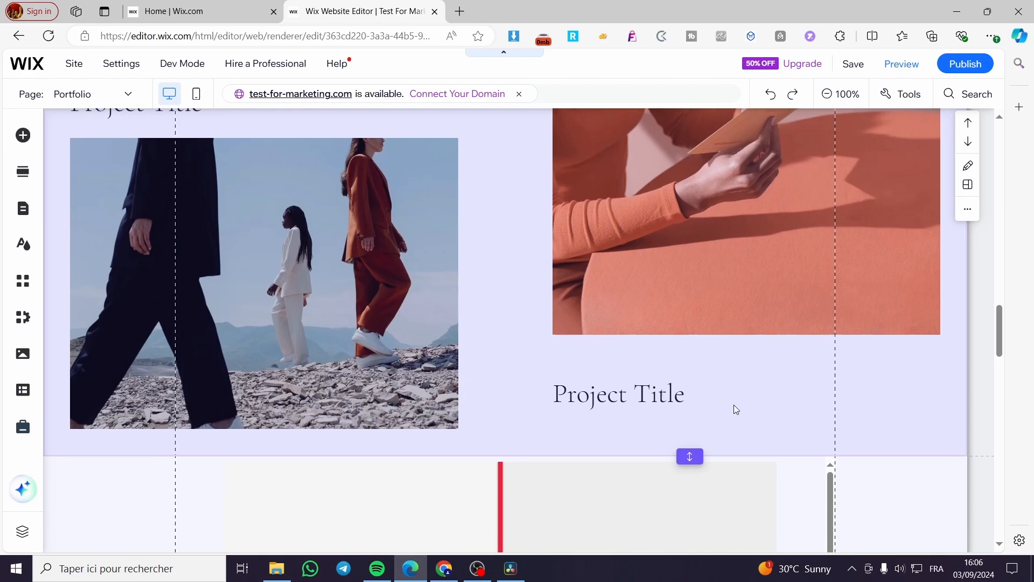
scroll(down, 3)
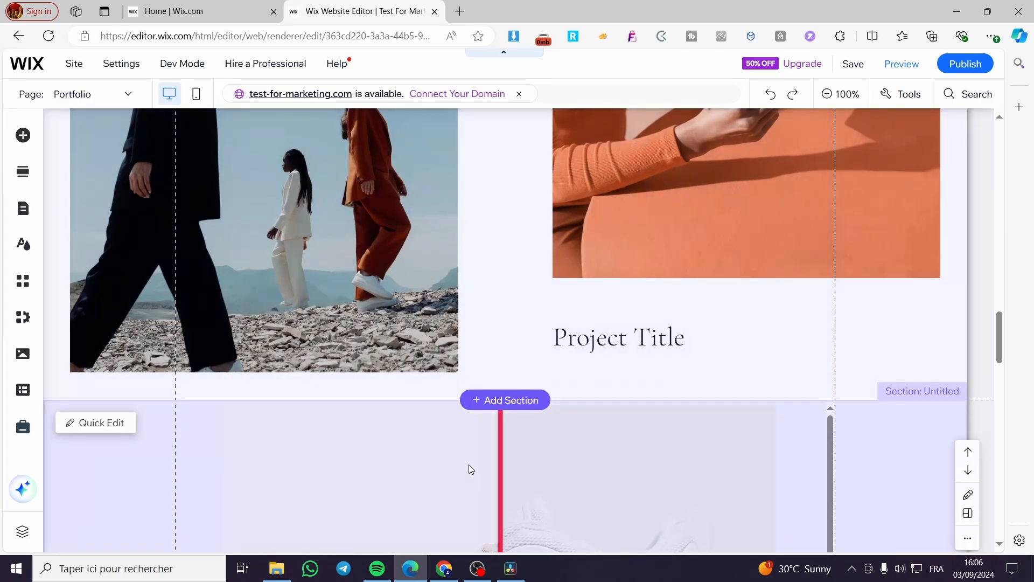
mouse_move(505, 399)
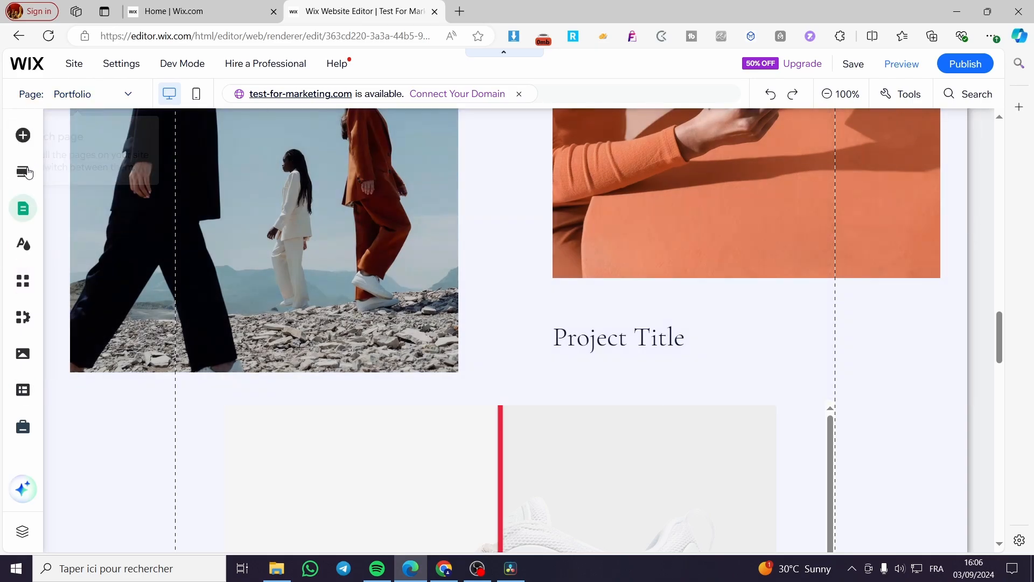
mouse_move(23, 135)
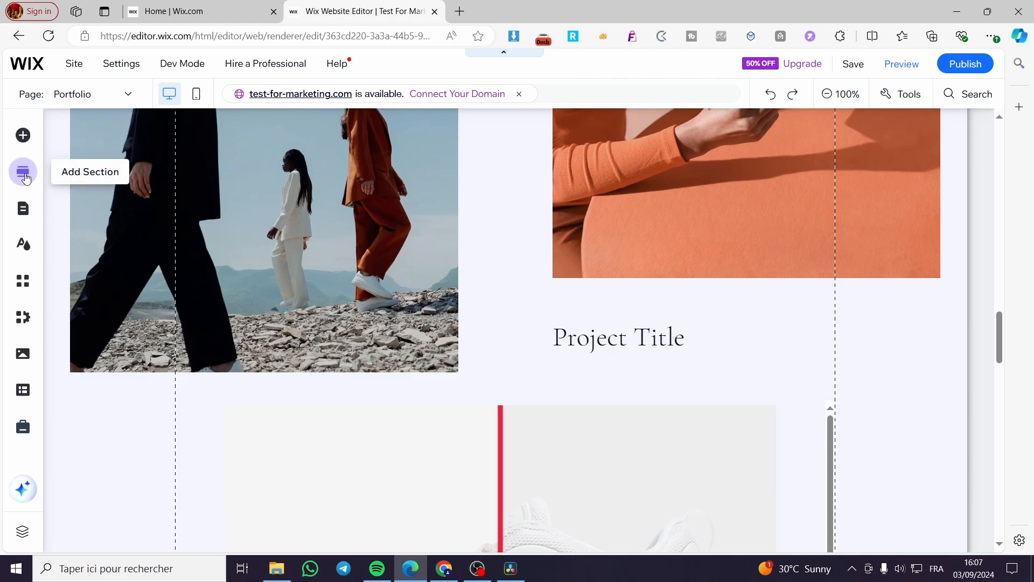
- Insert a blank section with Add Section and scroll to it below the projects
click(22, 172)
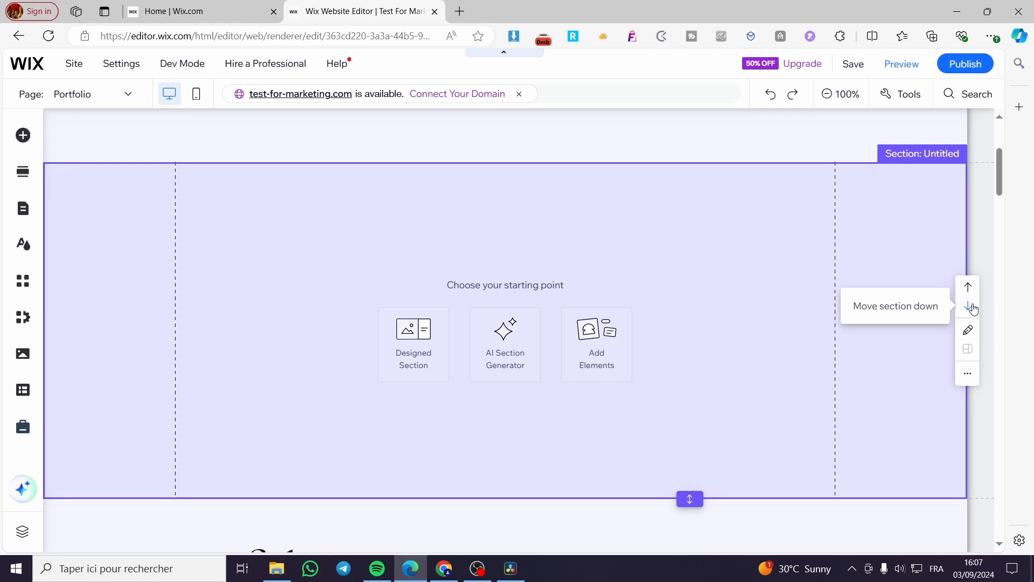
mouse_move(970, 311)
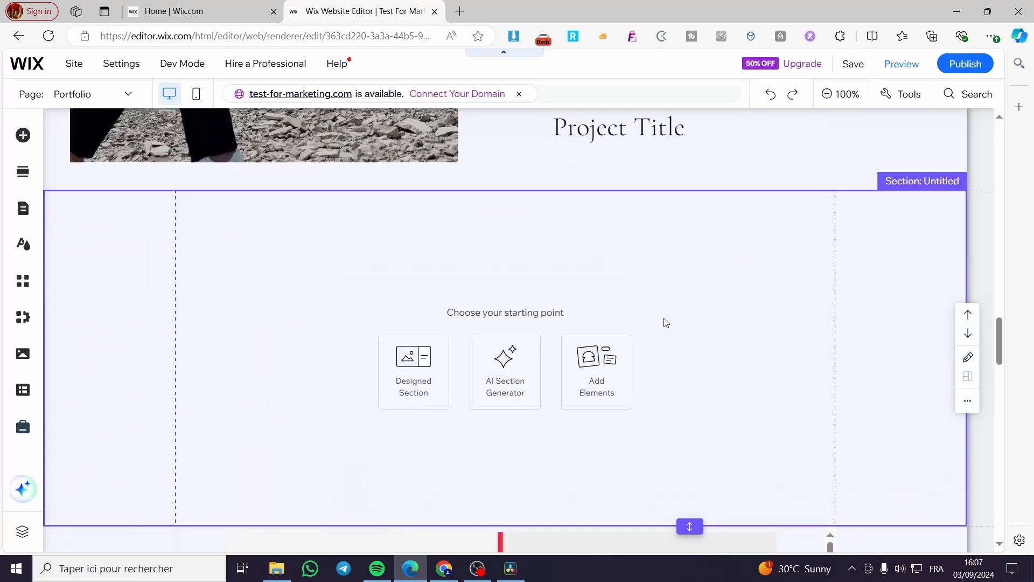
scroll(down, 3)
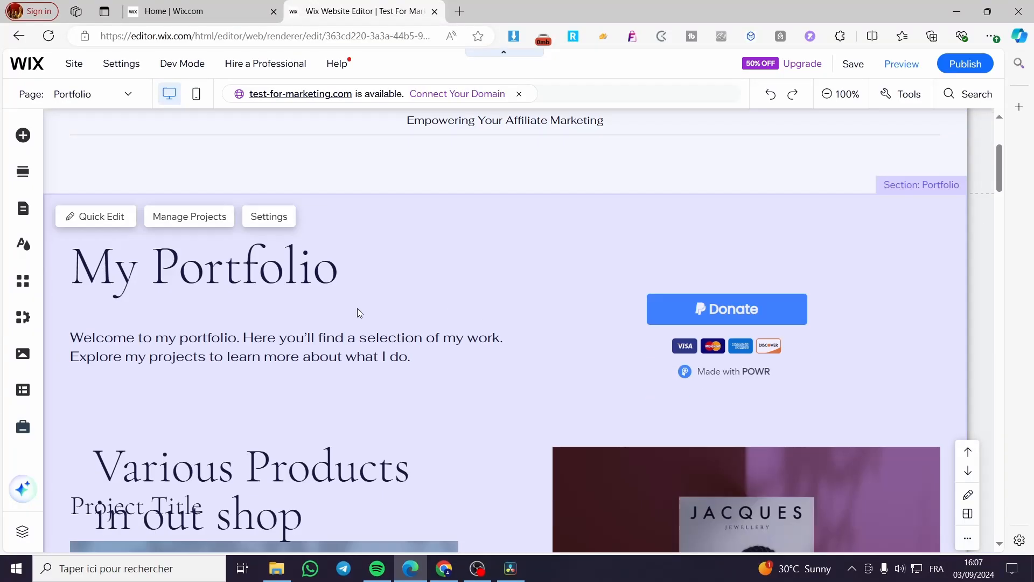
scroll(down, 3)
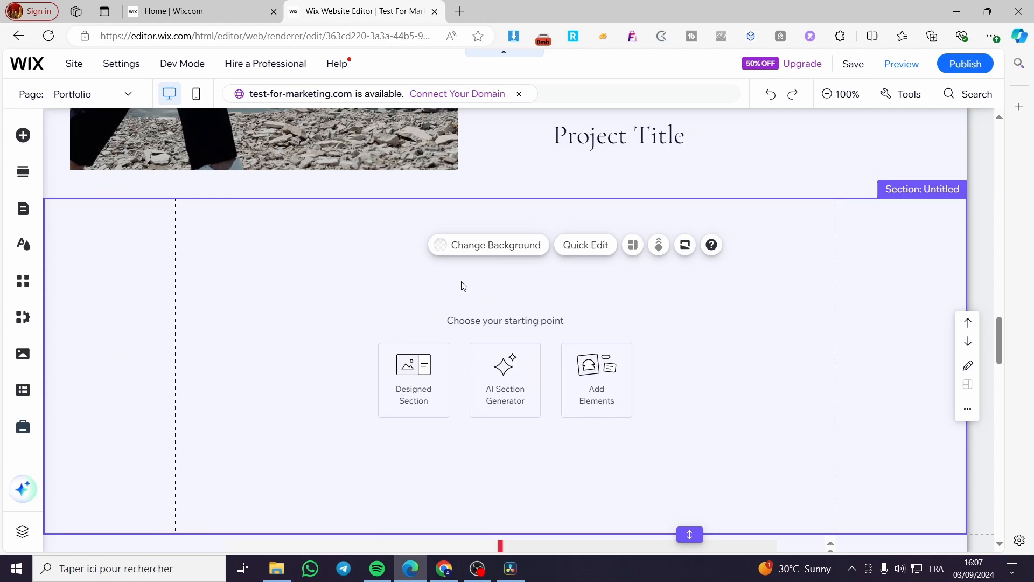
mouse_move(621, 288)
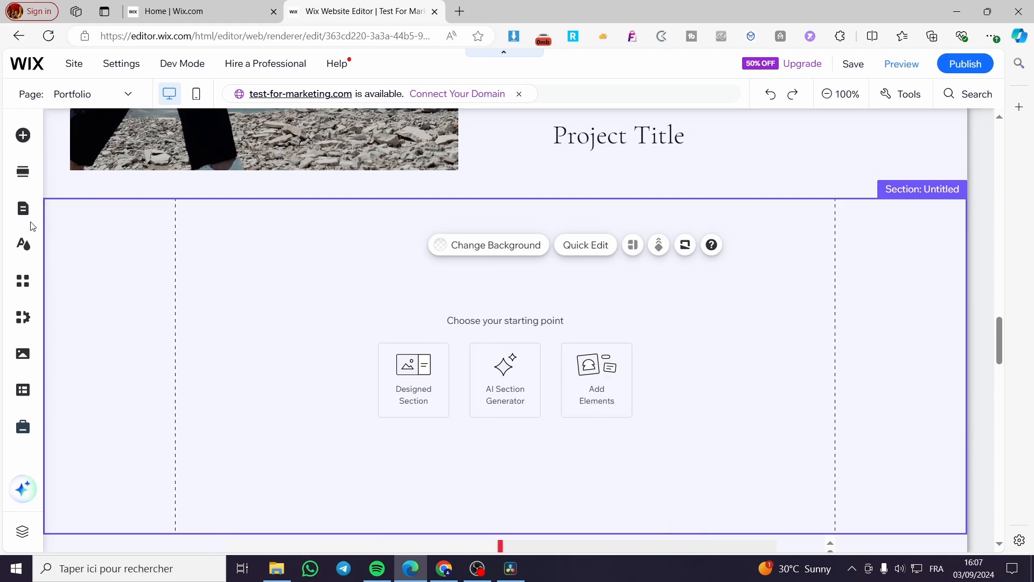
mouse_move(23, 135)
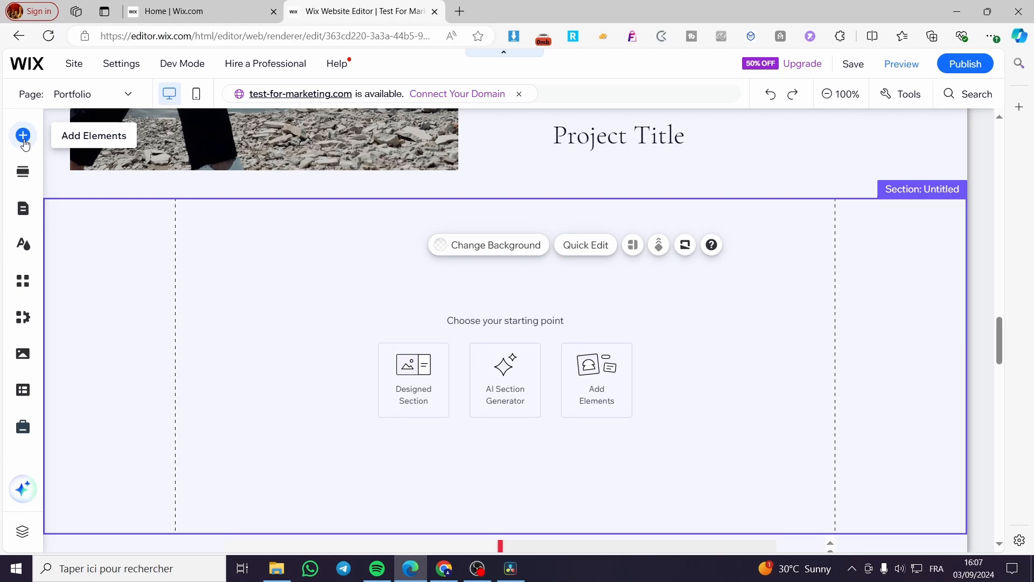
- Browse the Add Elements categories (shapes, text, images, menus) and reach Interactive
click(23, 135)
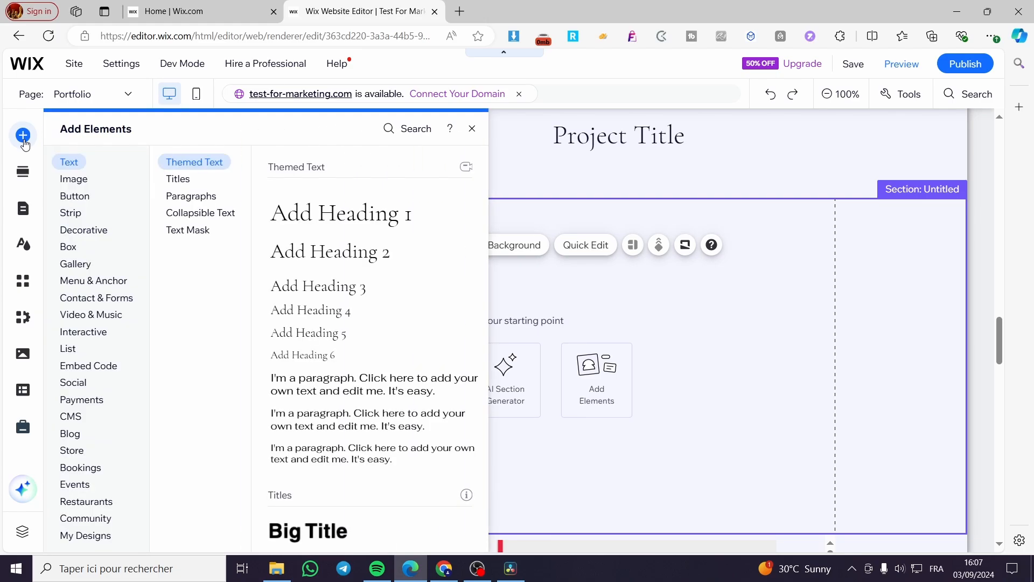
click(83, 230)
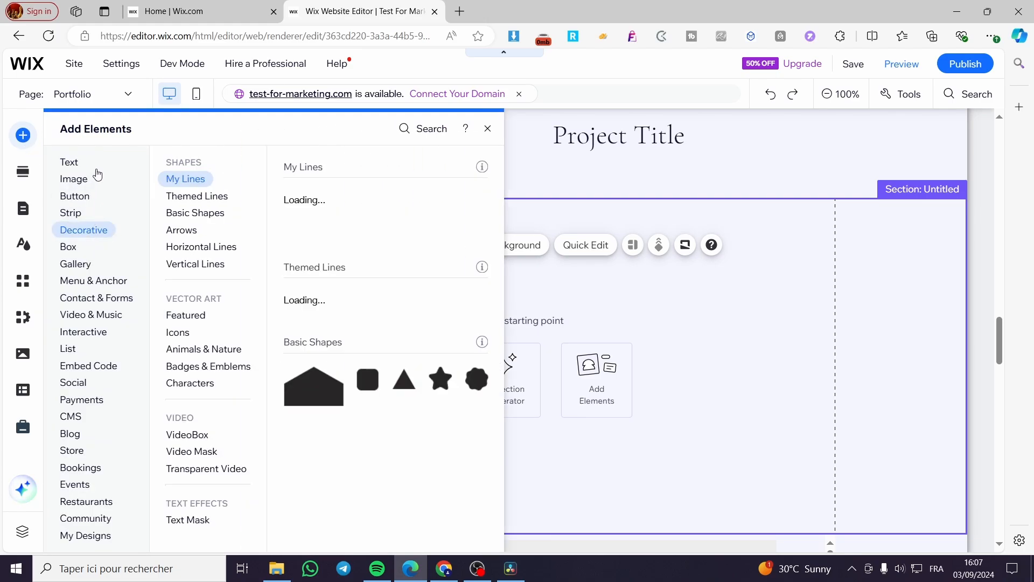
click(68, 161)
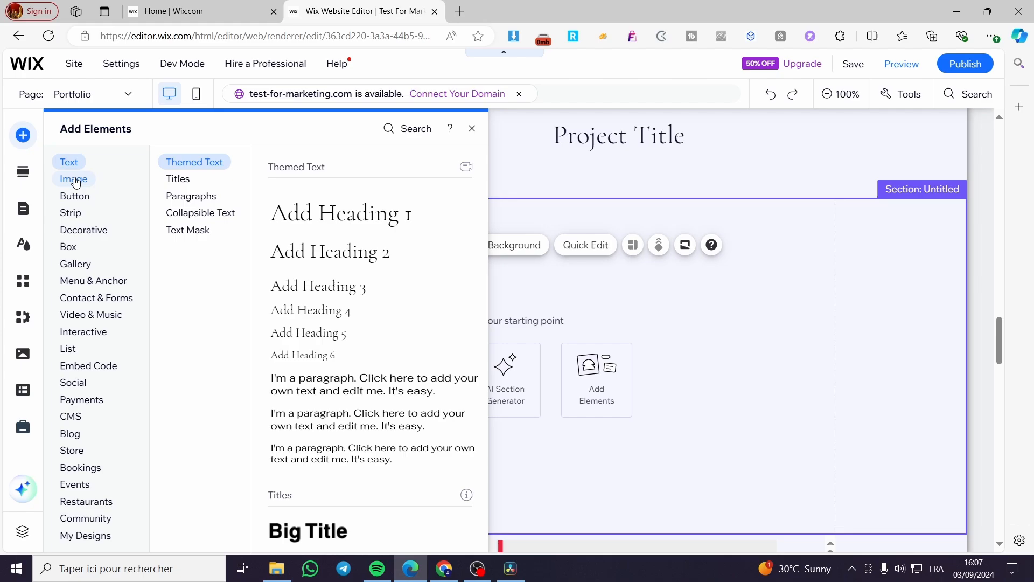
click(73, 179)
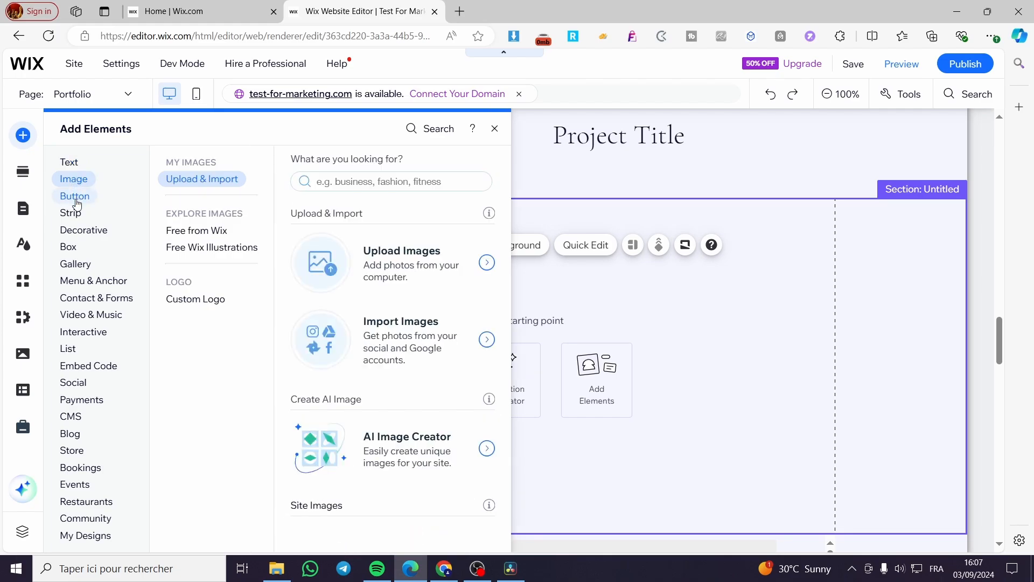
click(93, 280)
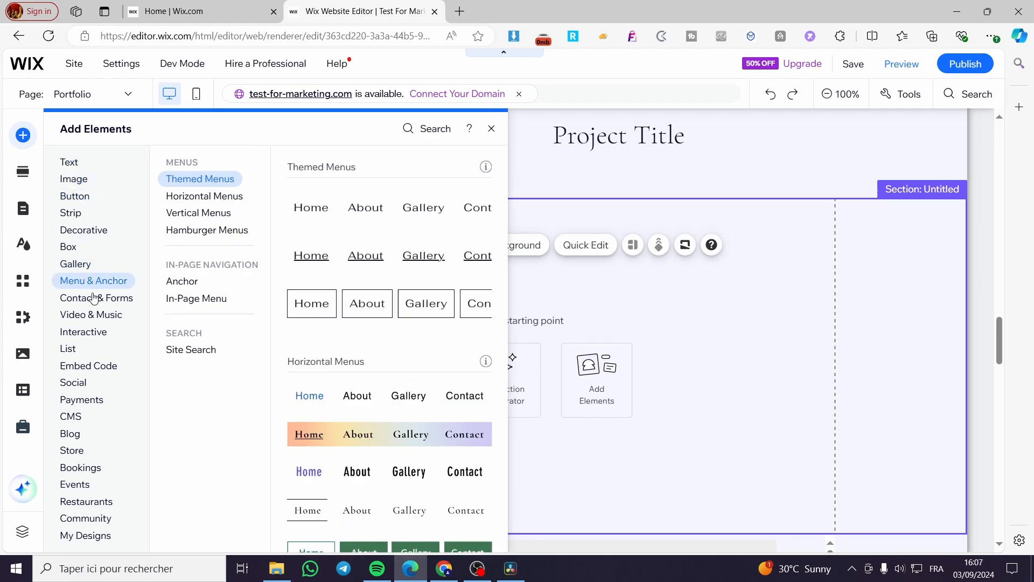
click(83, 331)
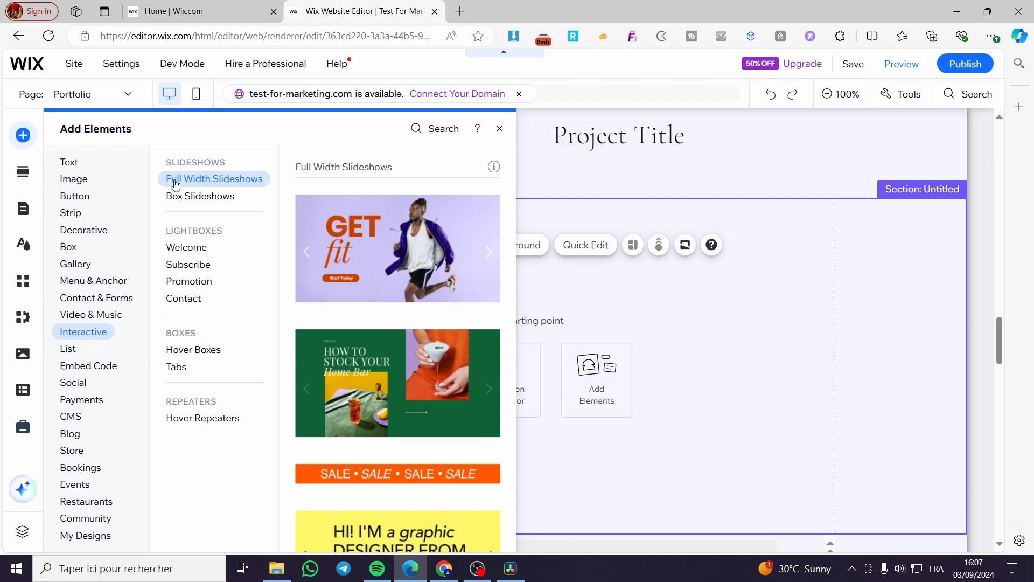
mouse_move(185, 182)
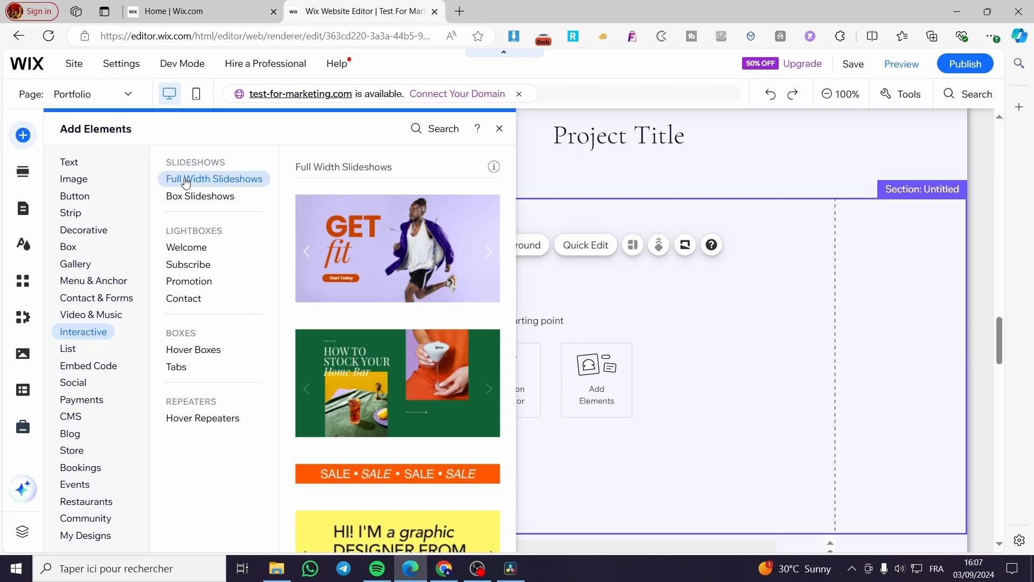
- View Box and Full Width Slideshow designs, scrolling until Citizen appears
click(200, 196)
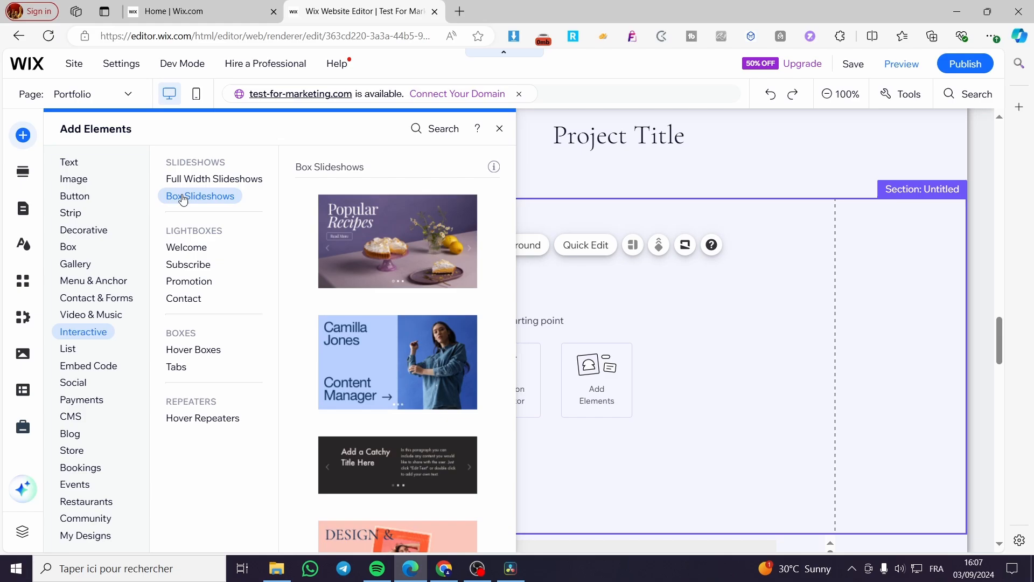
click(214, 179)
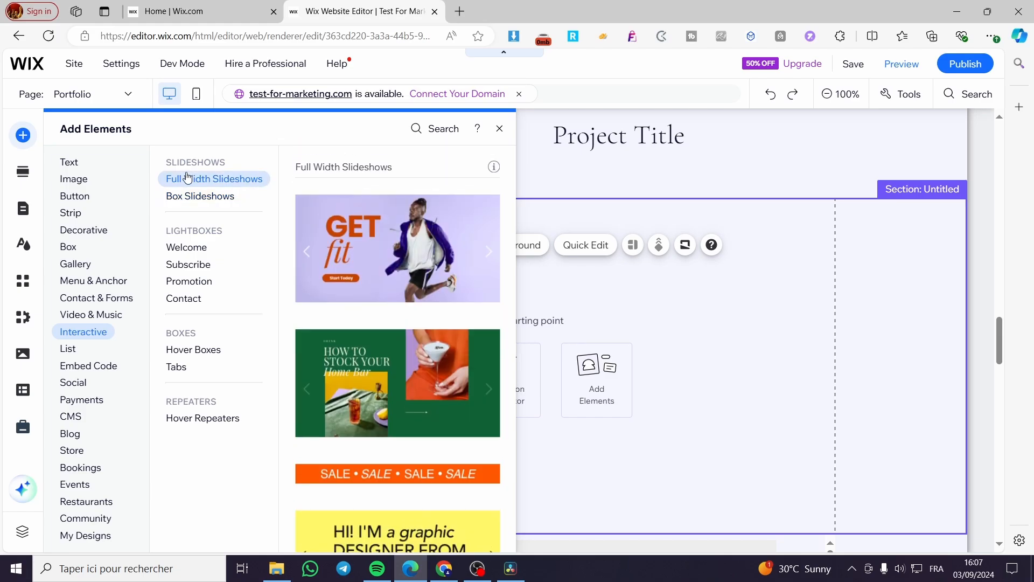
mouse_move(188, 185)
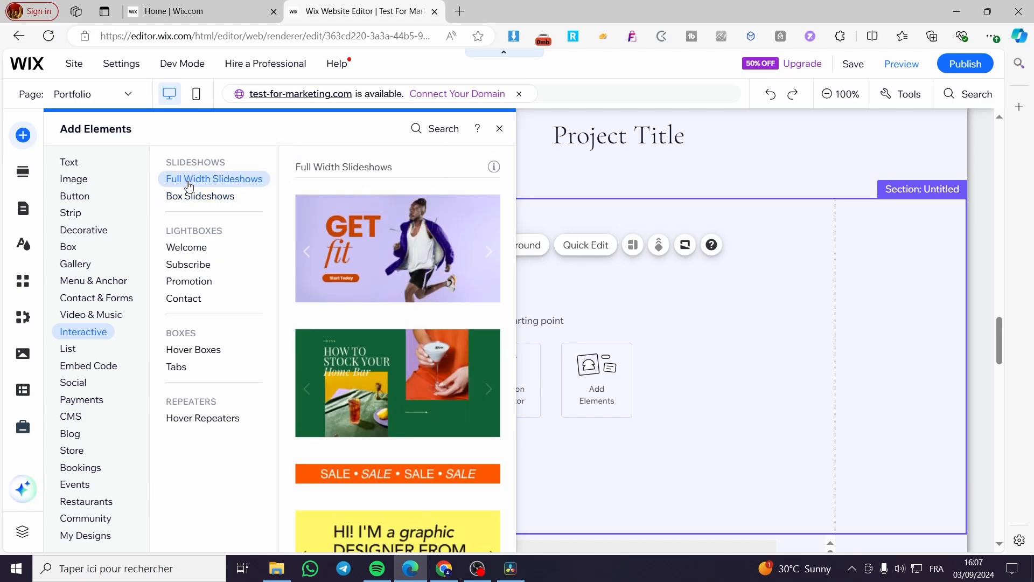
mouse_move(399, 349)
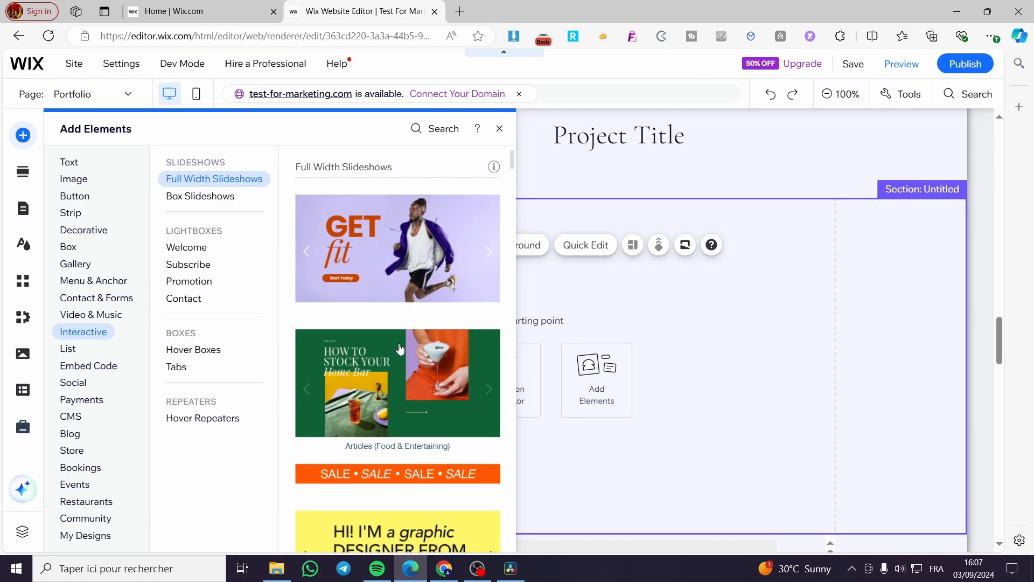
scroll(down, 3)
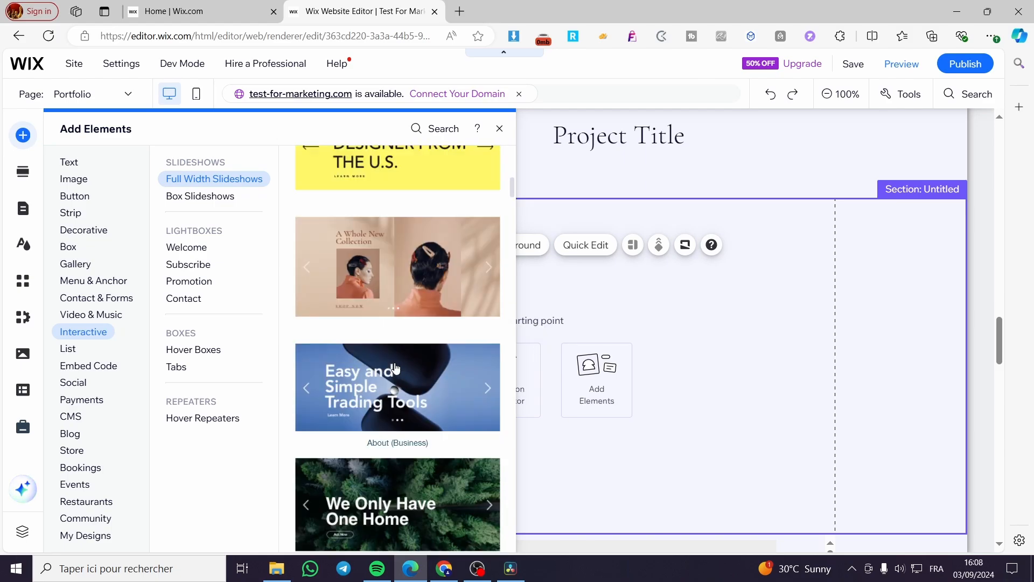
scroll(down, 3)
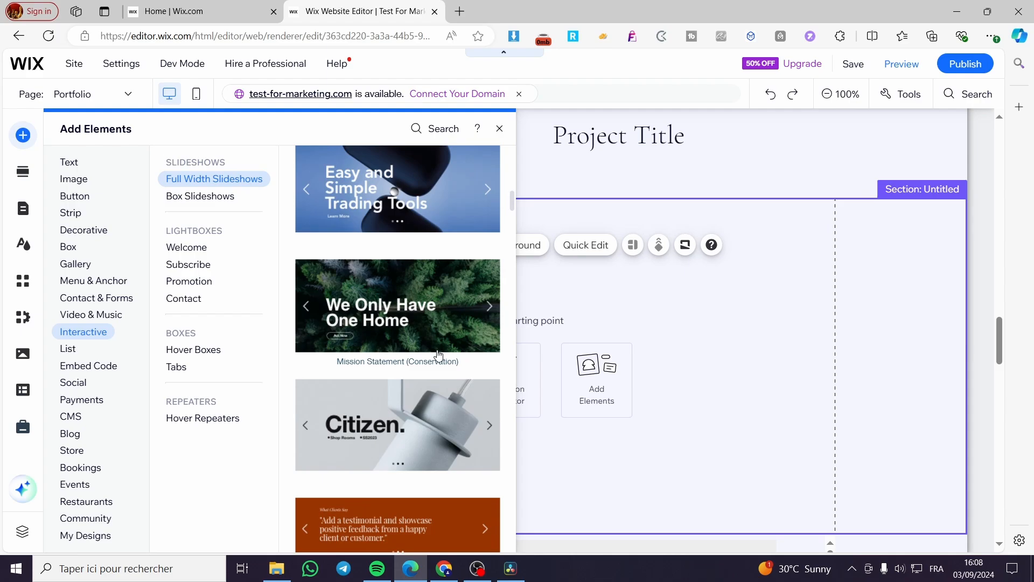
scroll(down, 3)
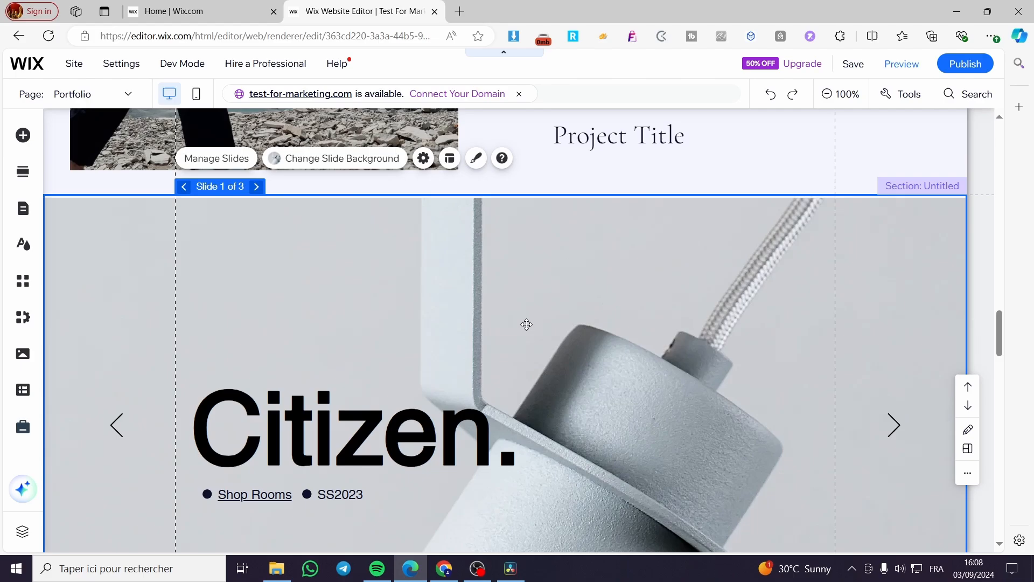
- Page through the 'Citizen.', 'Flock' and 'Future.' slides, returning to slide 2
scroll(down, 3)
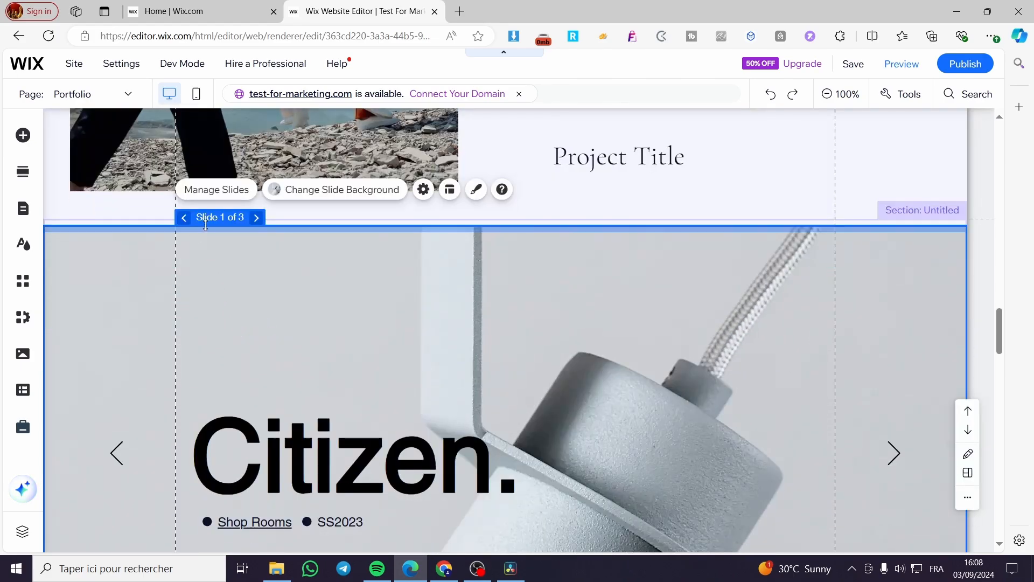
click(256, 217)
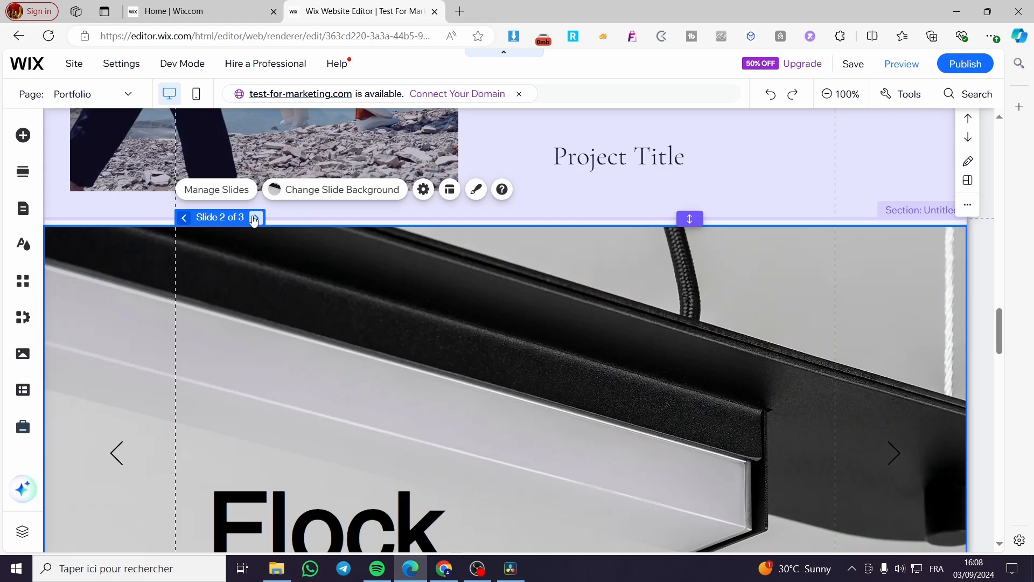
scroll(down, 3)
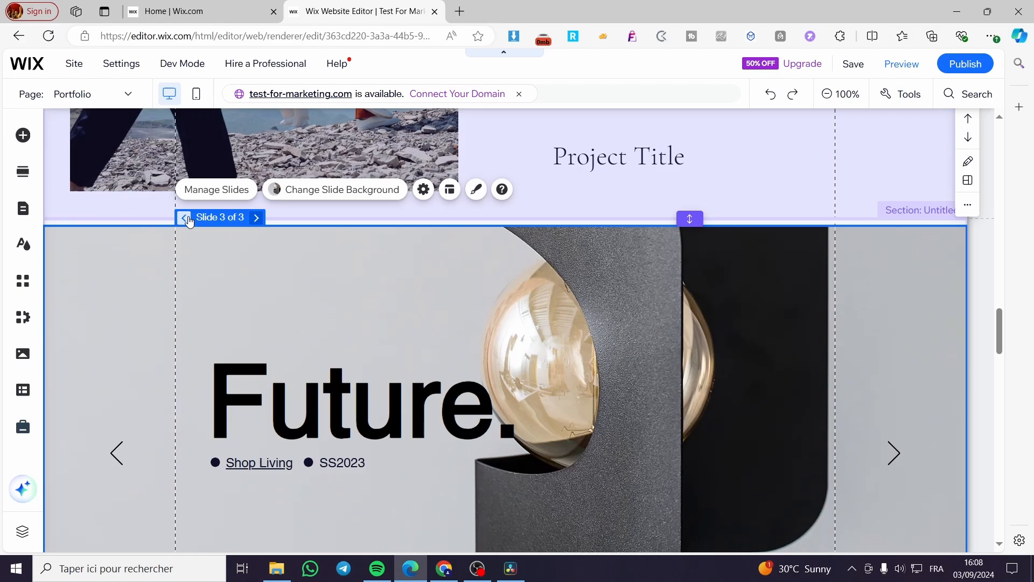
click(185, 217)
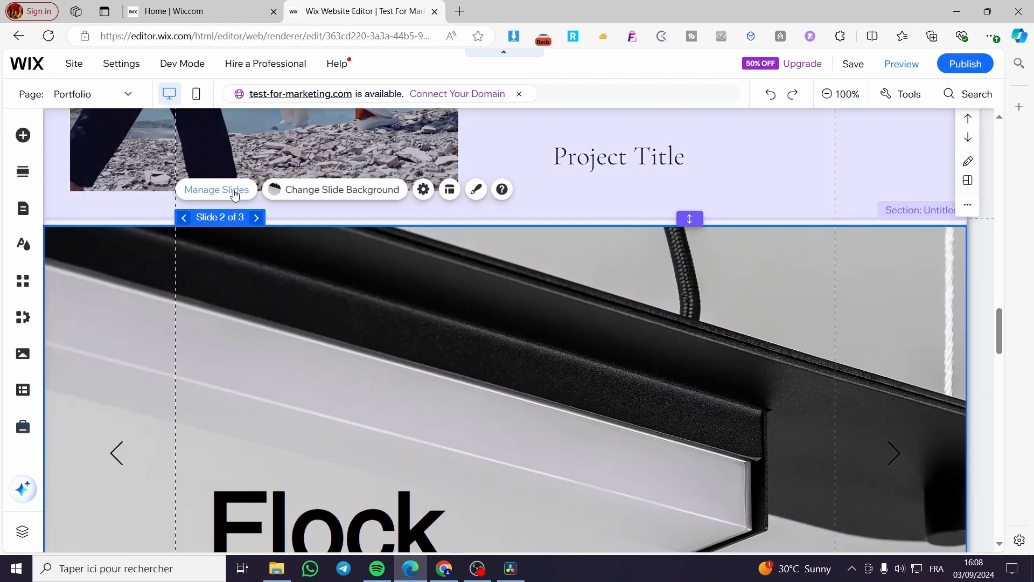
- Pick Slide 1 'Citizen.' in Manage Slides, dismiss its options, and close the list
click(216, 189)
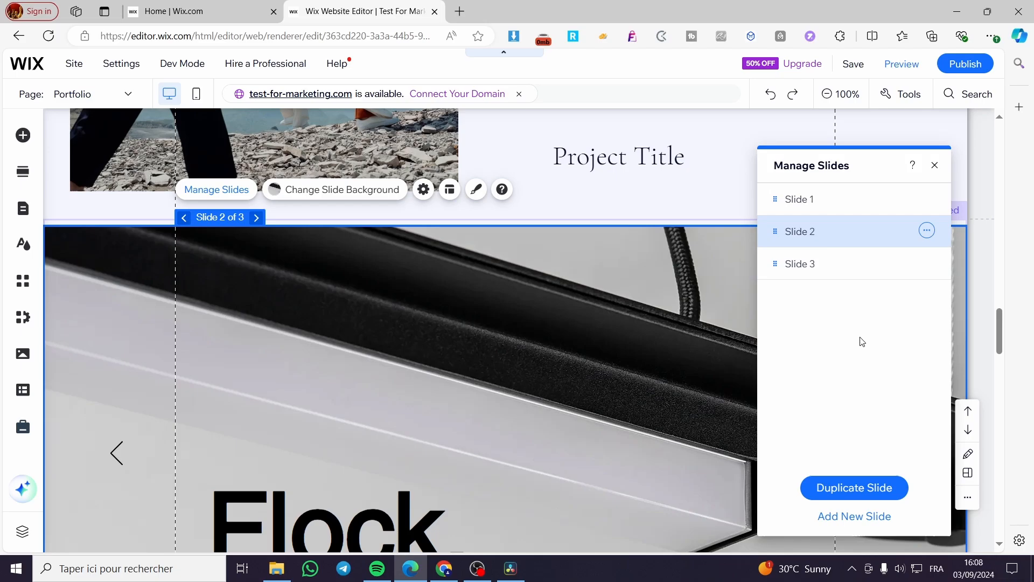
click(926, 198)
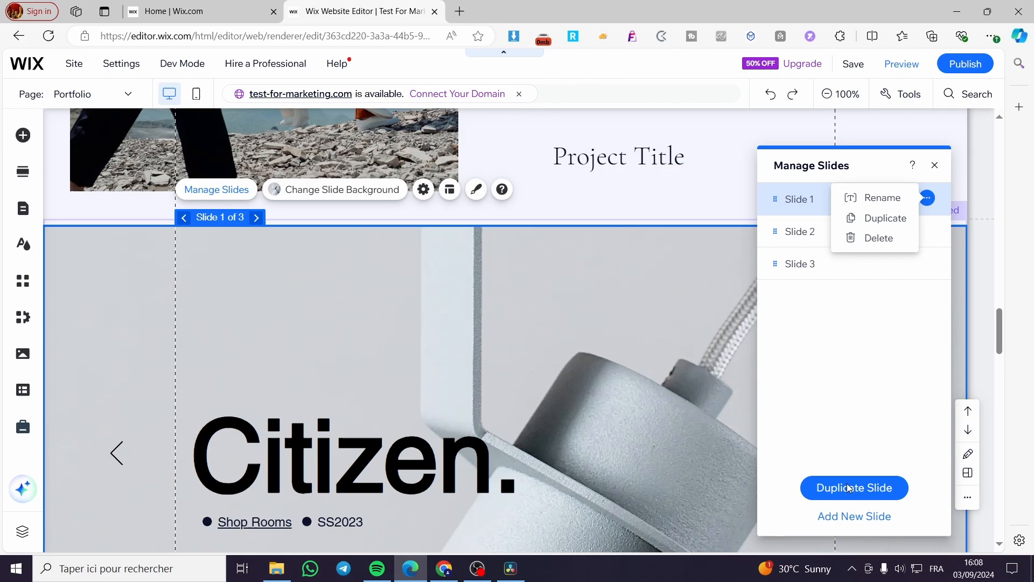
click(867, 388)
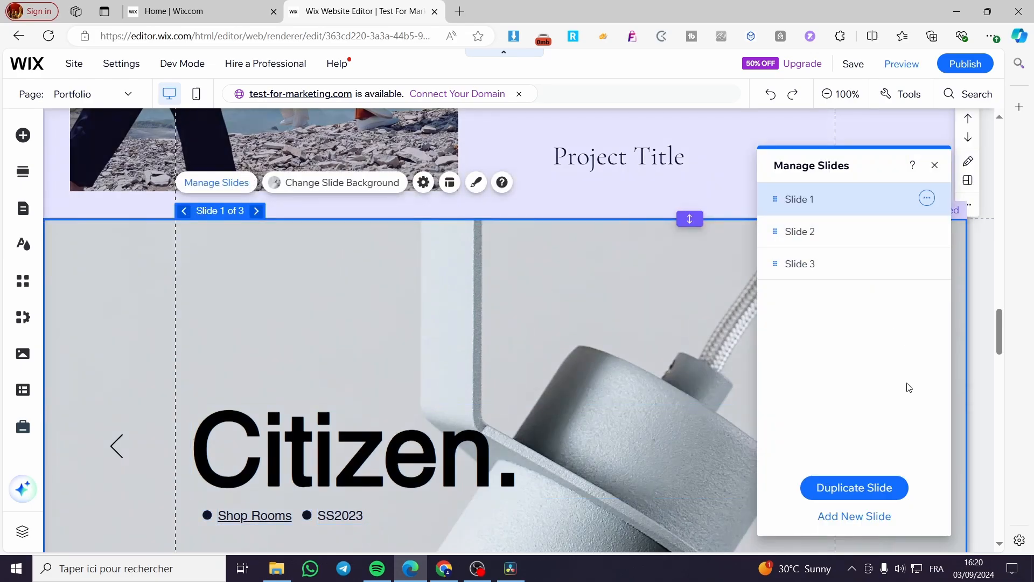
click(799, 231)
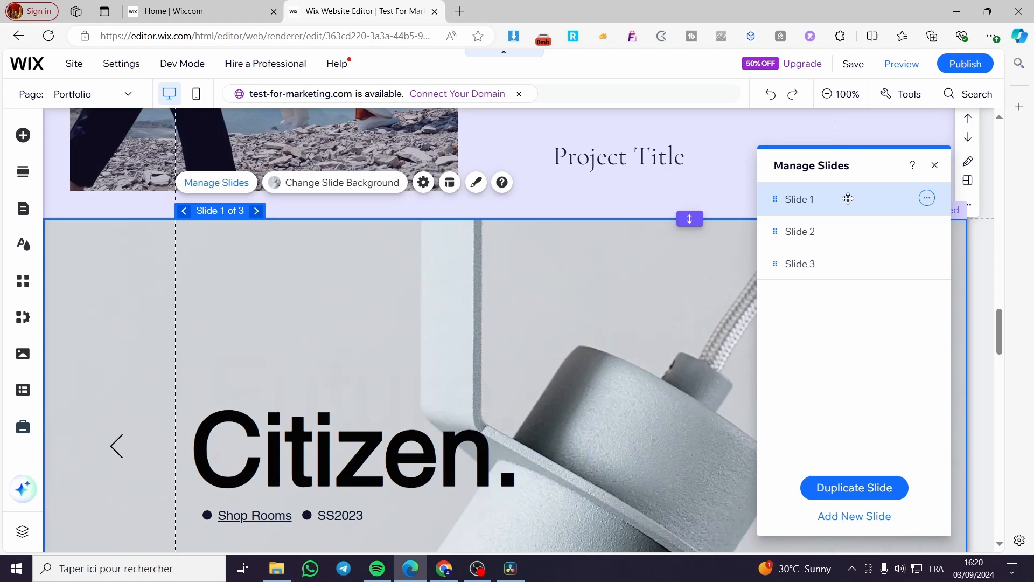
scroll(down, 3)
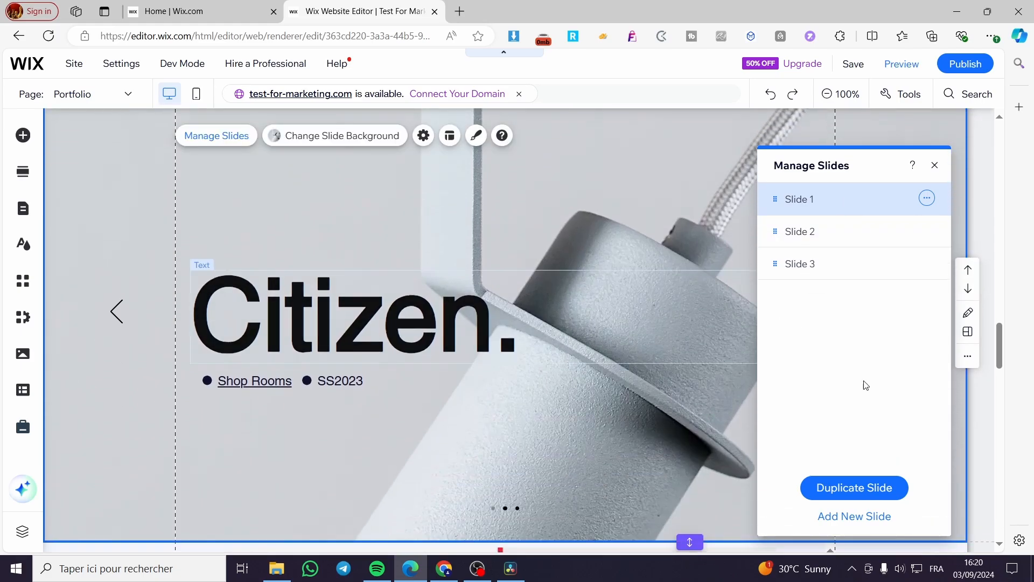
click(933, 164)
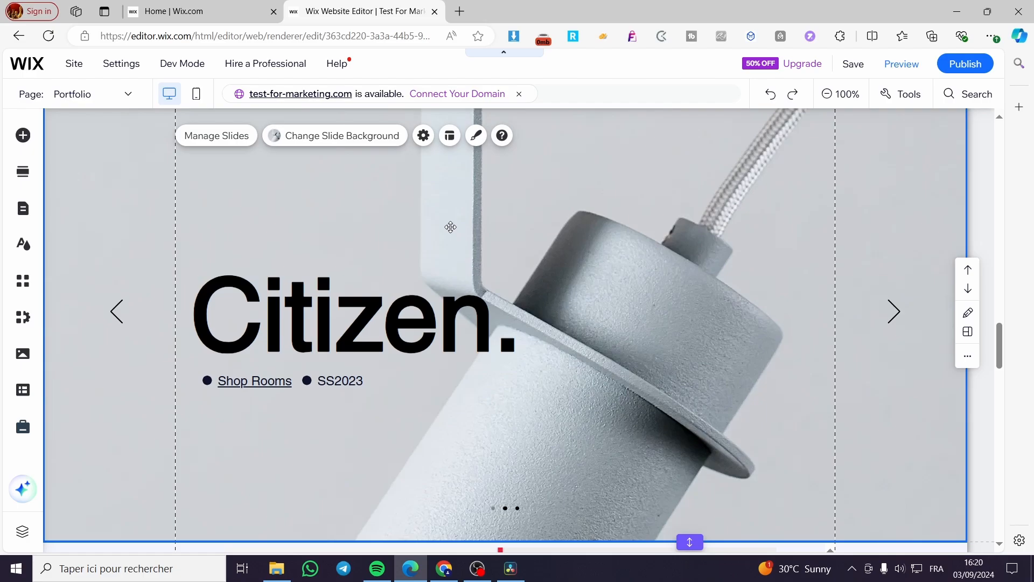
- Change the 'Citizen.' slide background from the lamp photo to solid light grey
click(341, 136)
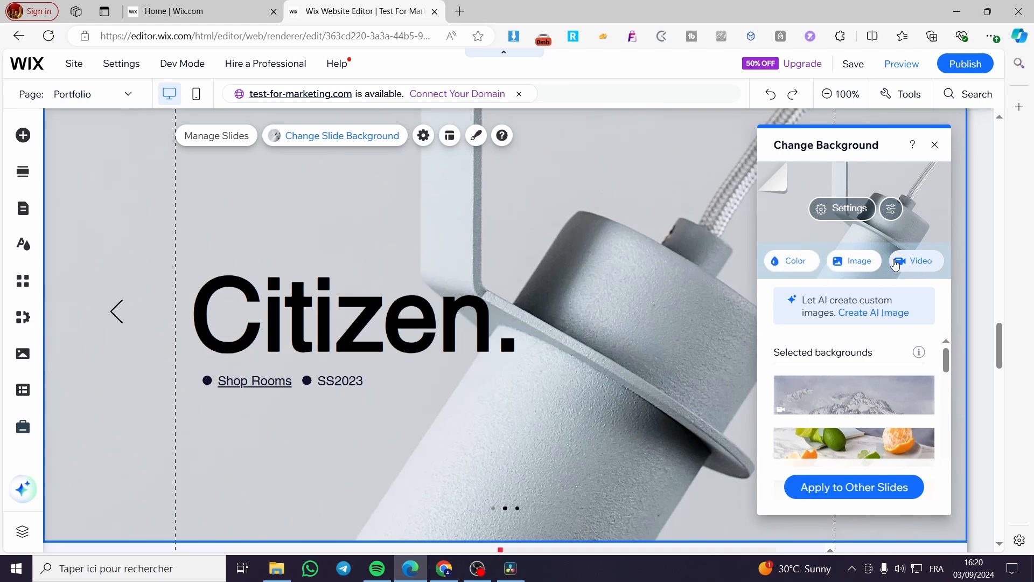
click(795, 261)
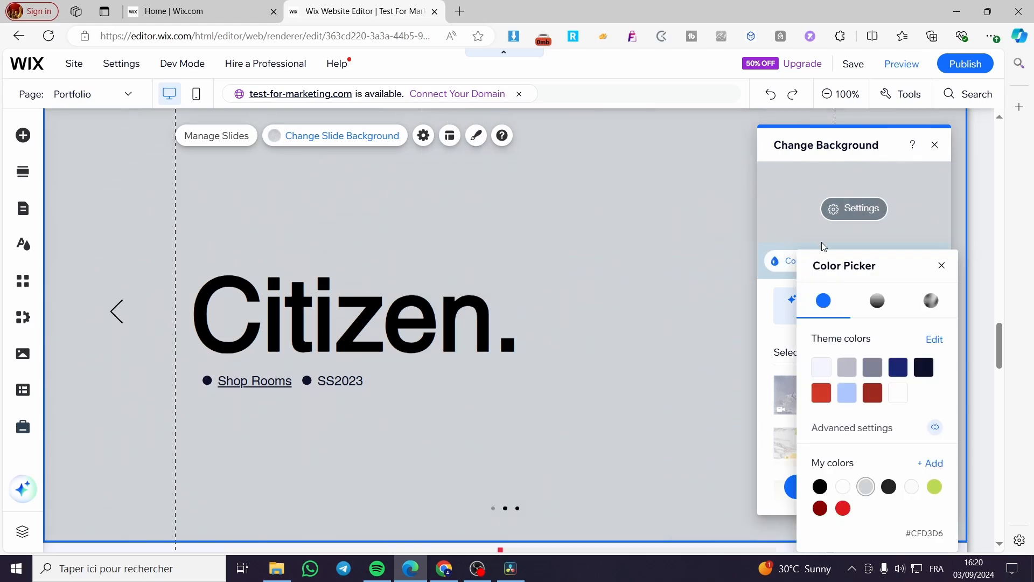
click(859, 261)
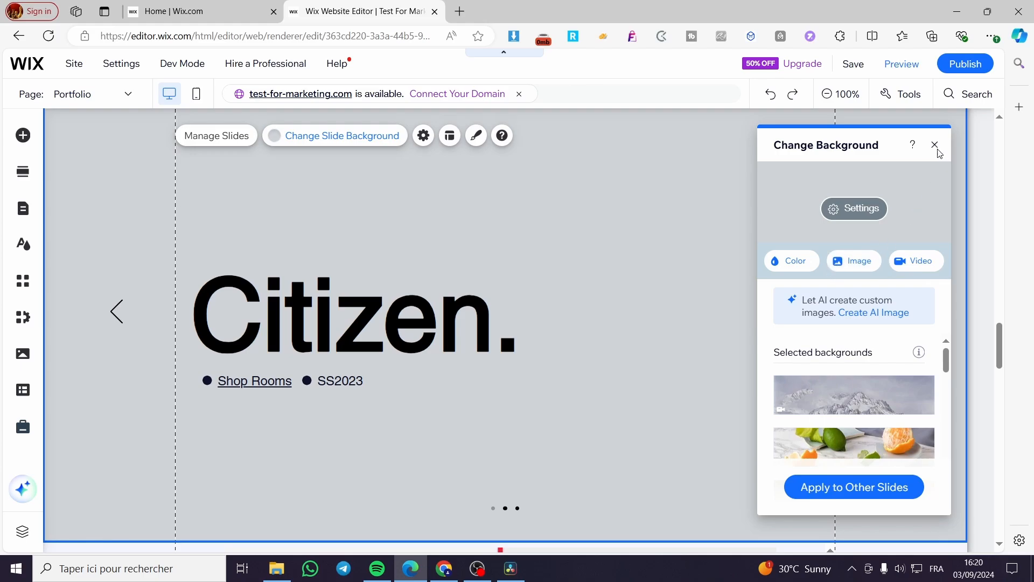
mouse_move(933, 153)
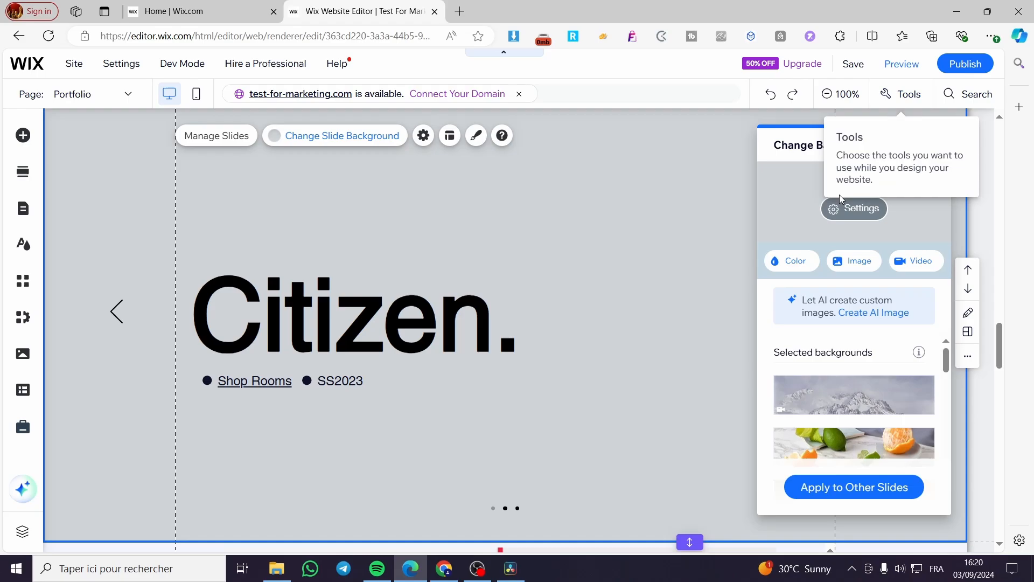
scroll(down, 3)
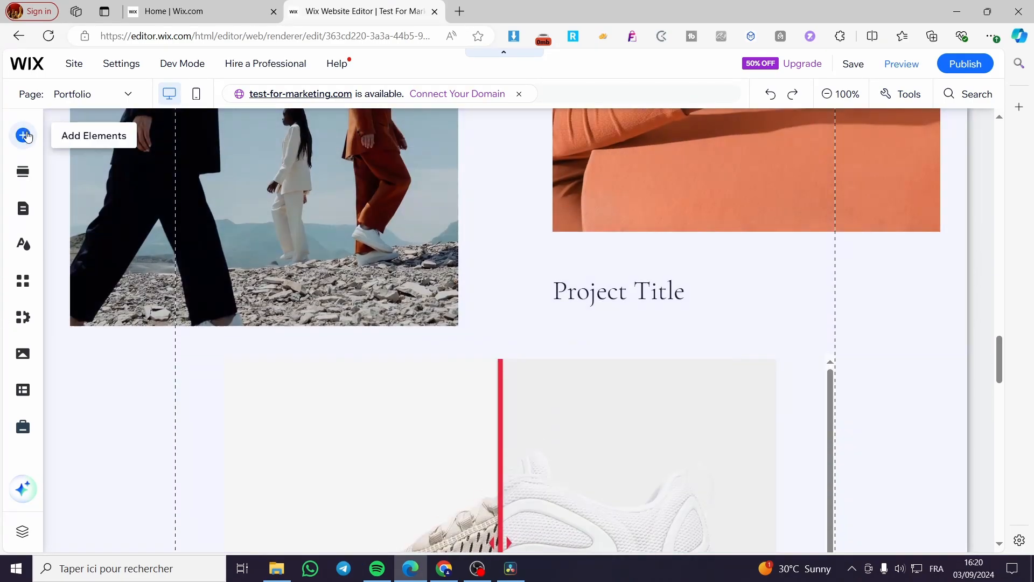
- Add the Citizen design from Interactive > Full Width Slideshows to the Portfolio page
click(23, 136)
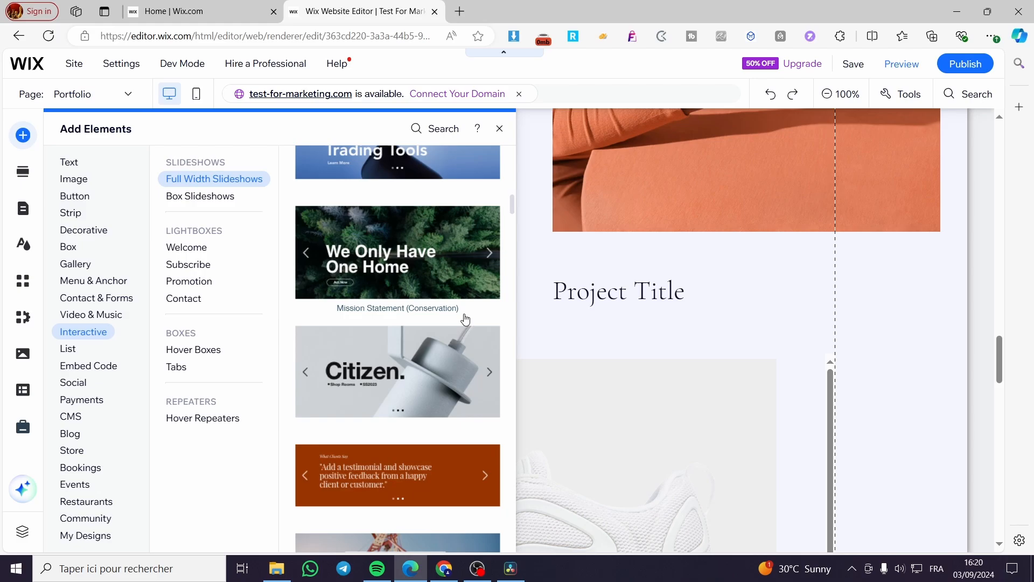
click(90, 315)
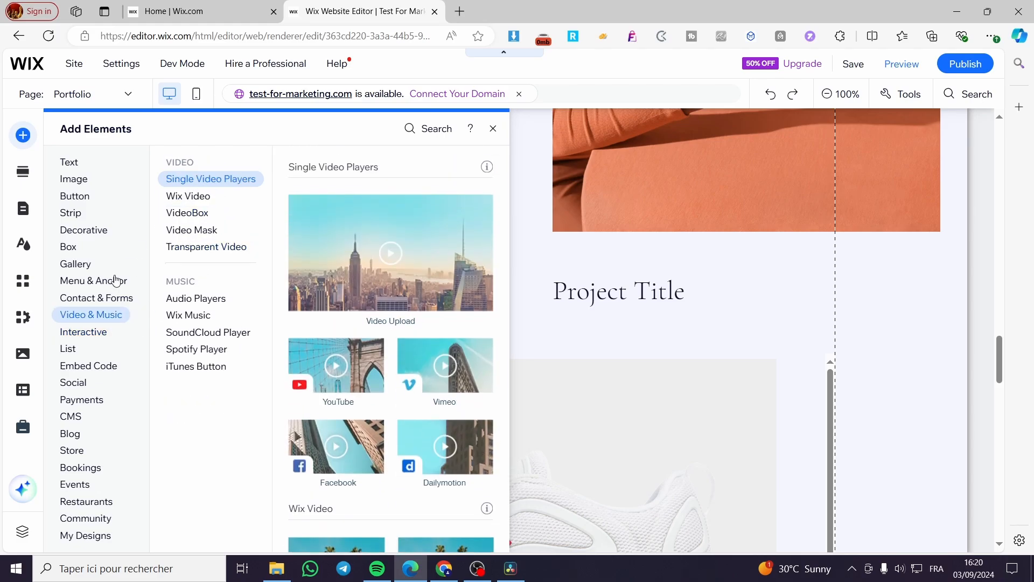
click(83, 331)
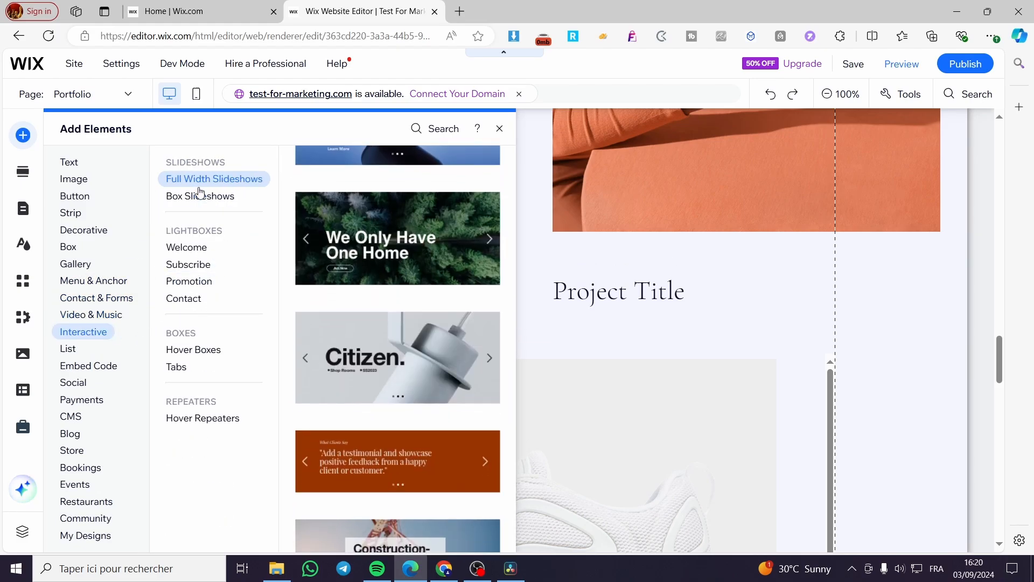
click(499, 129)
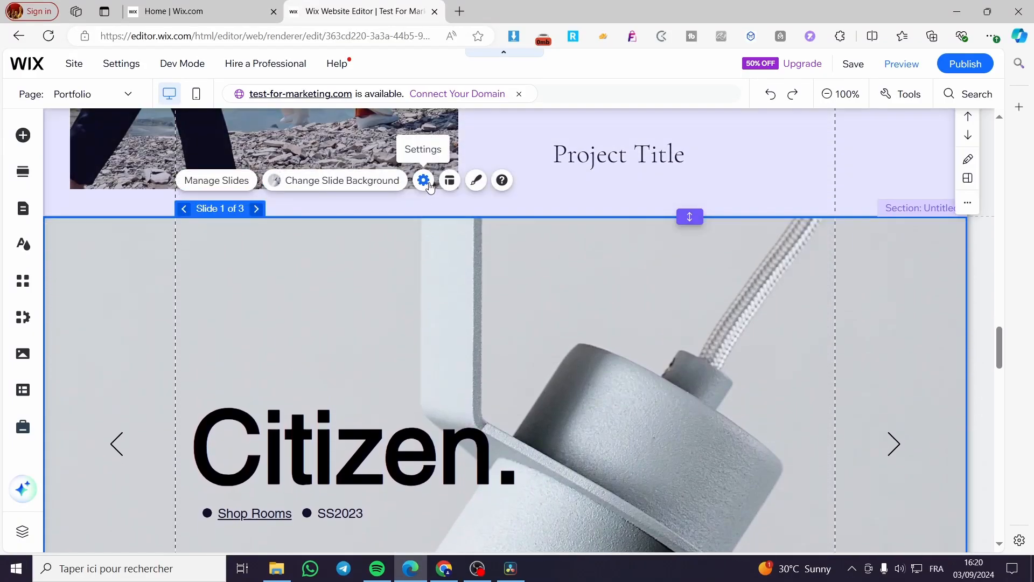
- In slideshow settings, keep 'Autoplays on loading' on and set 3 seconds between slides
click(423, 180)
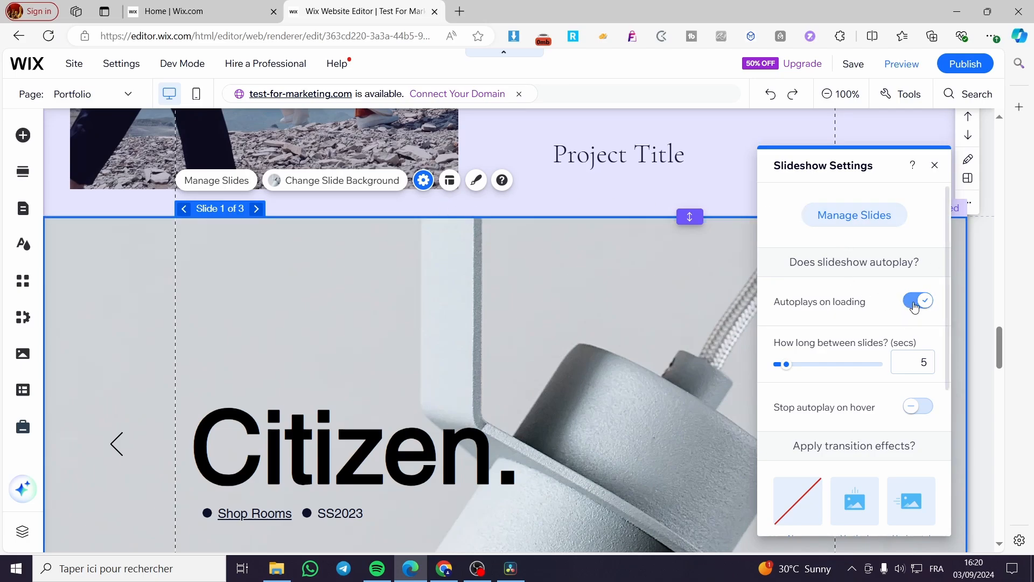
click(916, 300)
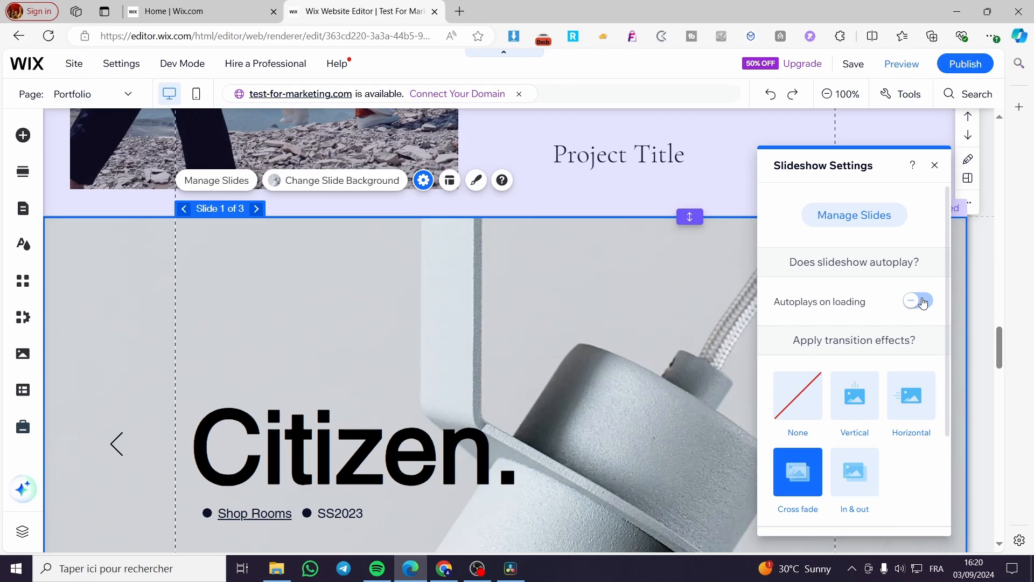
click(917, 301)
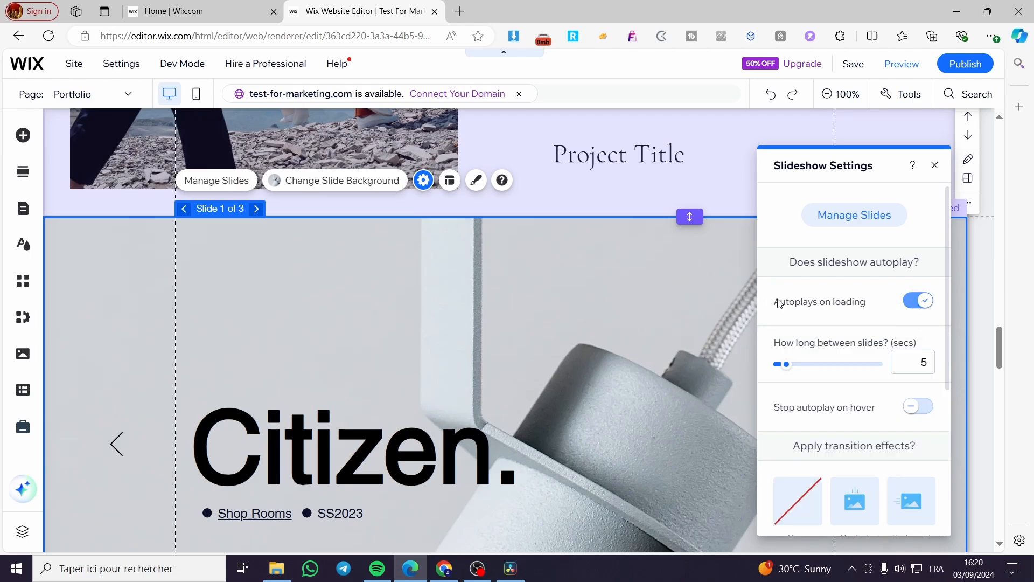
mouse_move(930, 304)
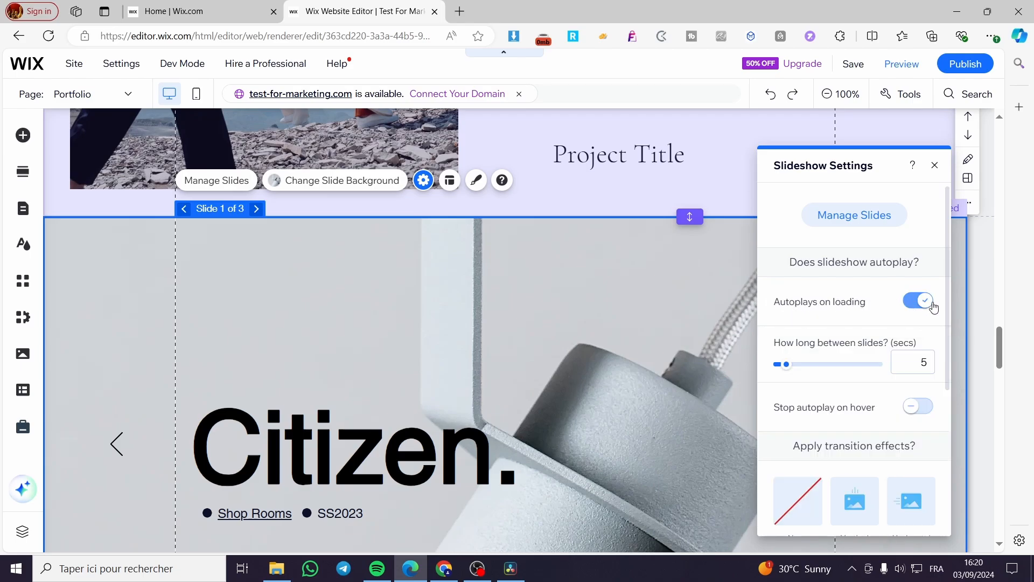
scroll(down, 3)
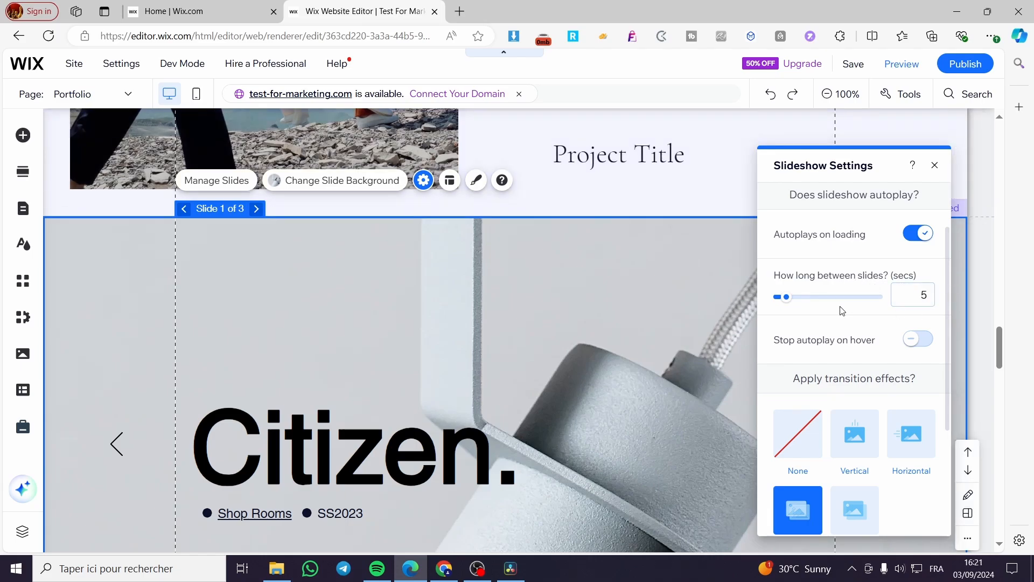
drag(786, 296, 784, 296)
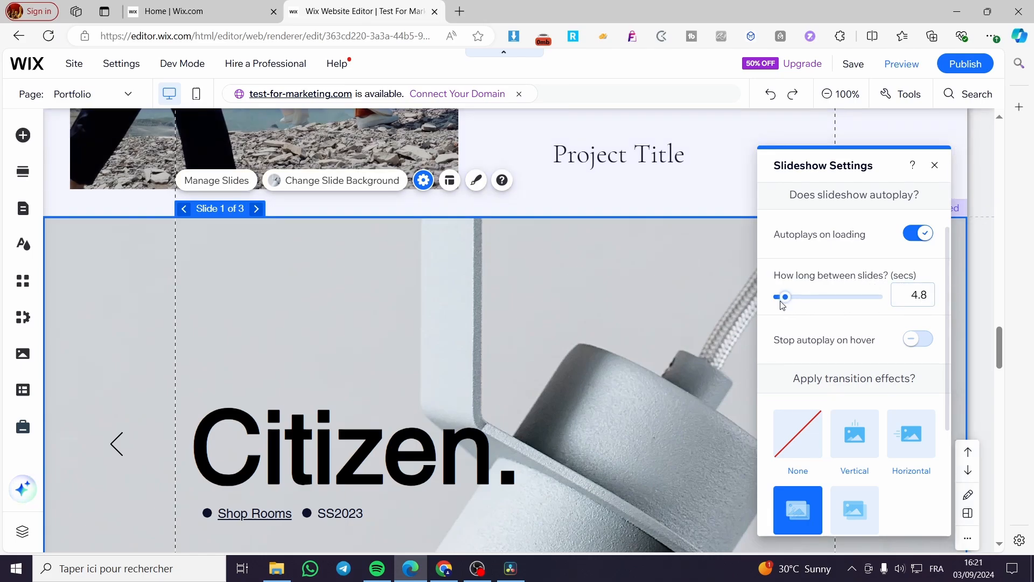
drag(783, 296, 777, 296)
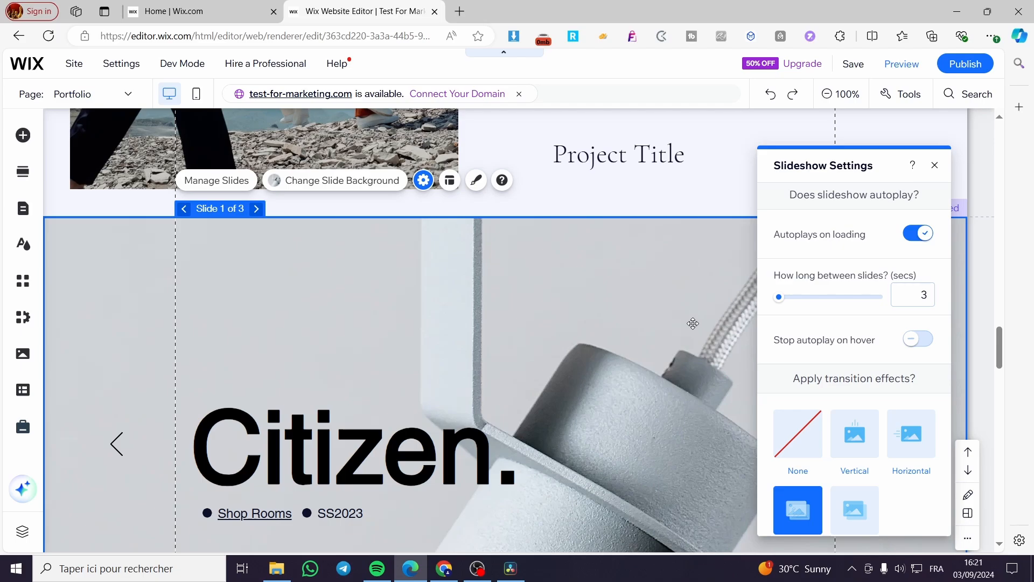
scroll(down, 3)
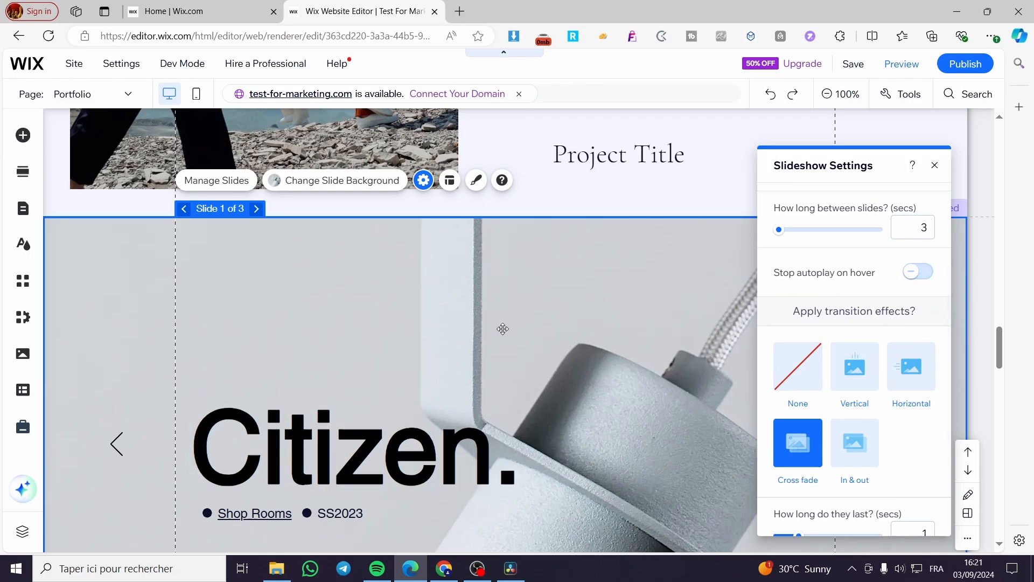
scroll(down, 3)
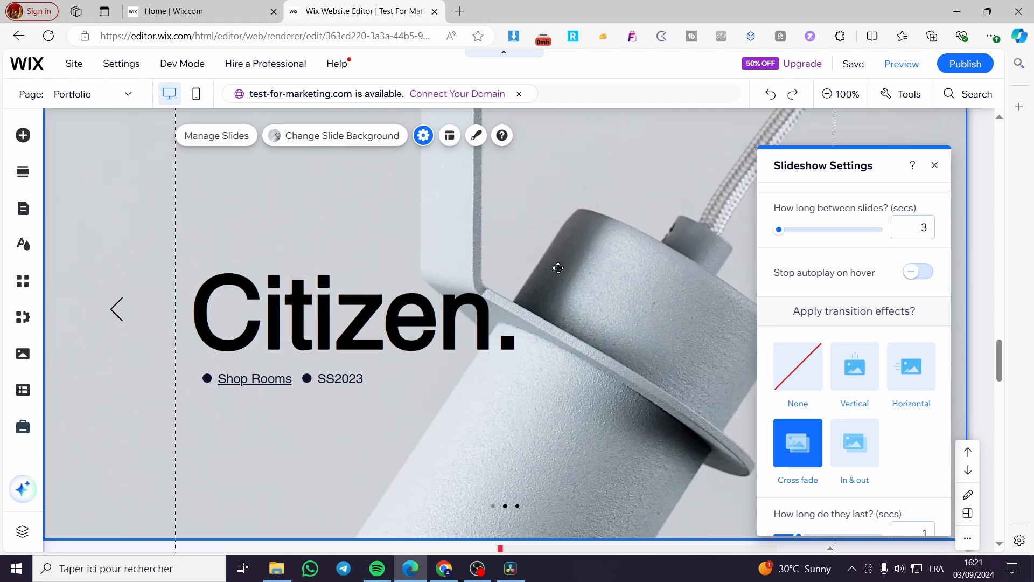
click(917, 271)
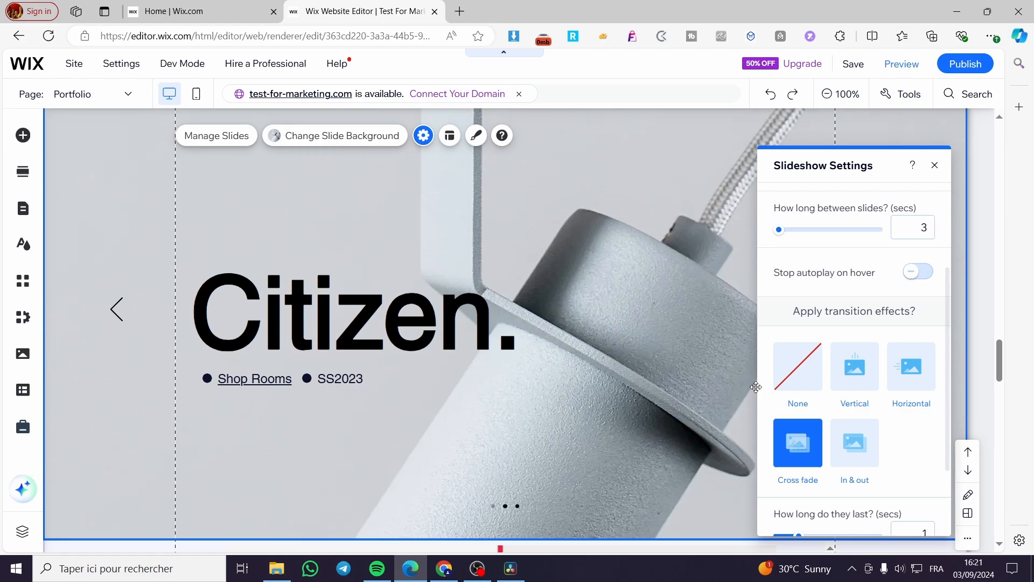
mouse_move(815, 332)
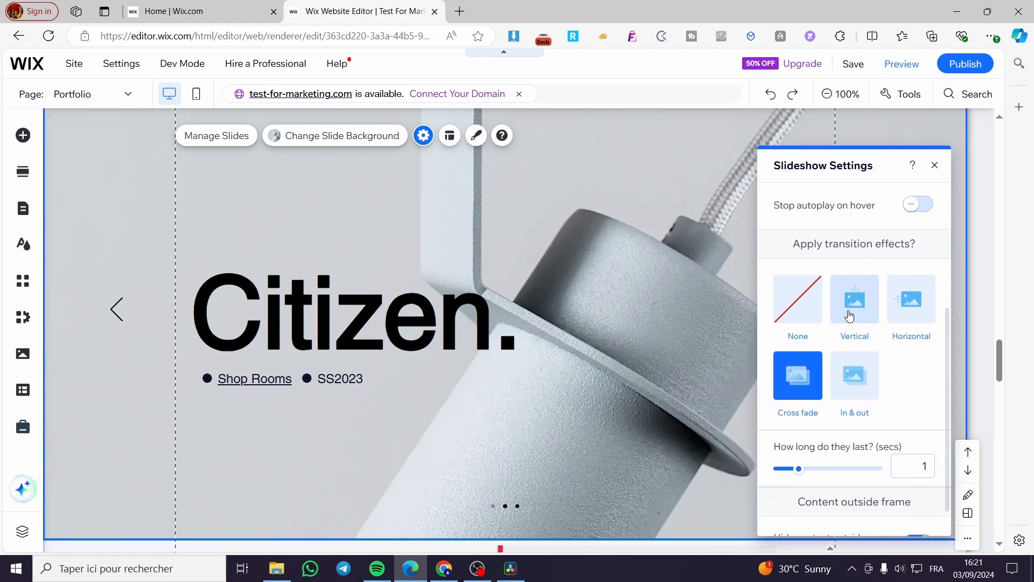
- Try vertical, cross-fade and in-and-out, then set a Horizontal transition From right
click(853, 299)
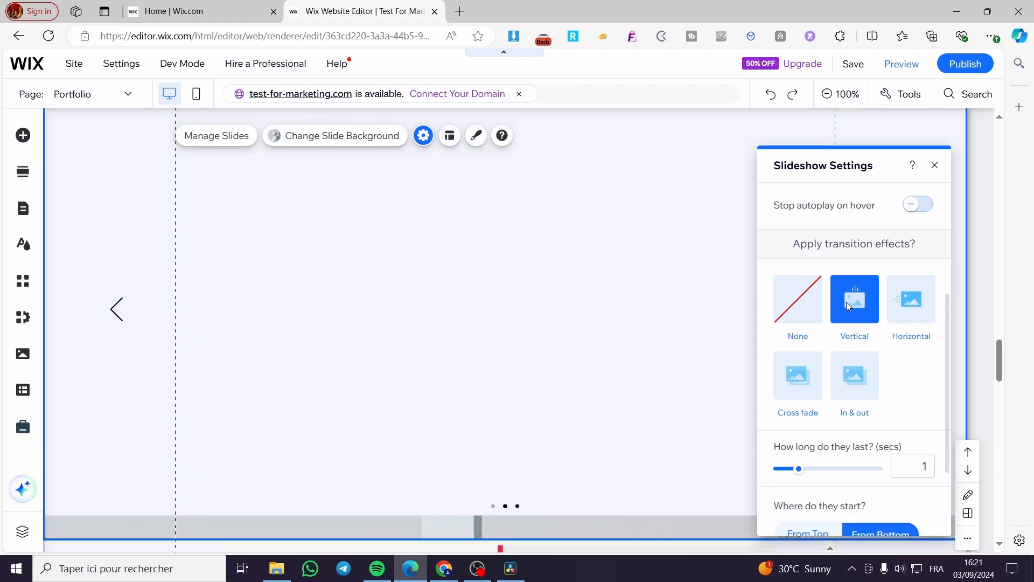
click(910, 299)
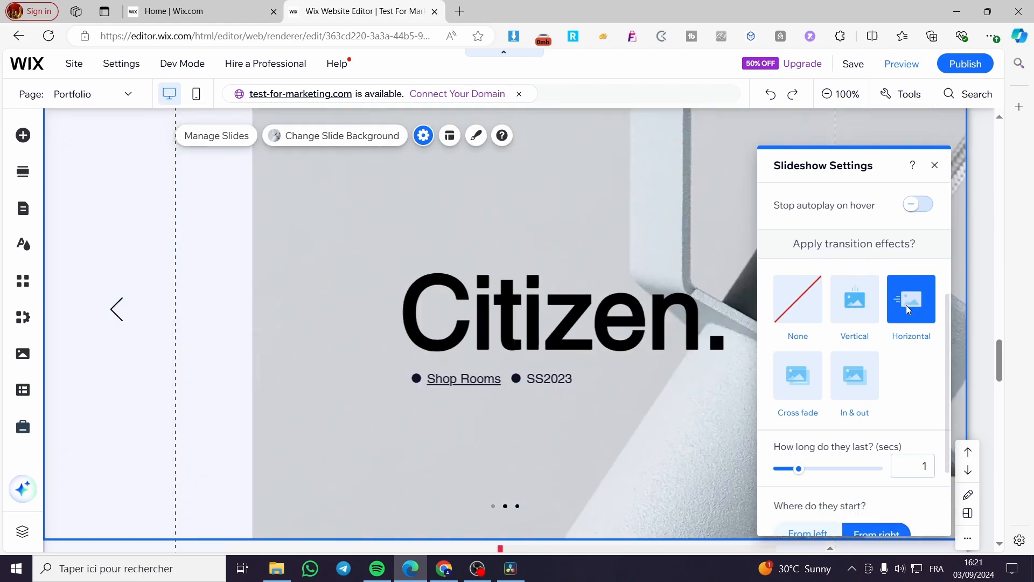
click(797, 376)
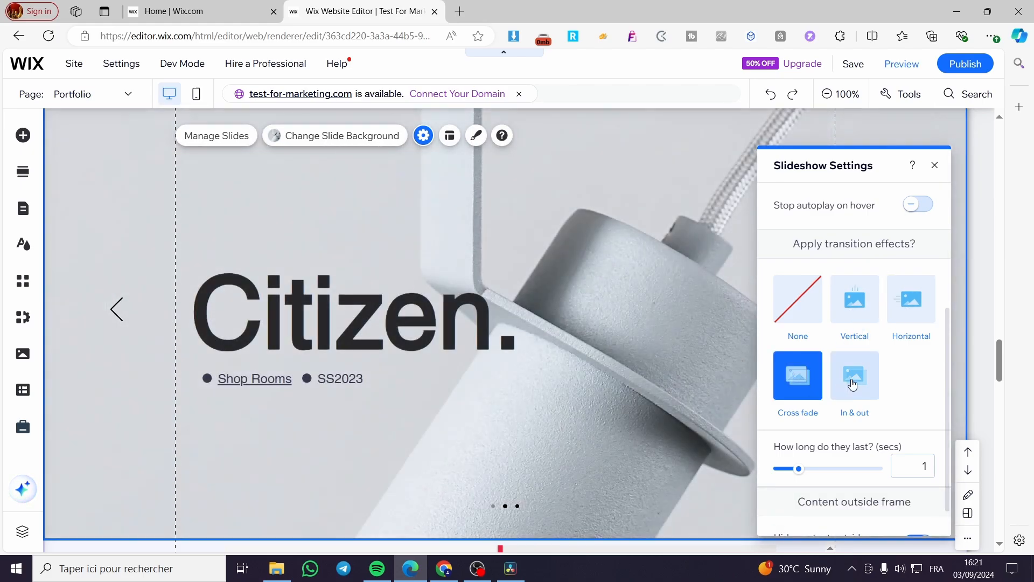
click(853, 376)
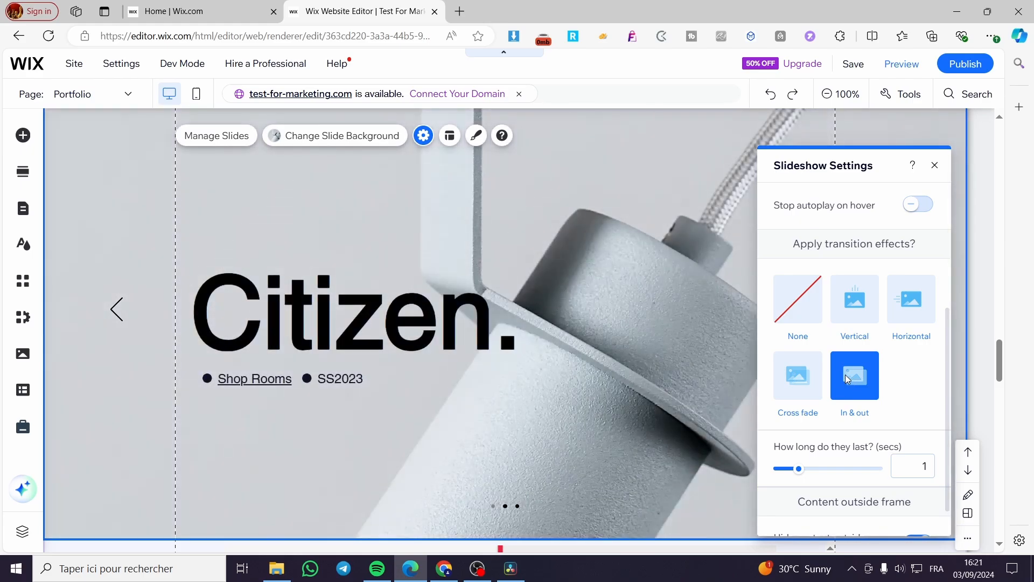
mouse_move(836, 438)
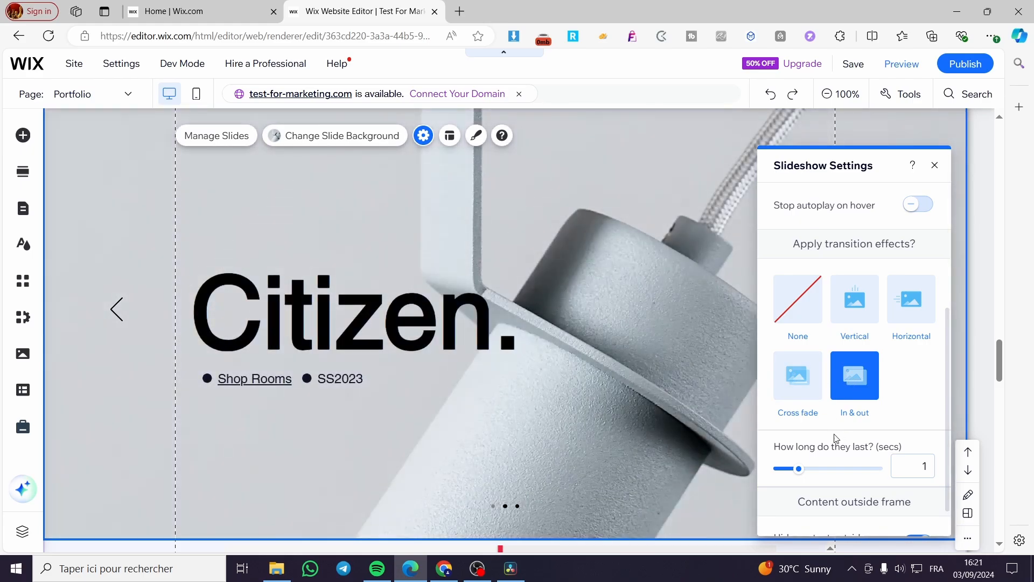
click(910, 298)
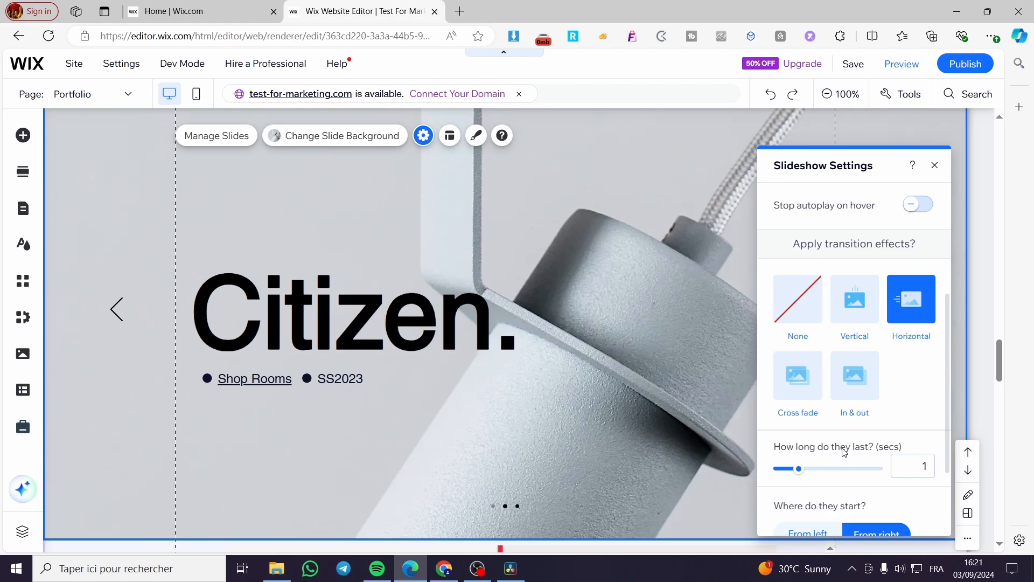
scroll(down, 3)
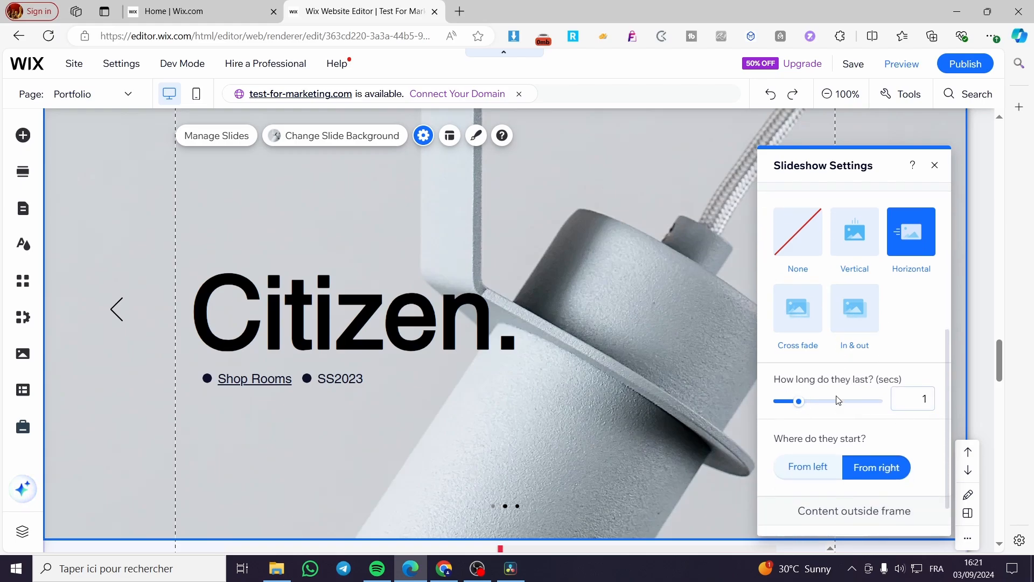
scroll(down, 3)
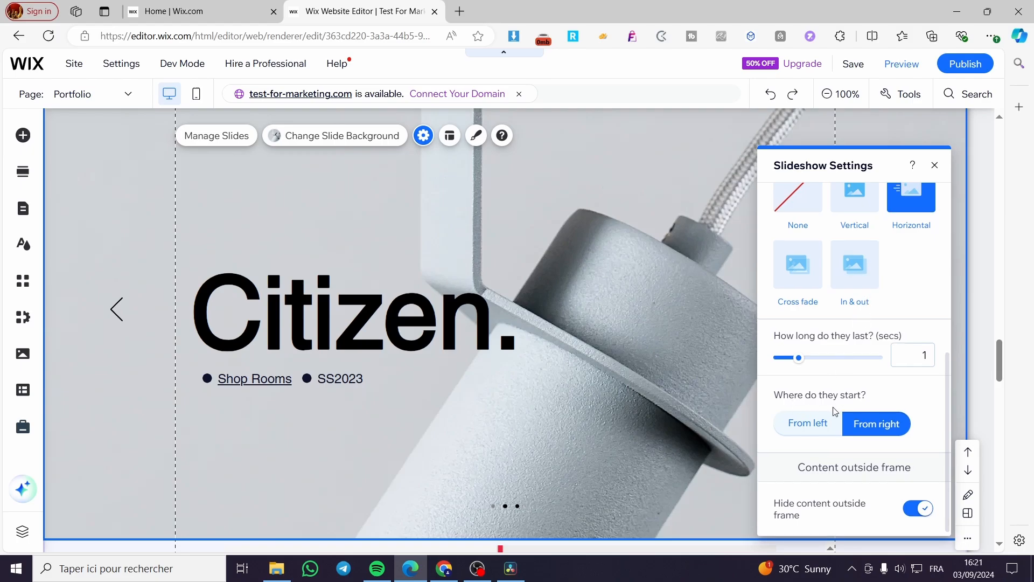
mouse_move(802, 409)
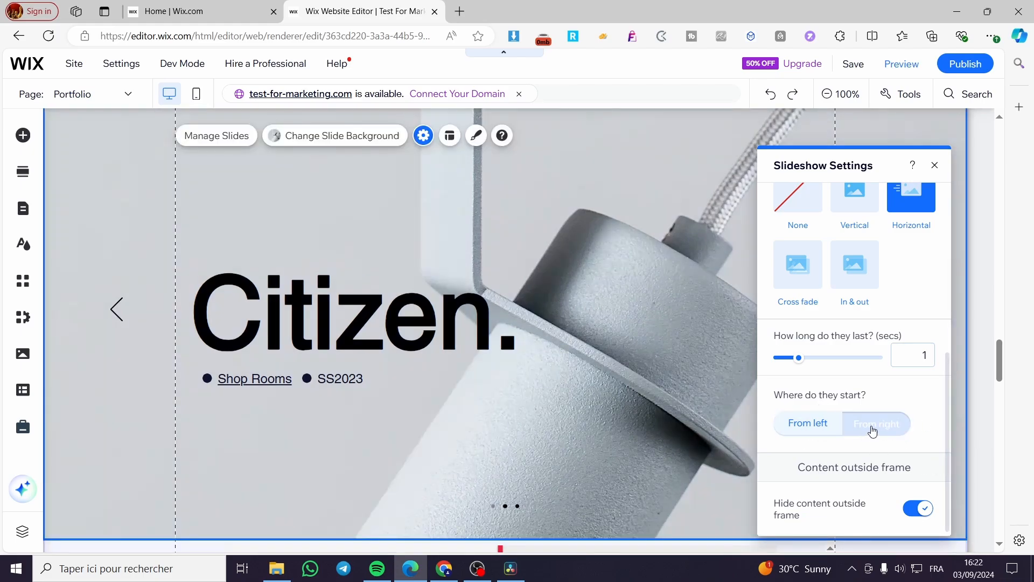
click(876, 423)
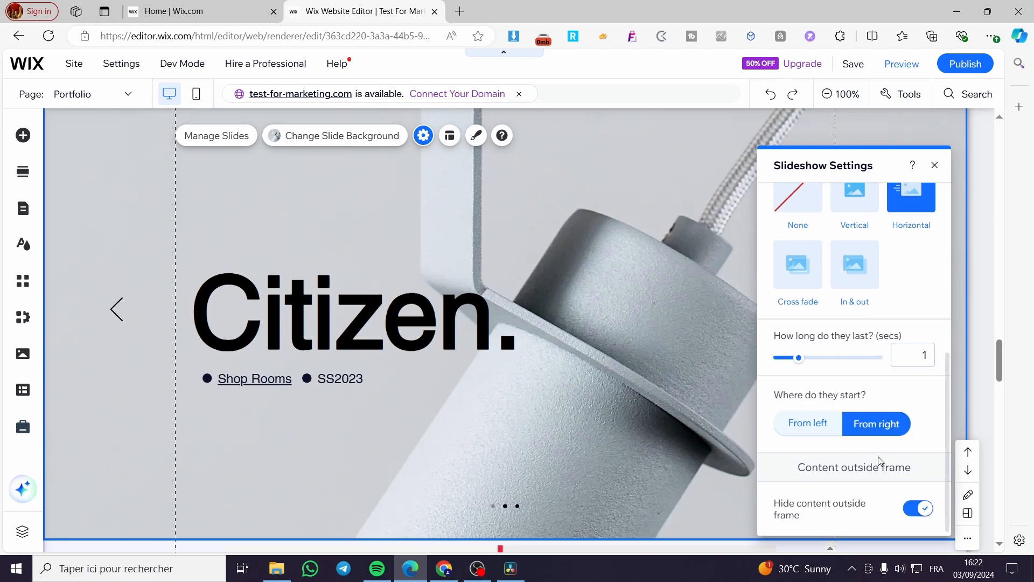
mouse_move(864, 538)
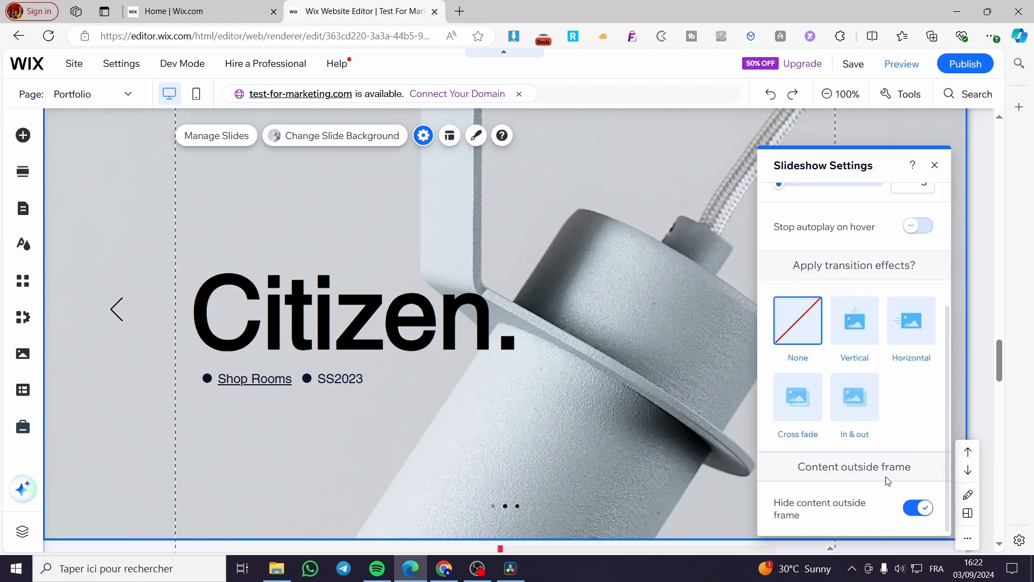
- Close the slideshow settings panel and save the site changes
click(217, 135)
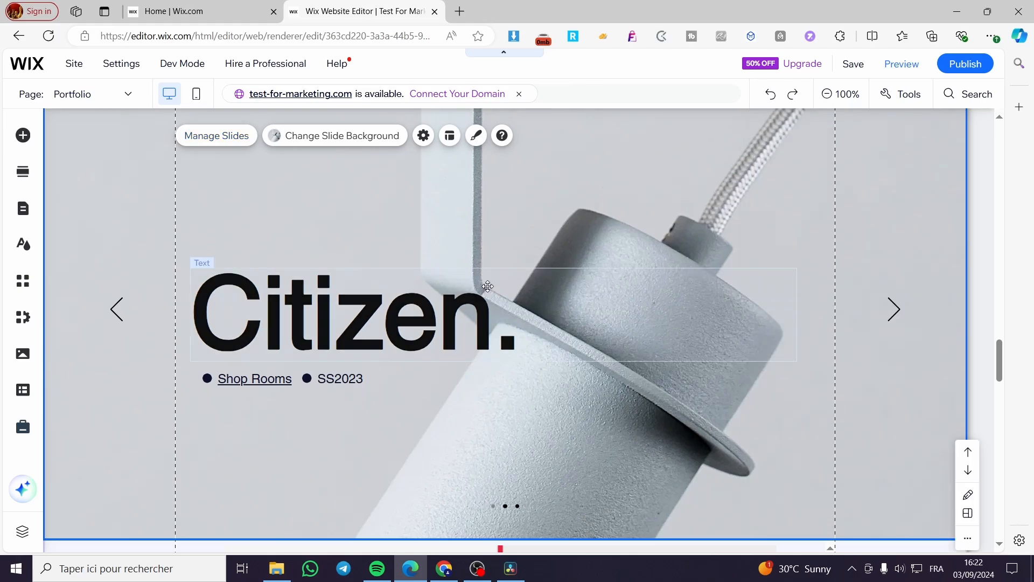
scroll(down, 3)
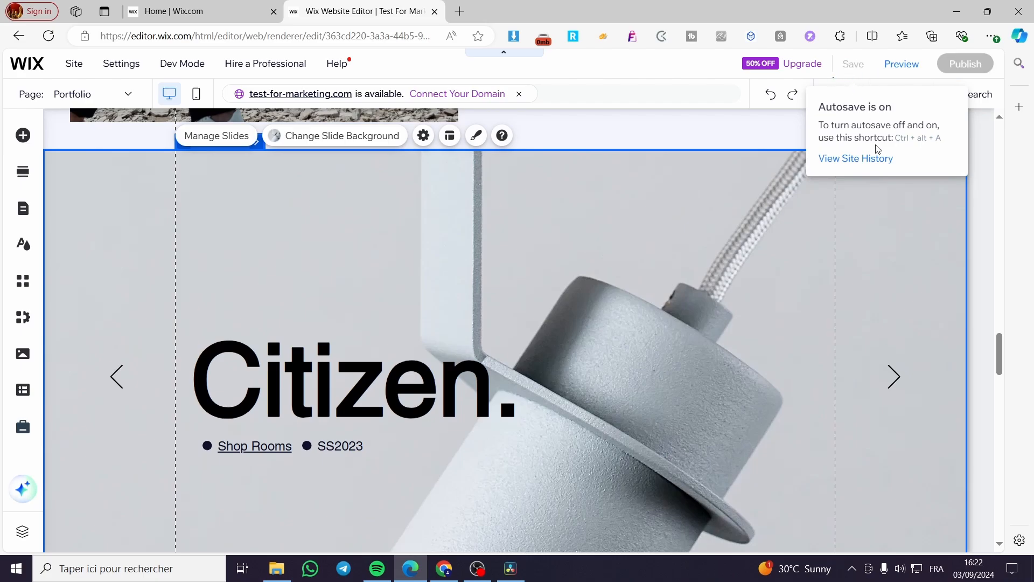
click(851, 64)
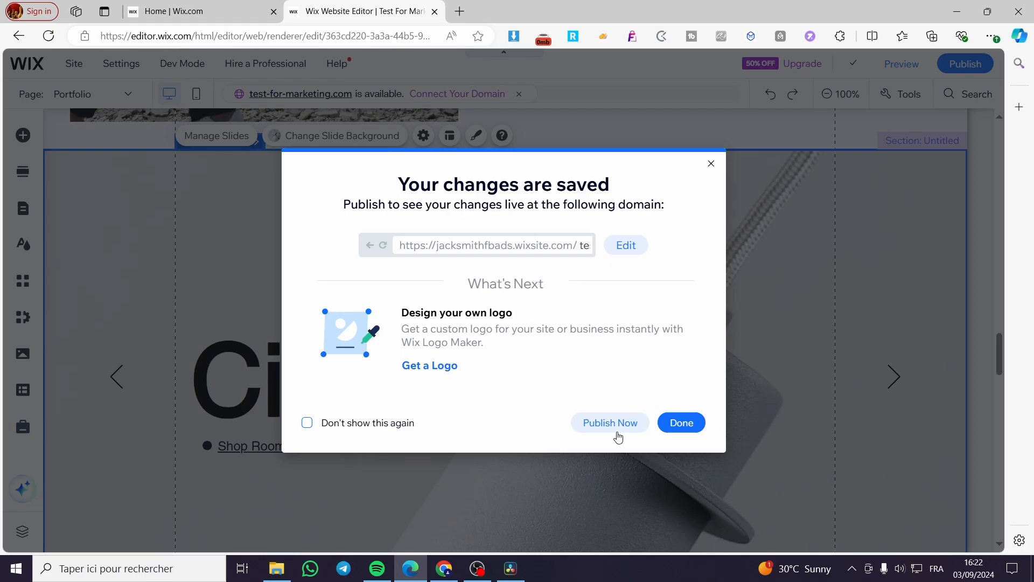
- Publish the Test For Marketing site and open the live Portfolio page in a new tab
click(608, 423)
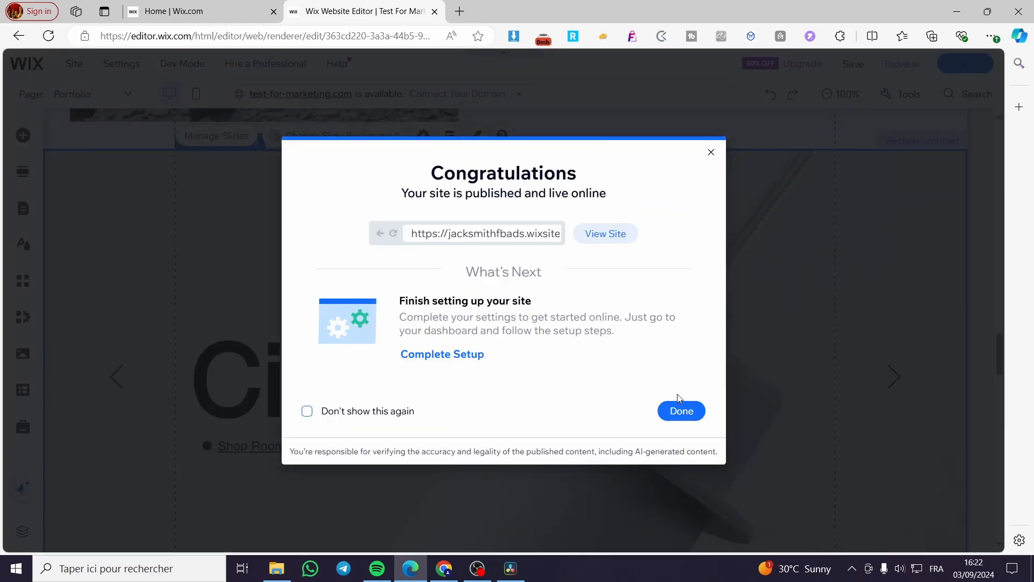
click(604, 233)
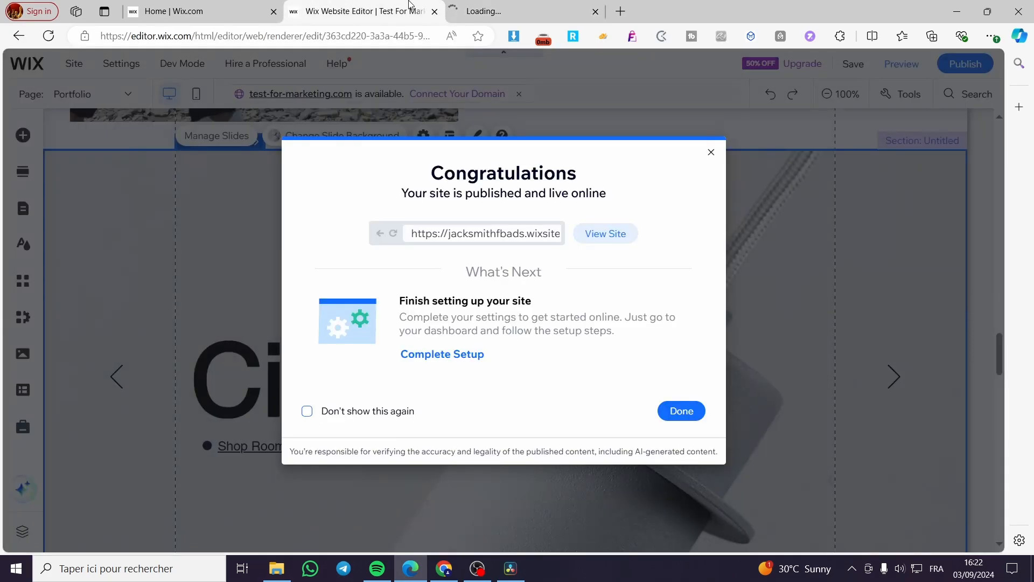
click(604, 233)
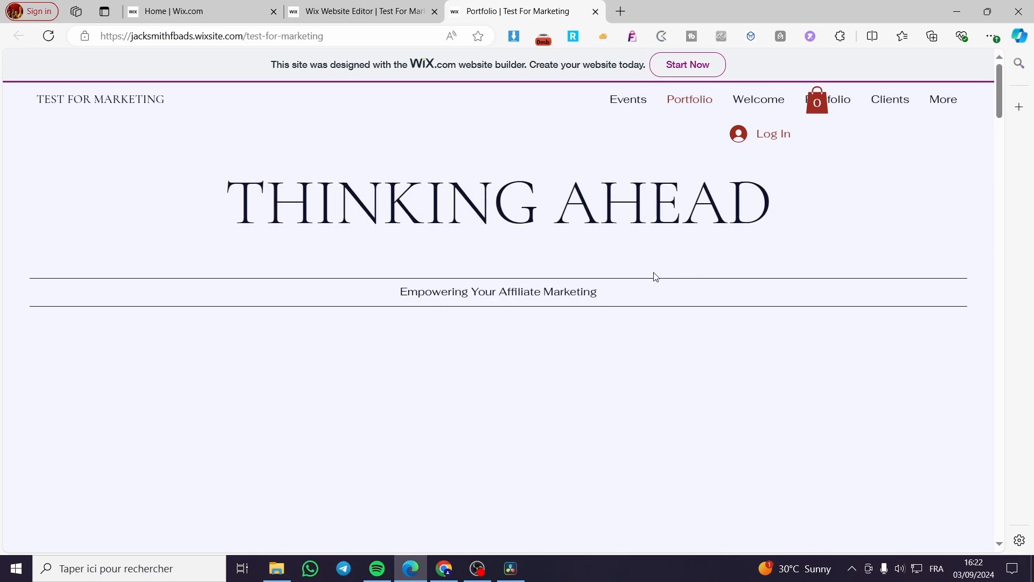
- Watch the live slideshow cycle Citizen, Future, Flock, then return to the editor tab
scroll(down, 3)
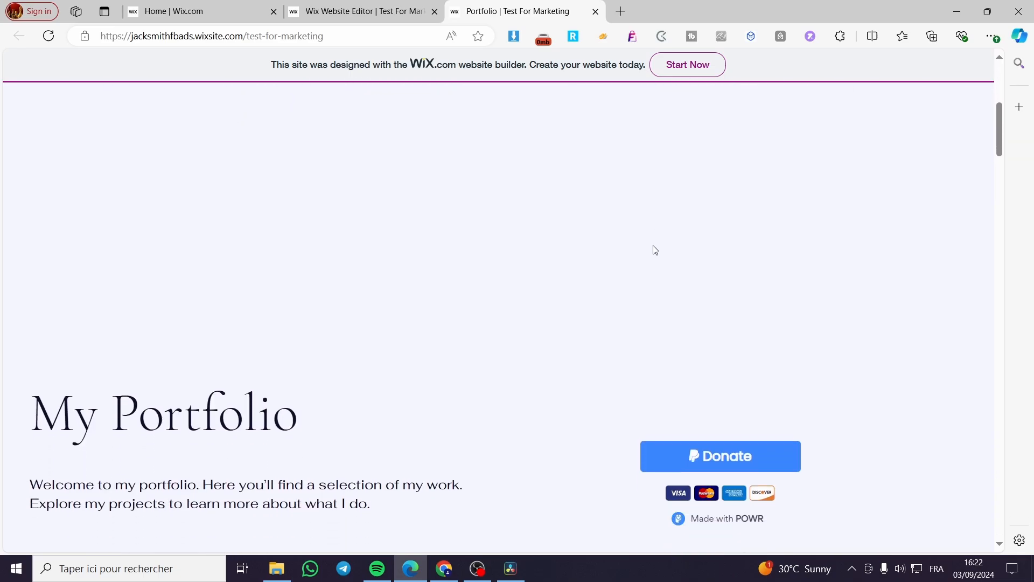
scroll(down, 3)
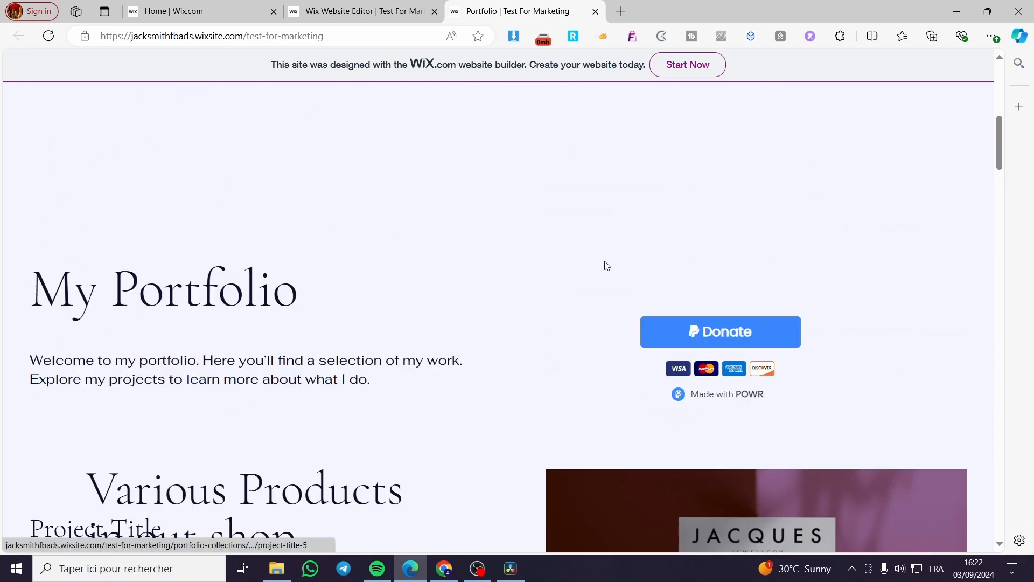
scroll(down, 3)
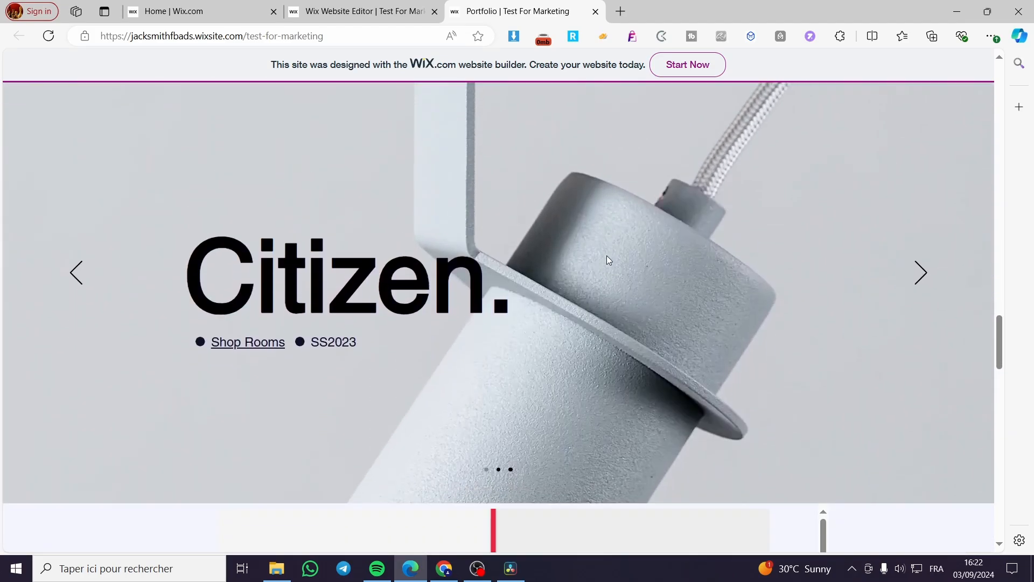
click(920, 273)
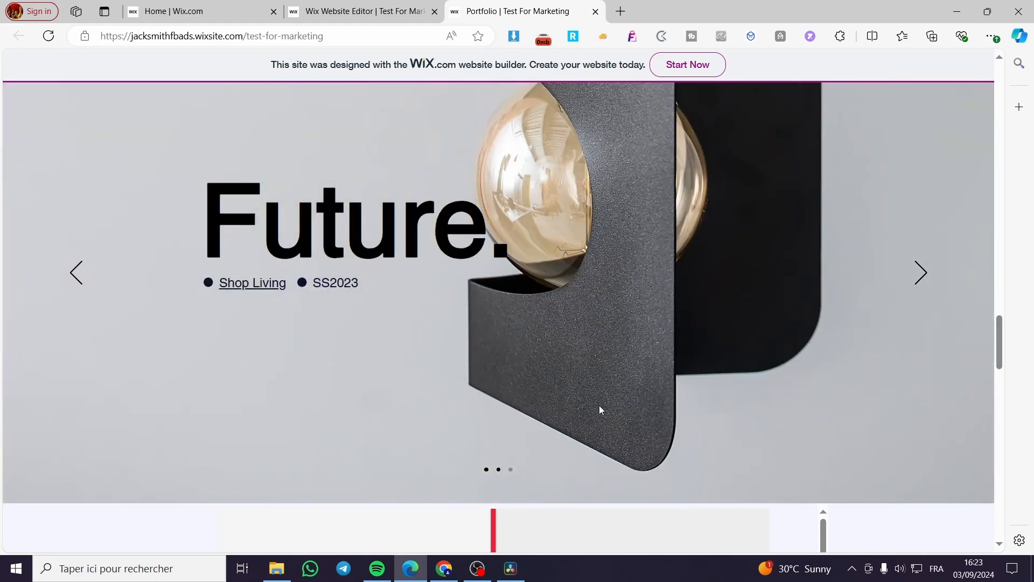
click(920, 272)
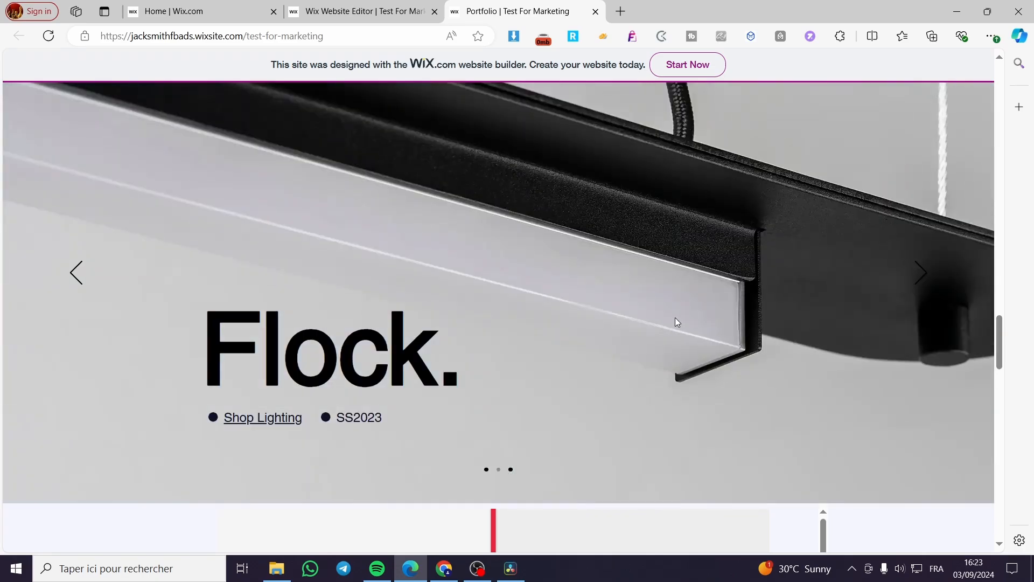
mouse_move(637, 323)
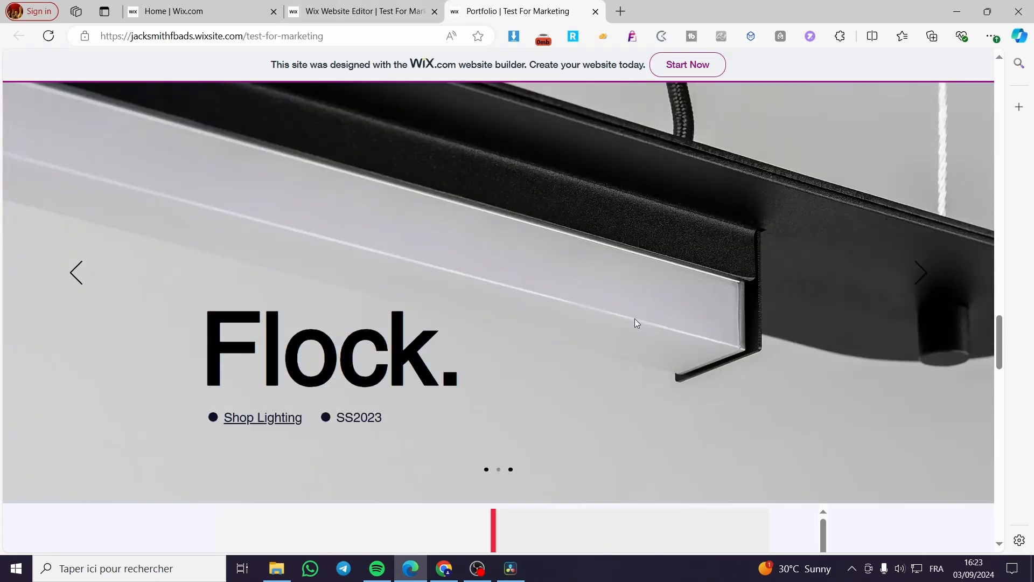
click(362, 12)
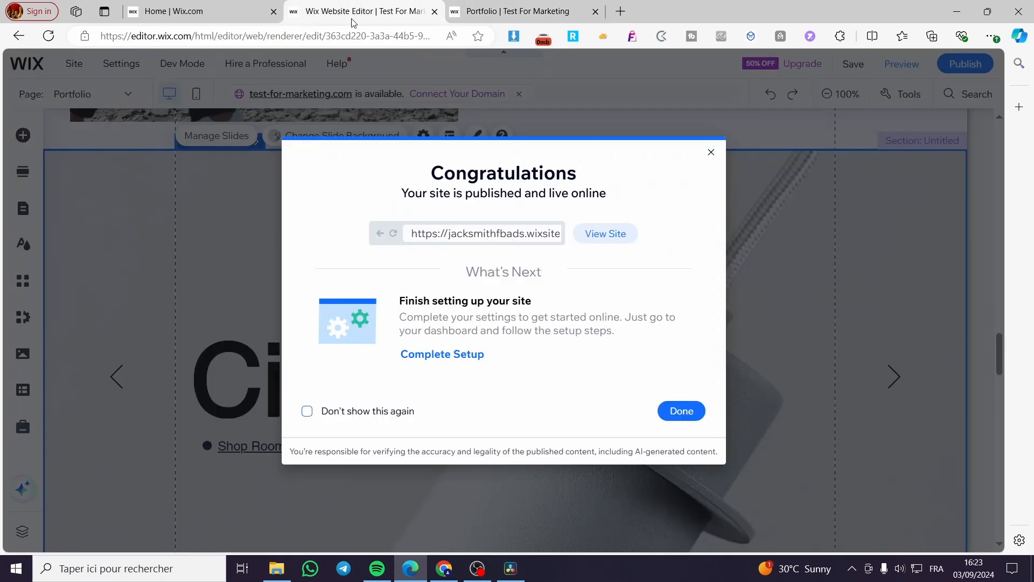
- Dismiss the publish confirmation and recheck the 3-second autoplay and Horizontal transition settings
click(681, 410)
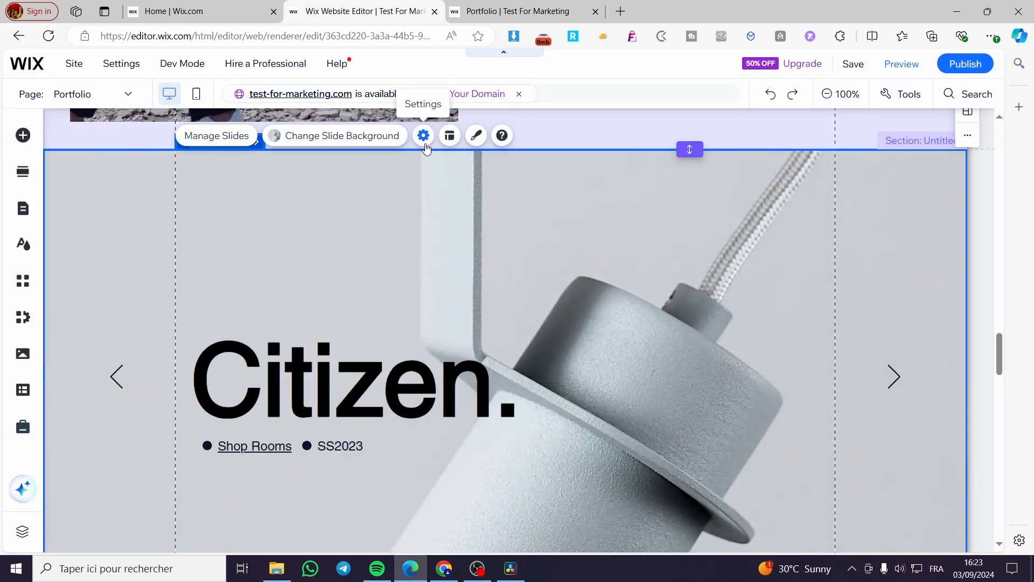
click(423, 136)
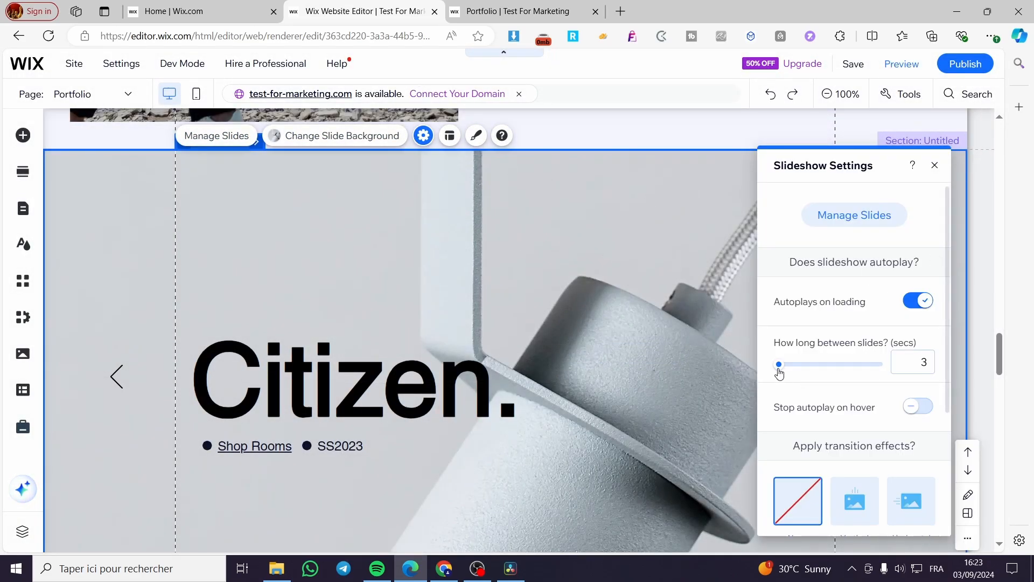
scroll(down, 3)
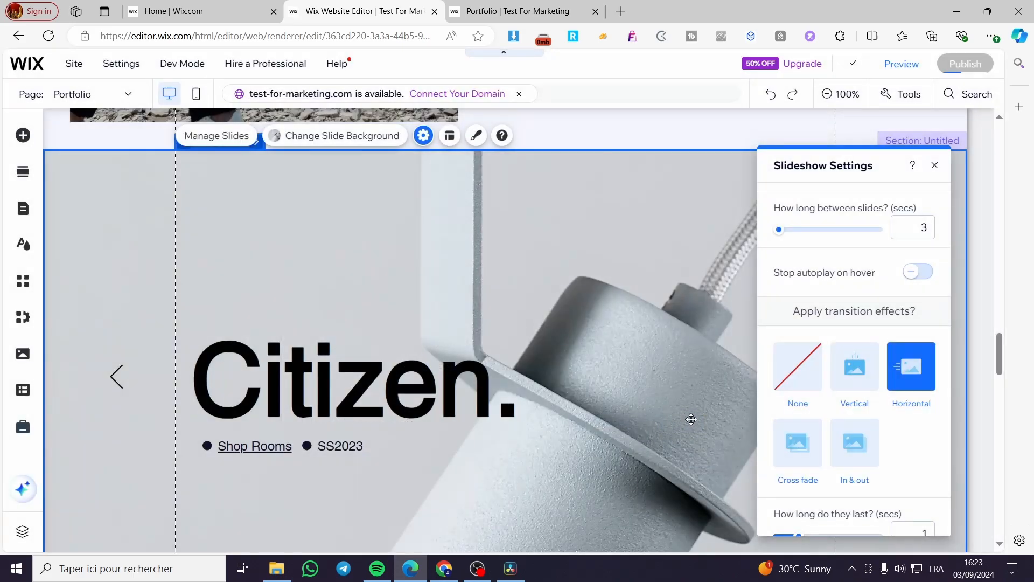
click(963, 64)
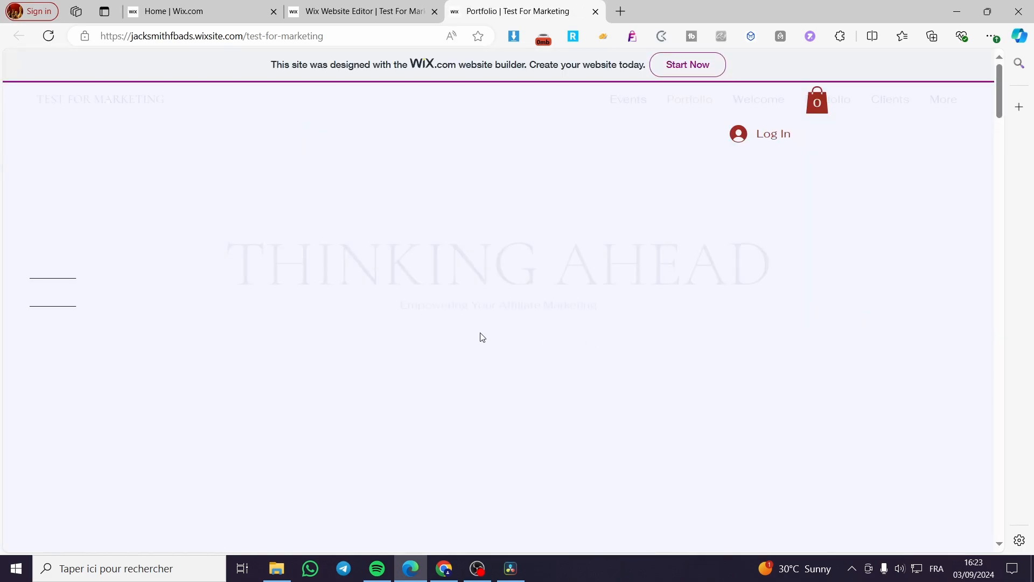
- Scroll the reloaded live Portfolio page down to the slideshow showing 'Citizen.'
scroll(down, 3)
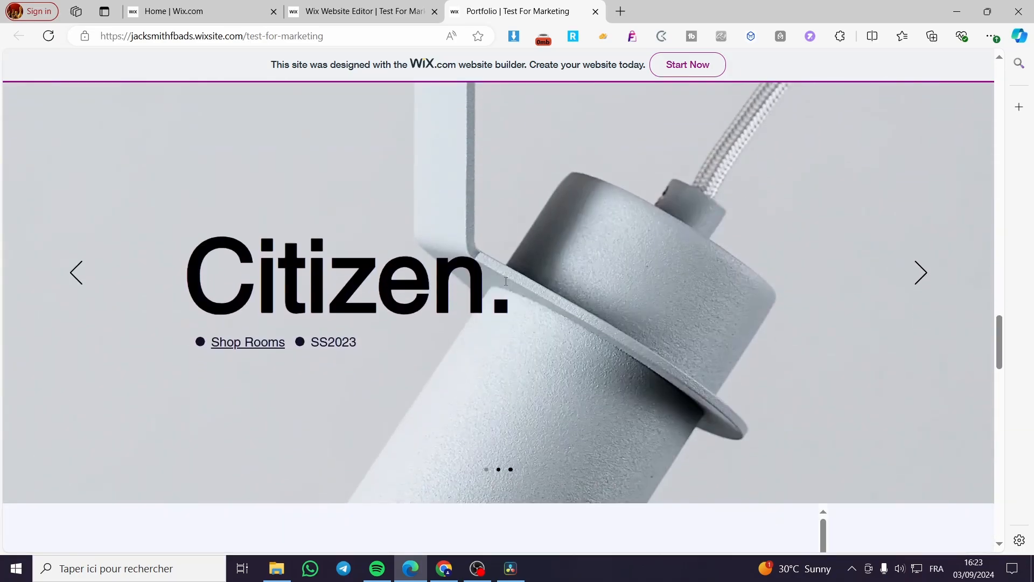
scroll(down, 3)
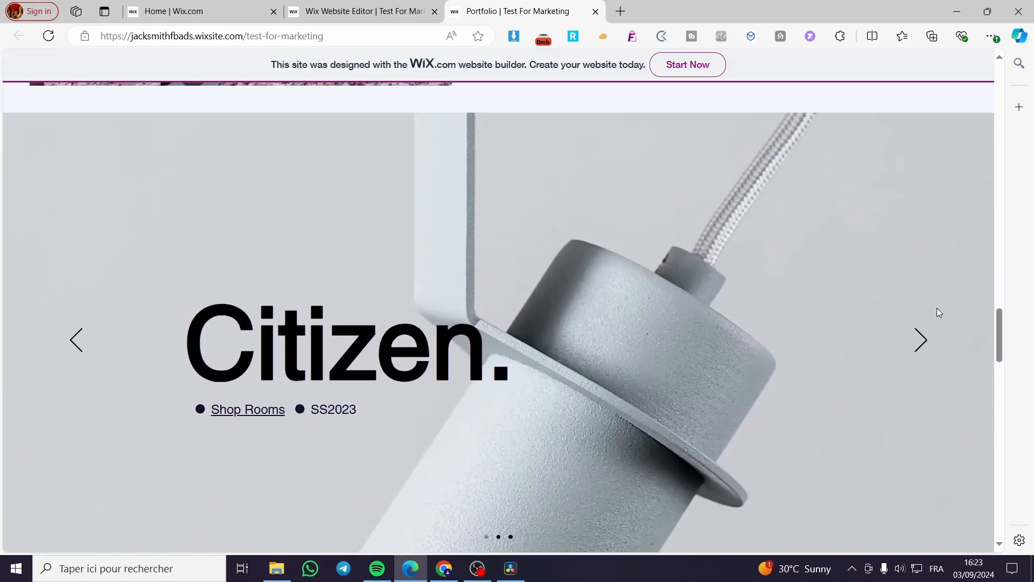